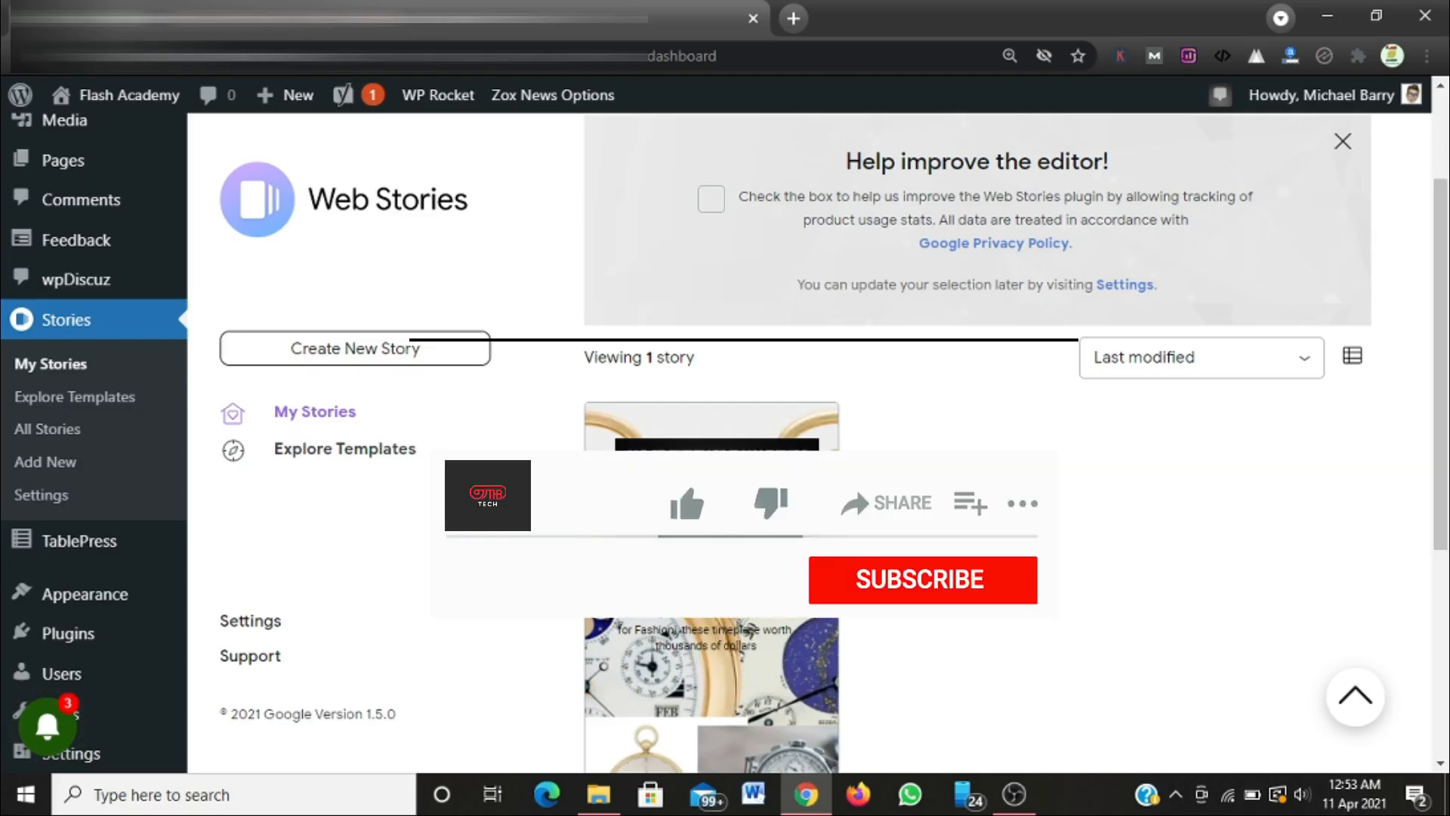
# Go to the Add New Plugins page from the Plugins menu.
pyautogui.click(685, 504)
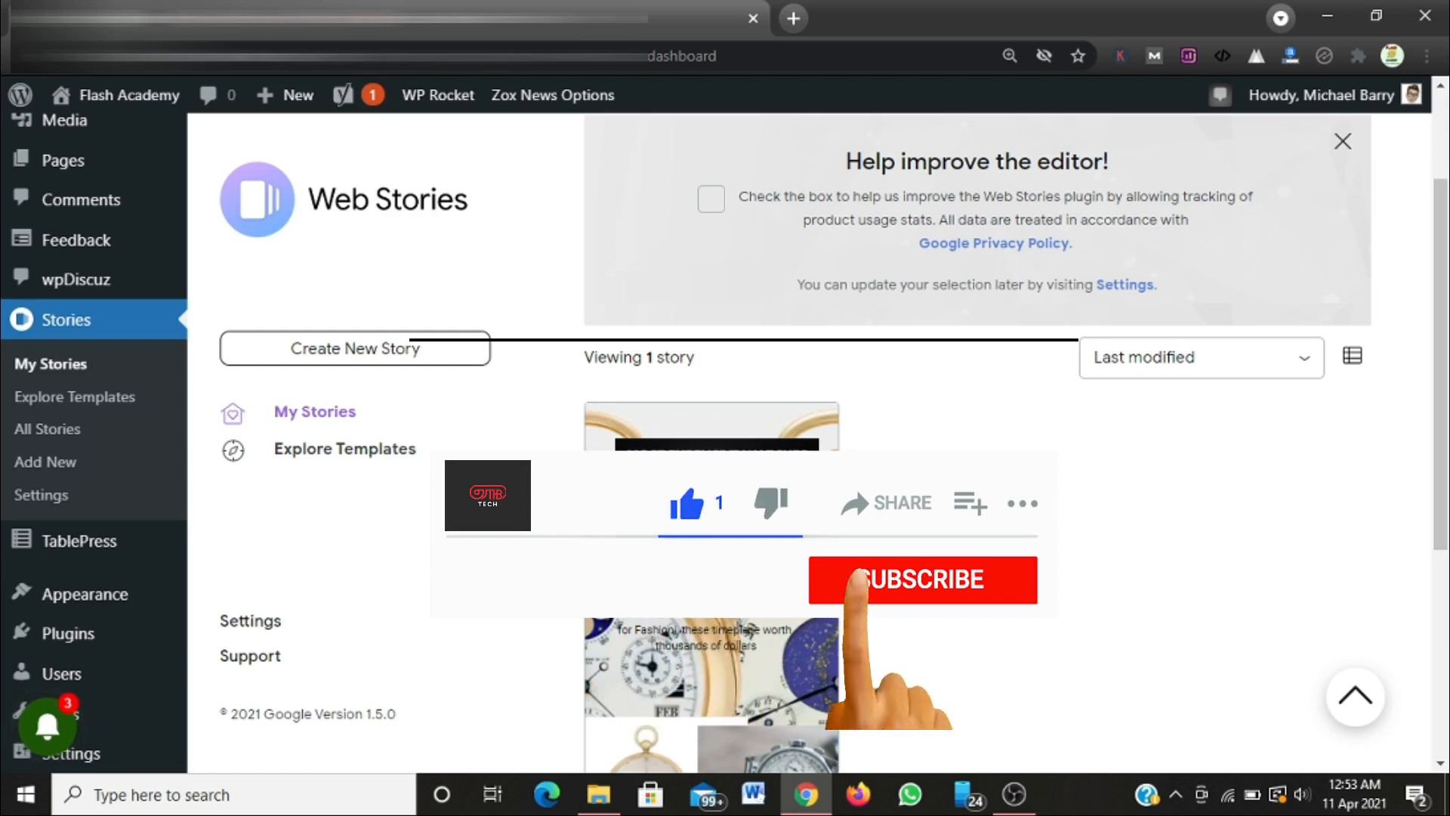
pyautogui.click(920, 580)
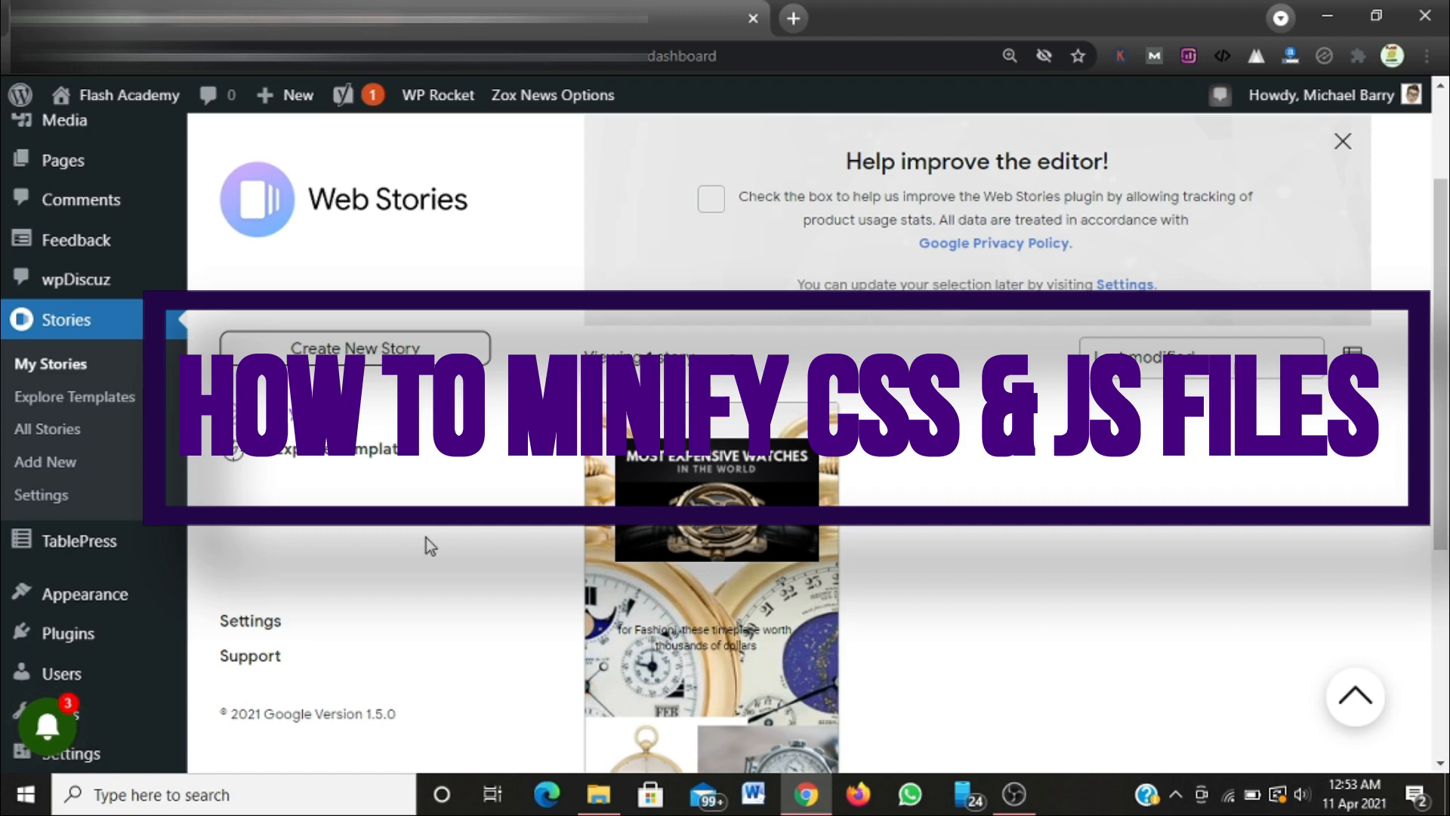
pyautogui.moveTo(440, 554)
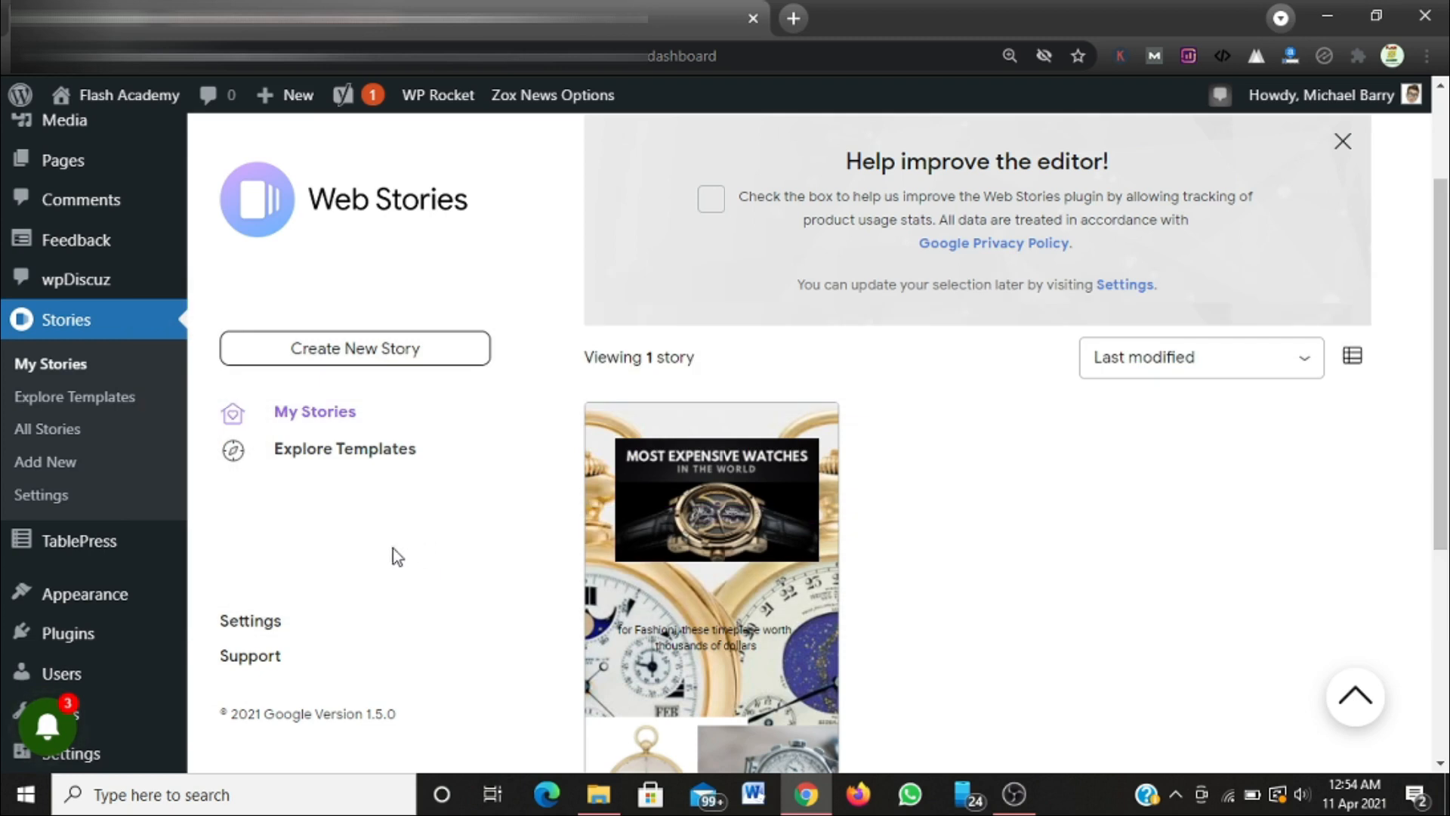
pyautogui.moveTo(361, 574)
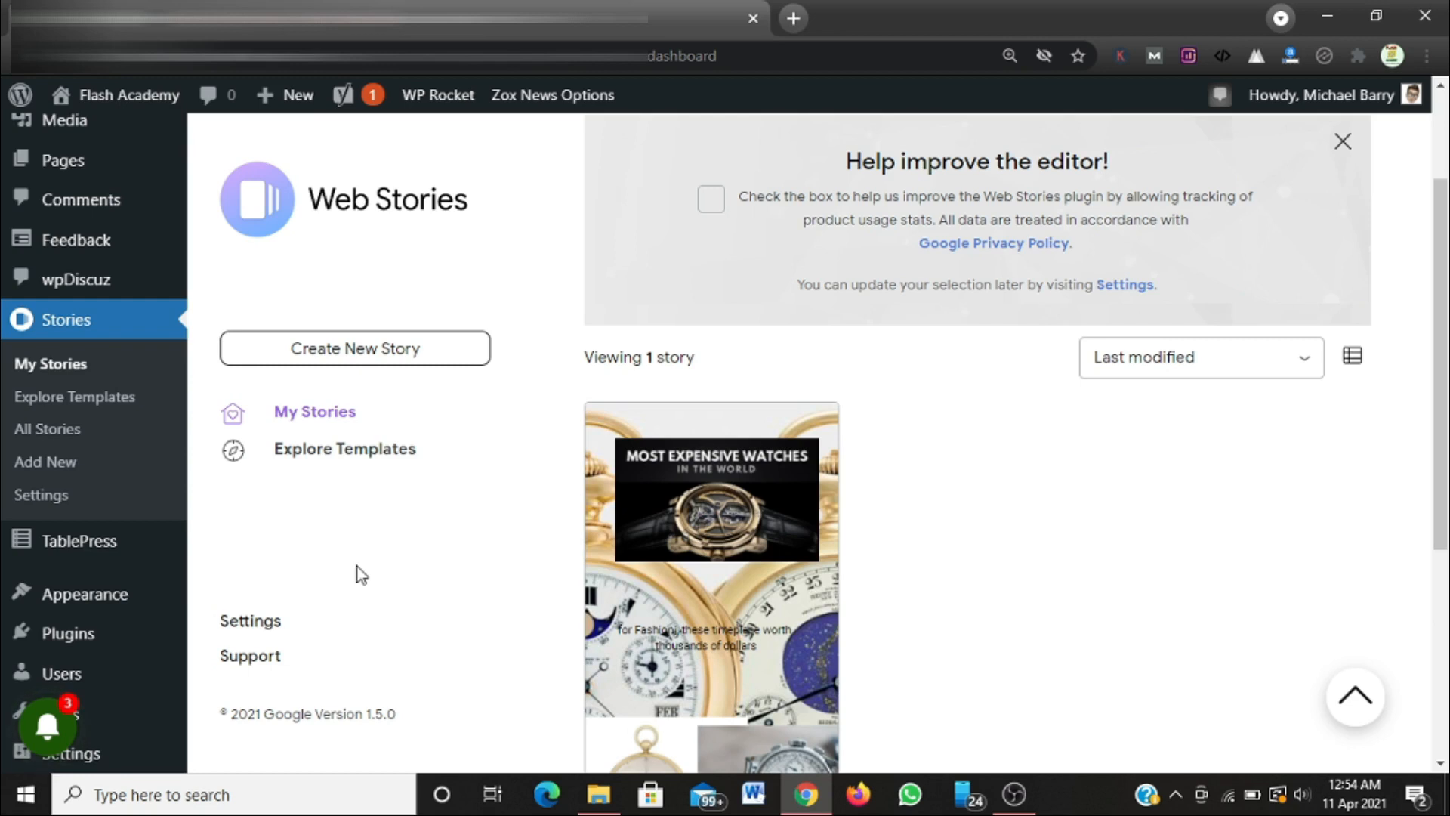
pyautogui.moveTo(69, 634)
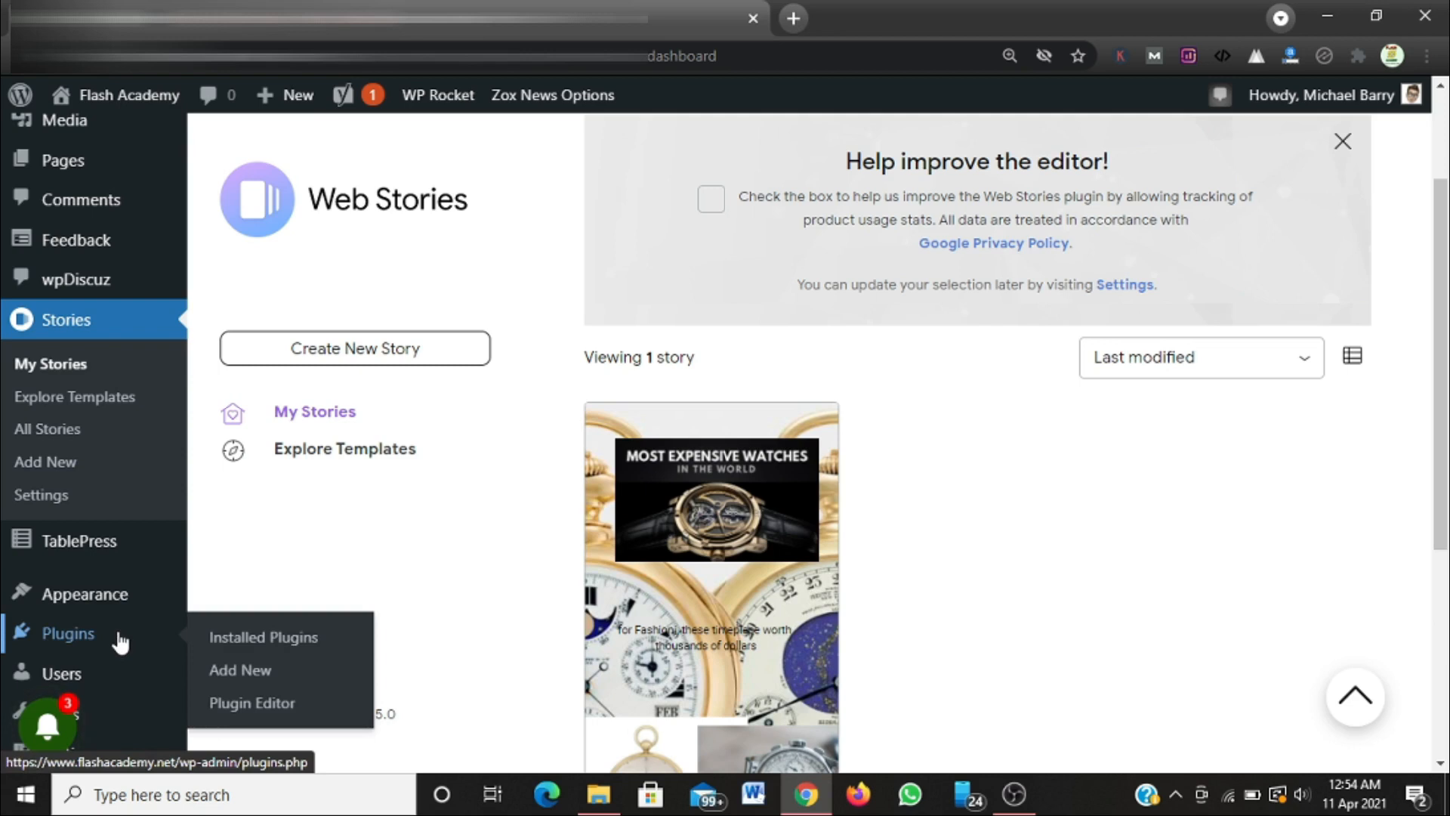
pyautogui.moveTo(240, 670)
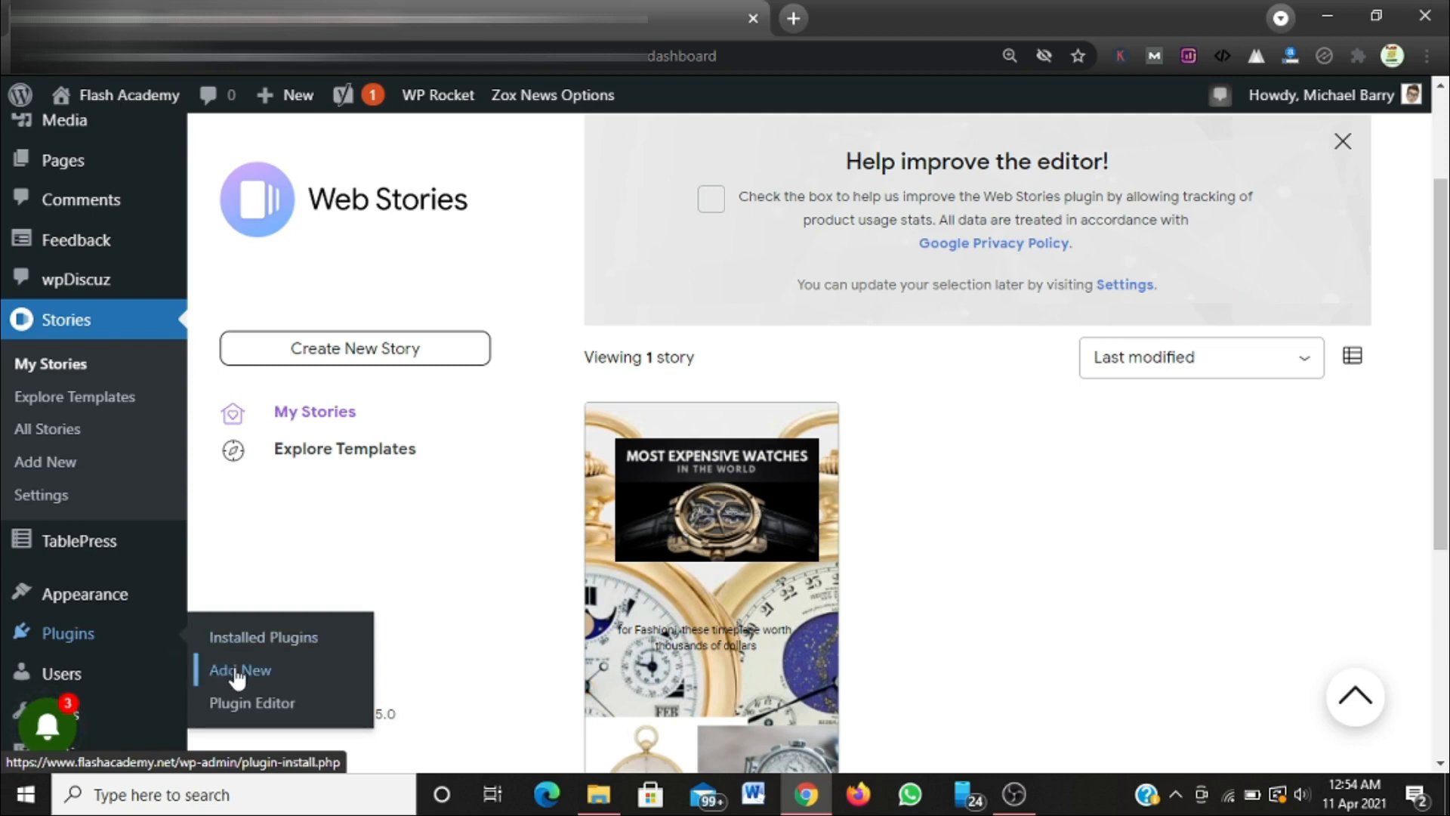
pyautogui.click(240, 670)
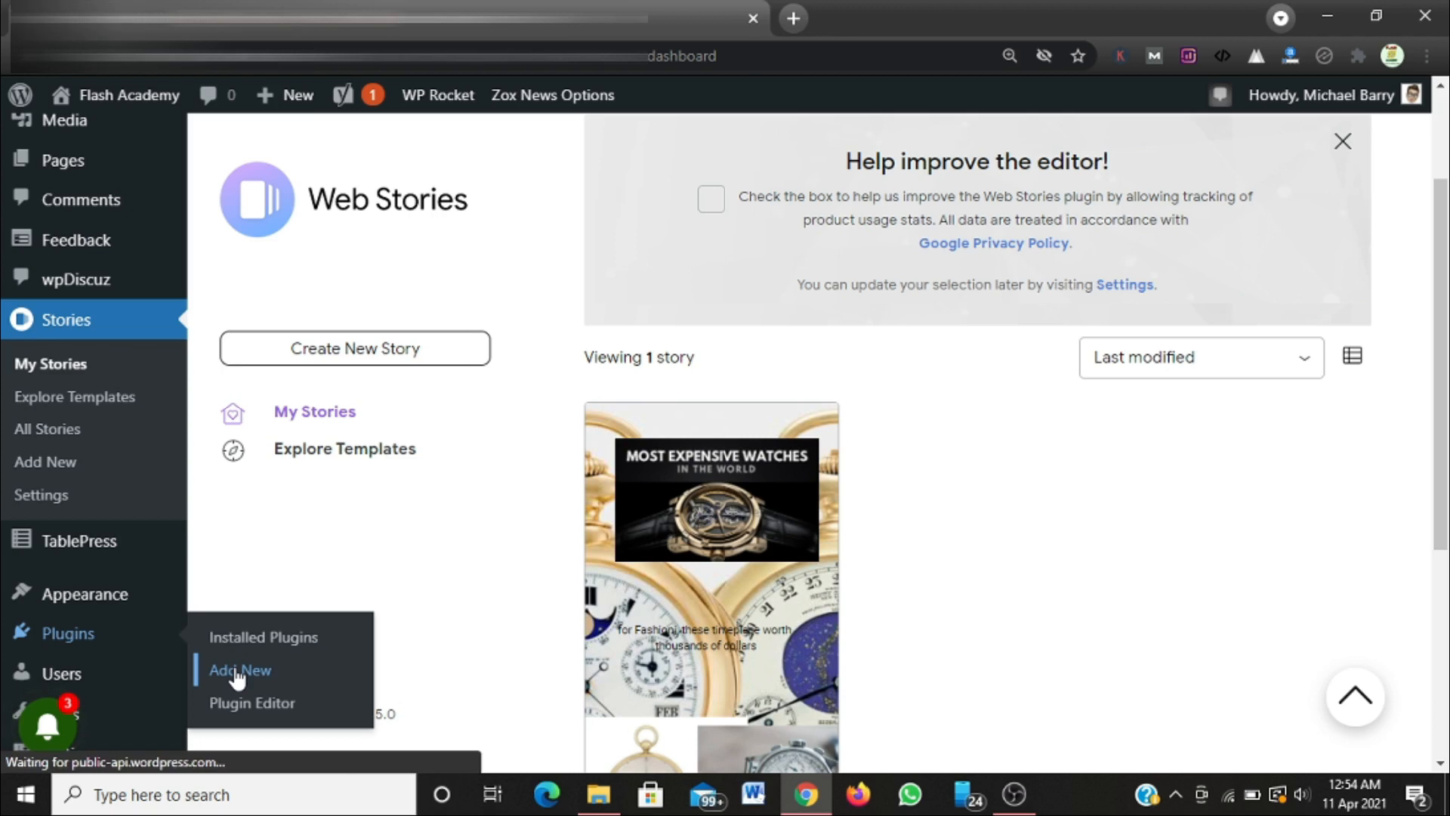
pyautogui.click(239, 671)
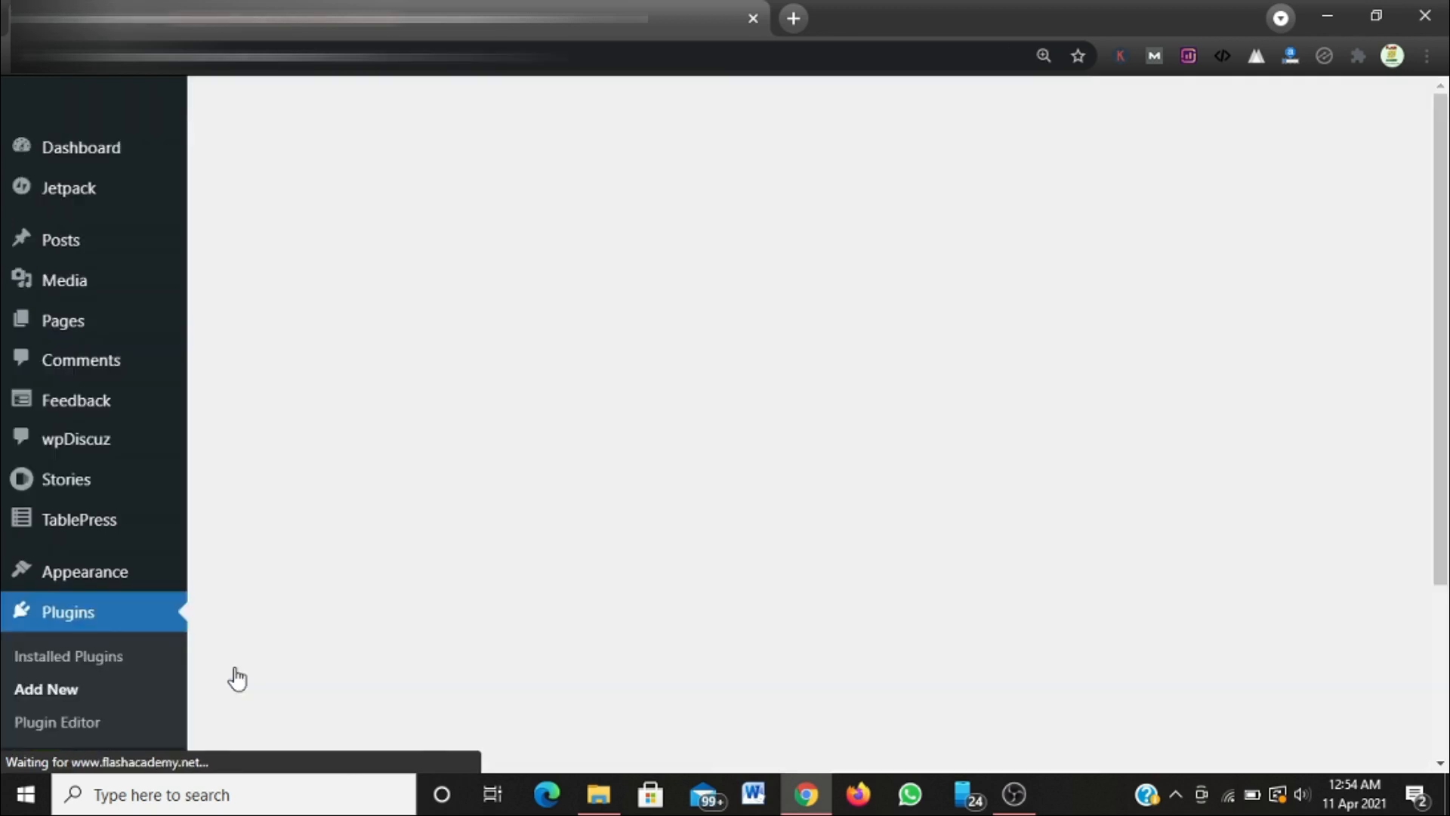
pyautogui.click(45, 689)
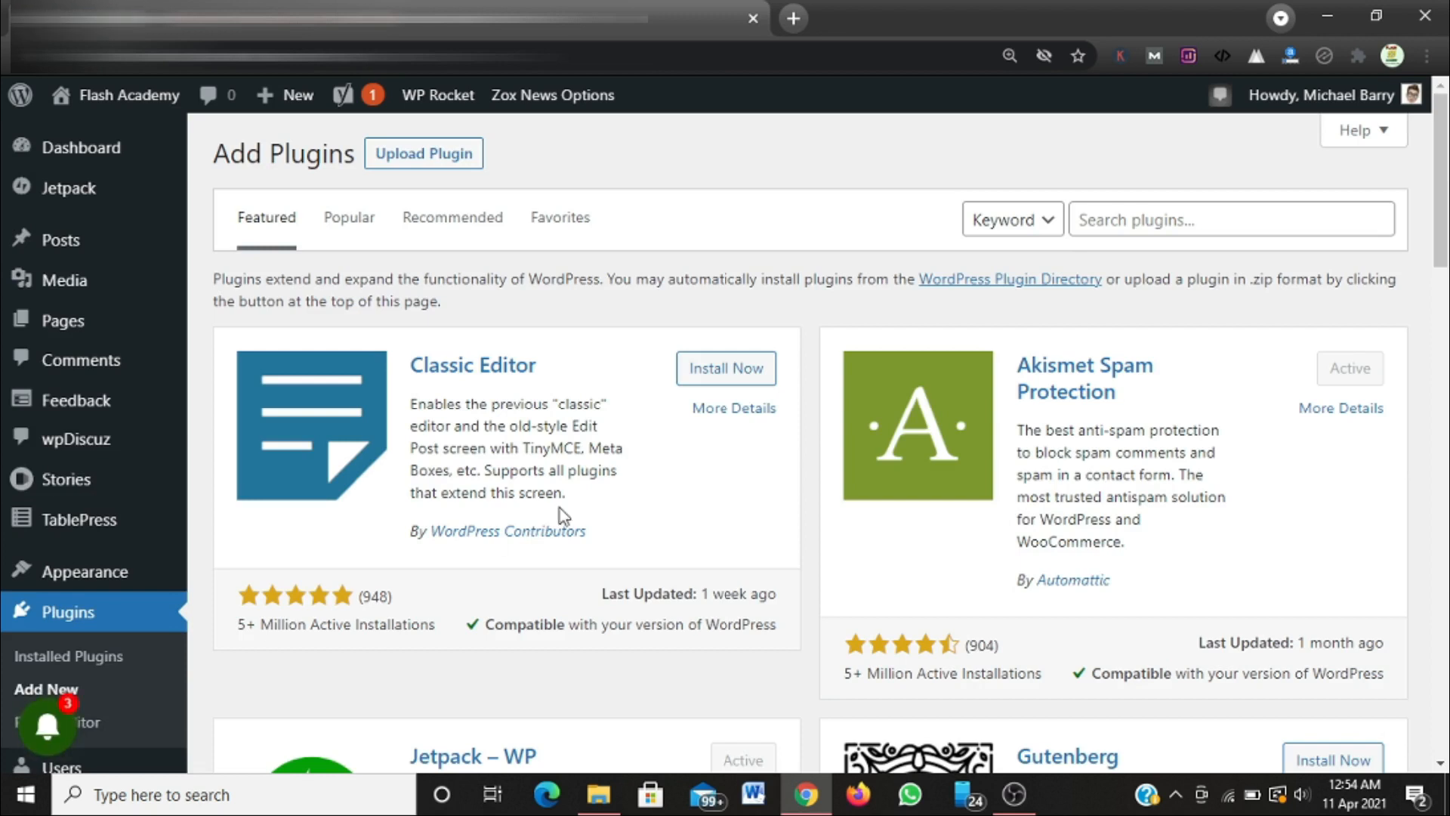
pyautogui.moveTo(705, 226)
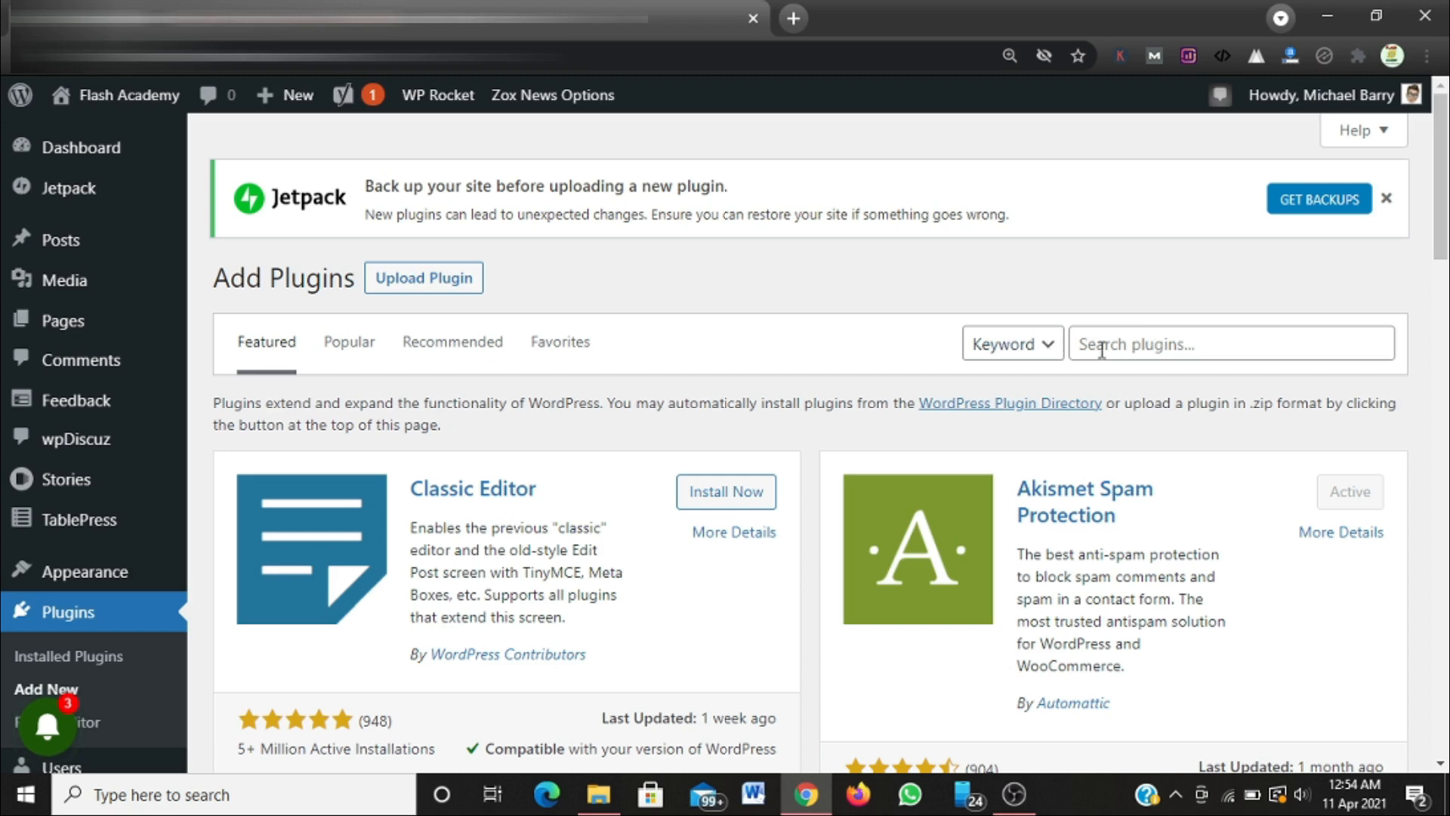
# Search the plugin directory for 'assets cleanup'.
pyautogui.click(1230, 343)
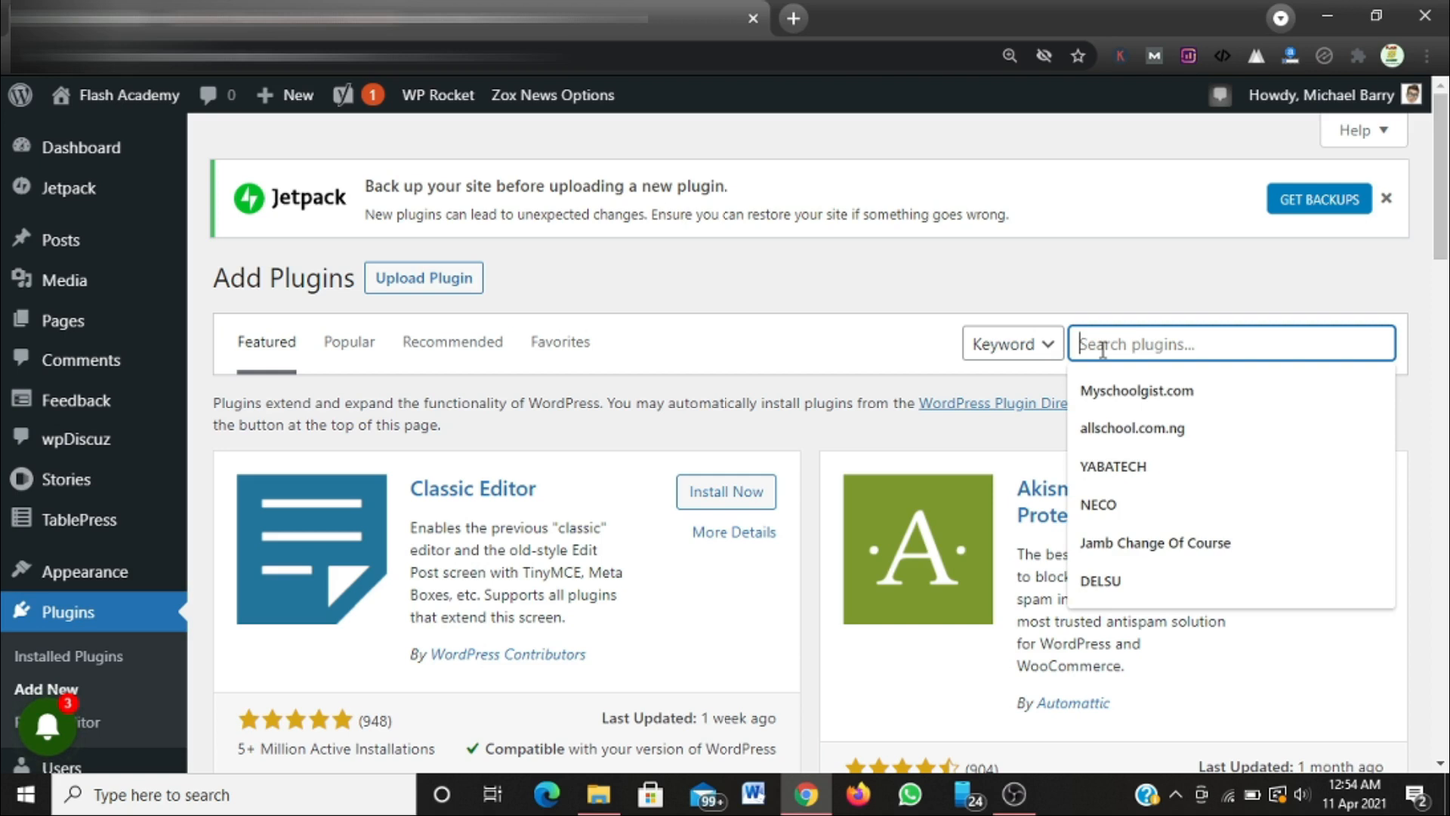
pyautogui.write('a')
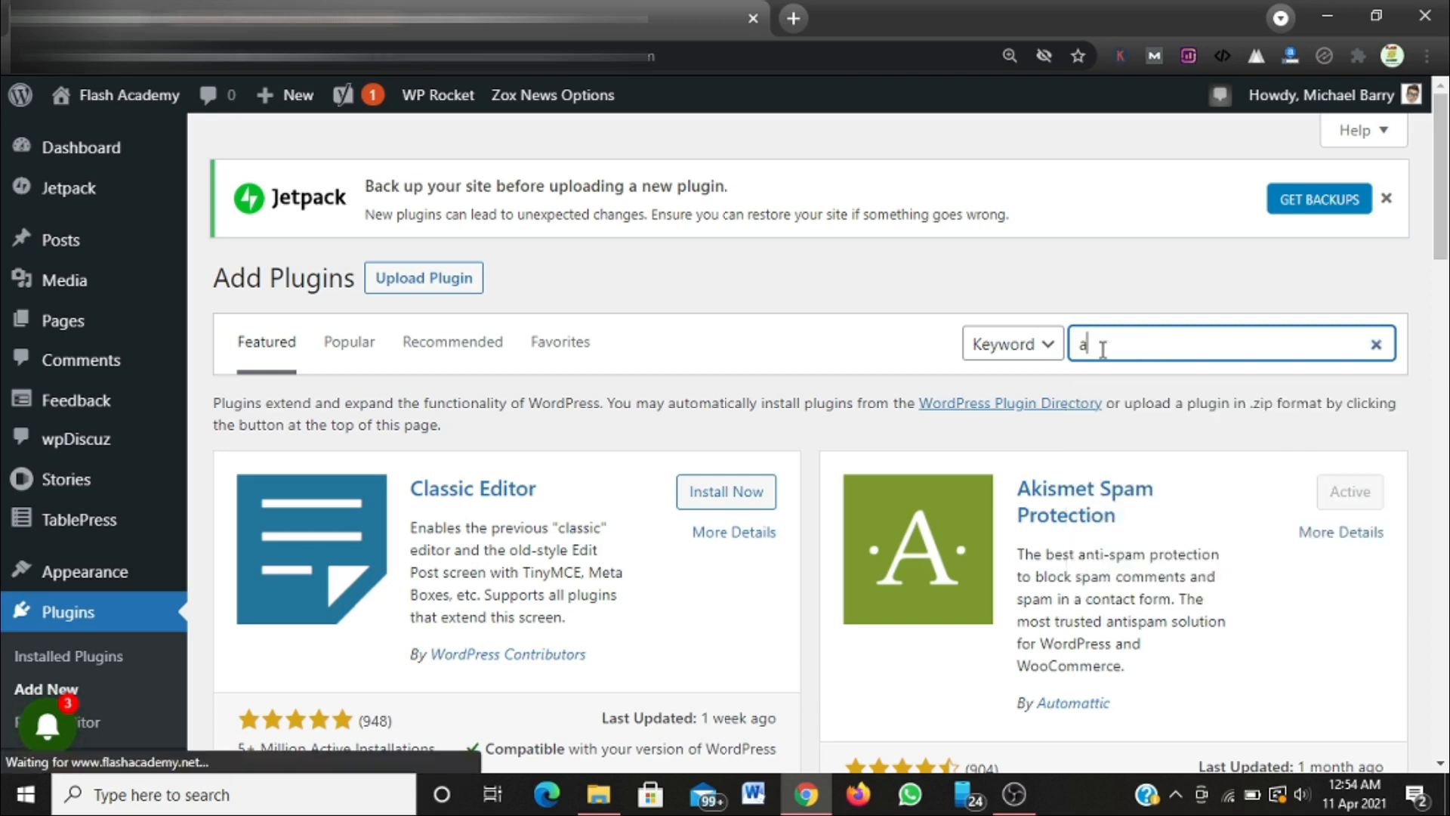
pyautogui.write('ssets')
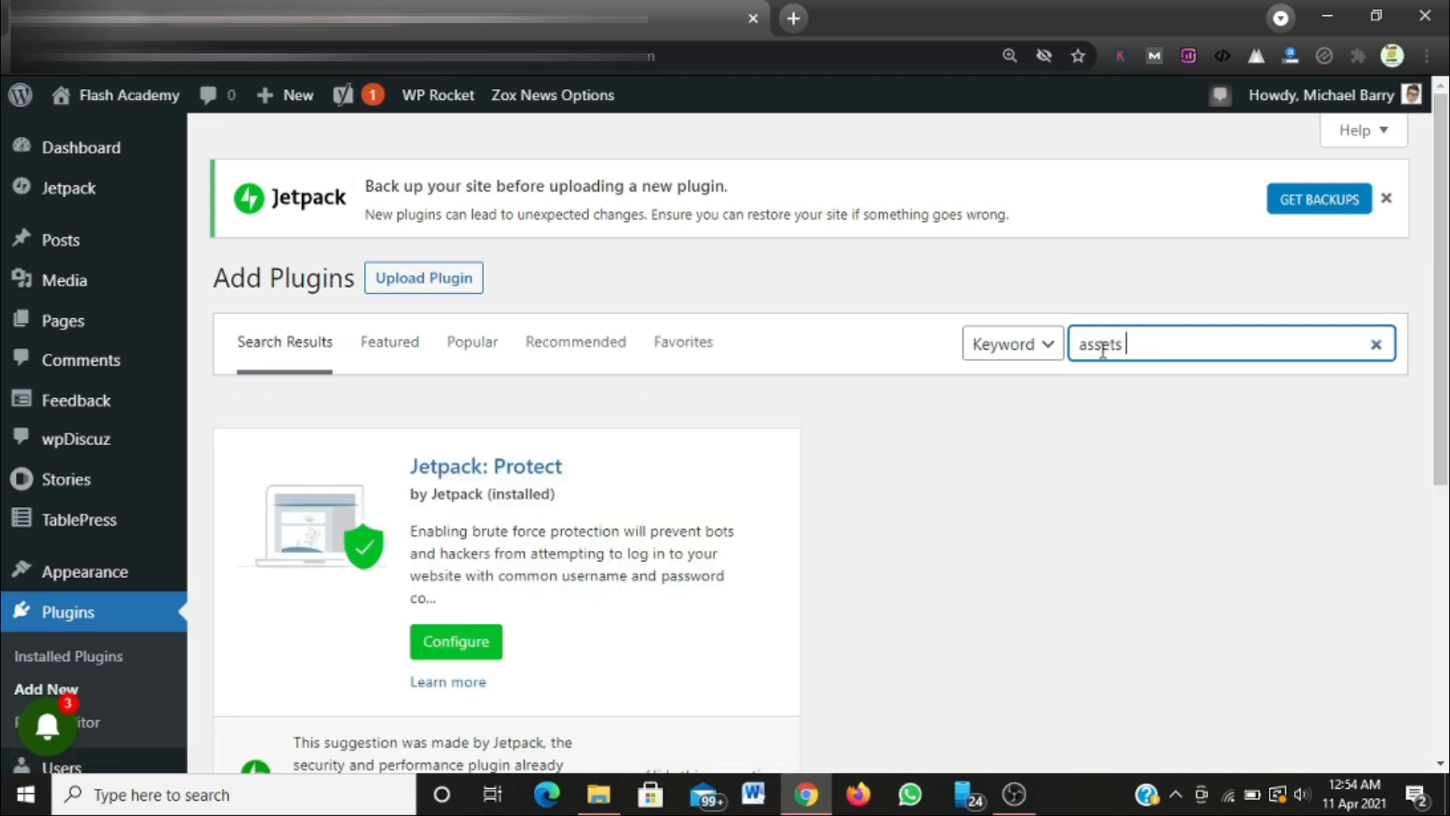
pyautogui.write('clea')
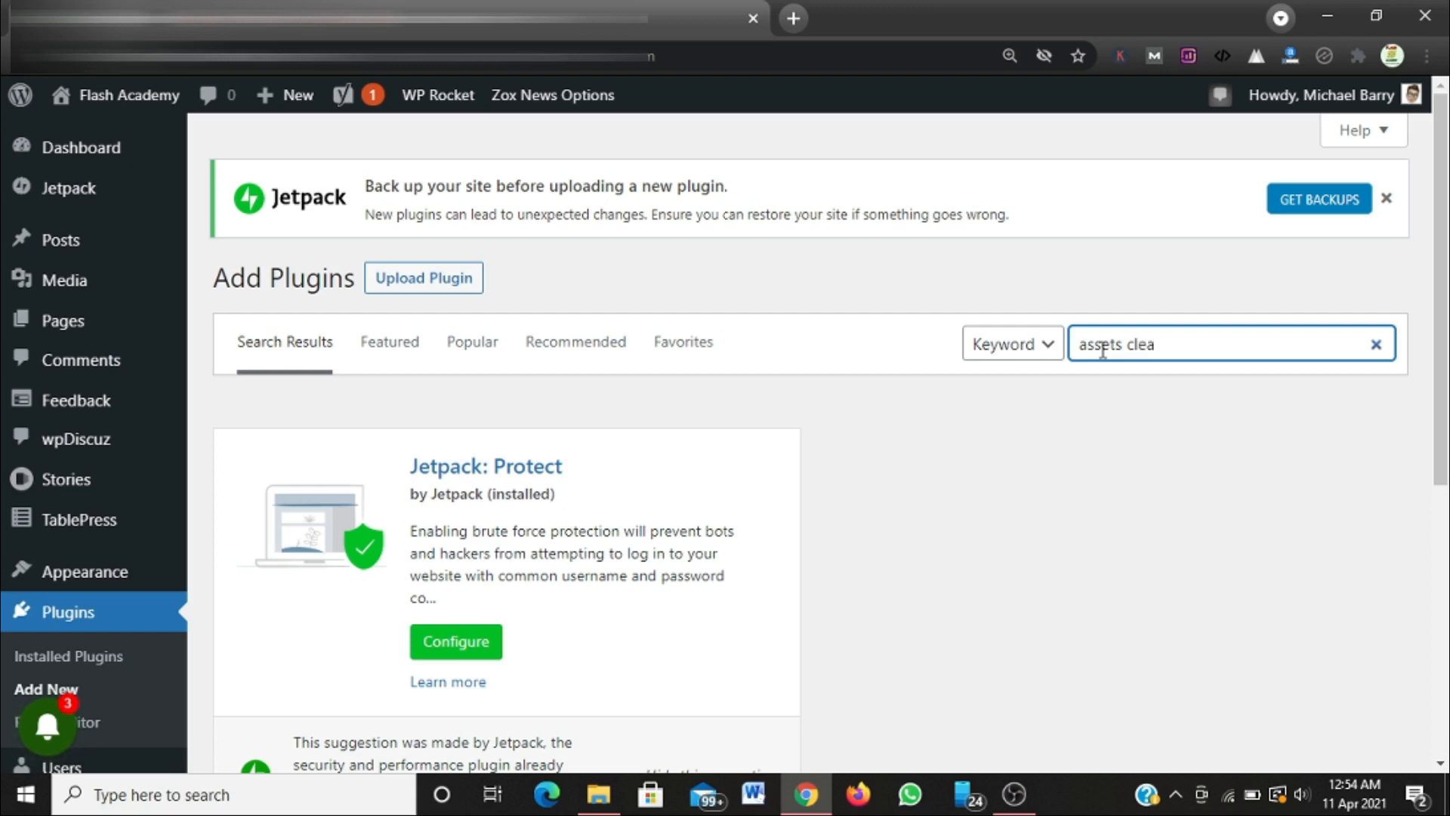
pyautogui.write('nup')
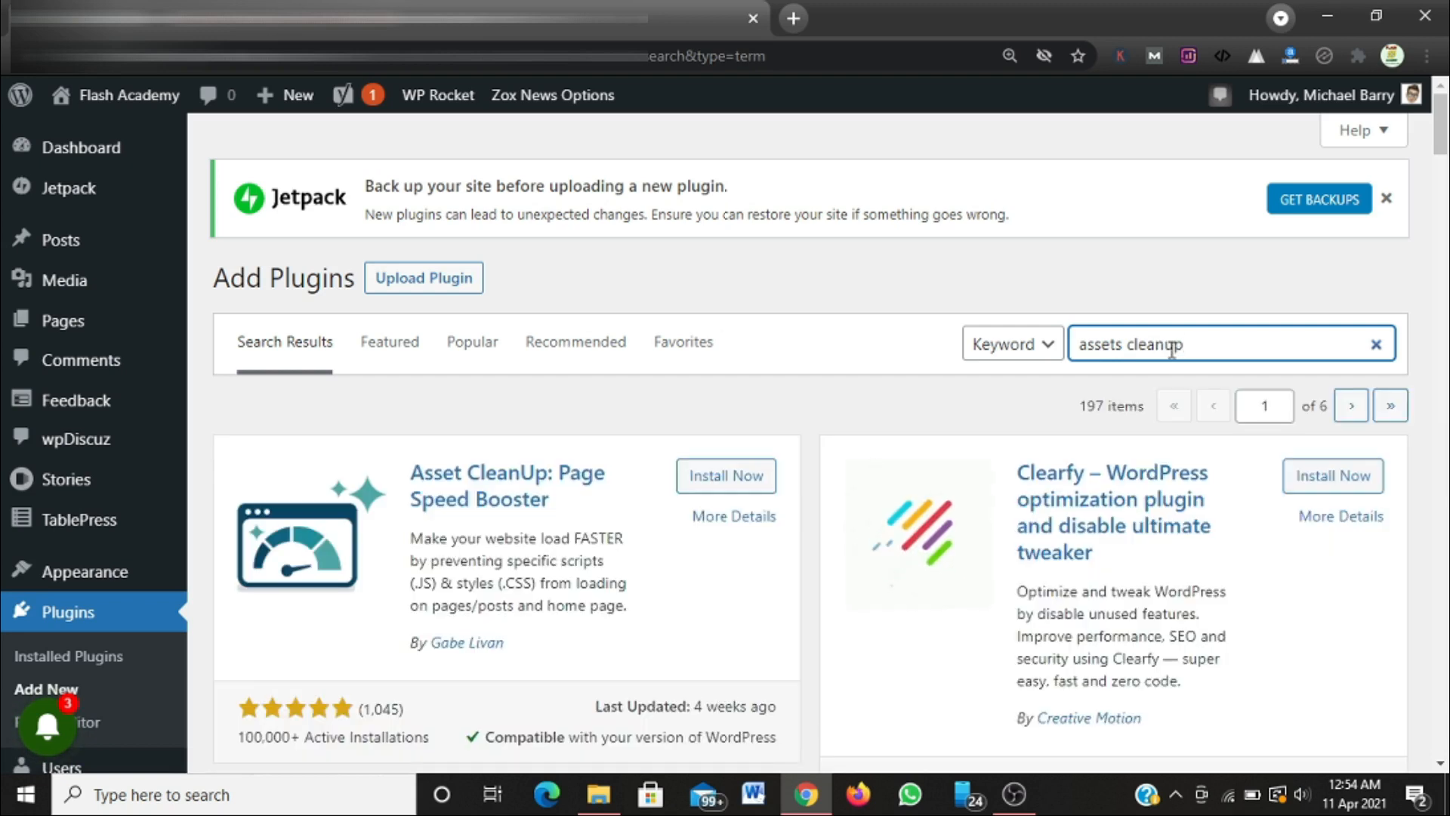
pyautogui.moveTo(507, 486)
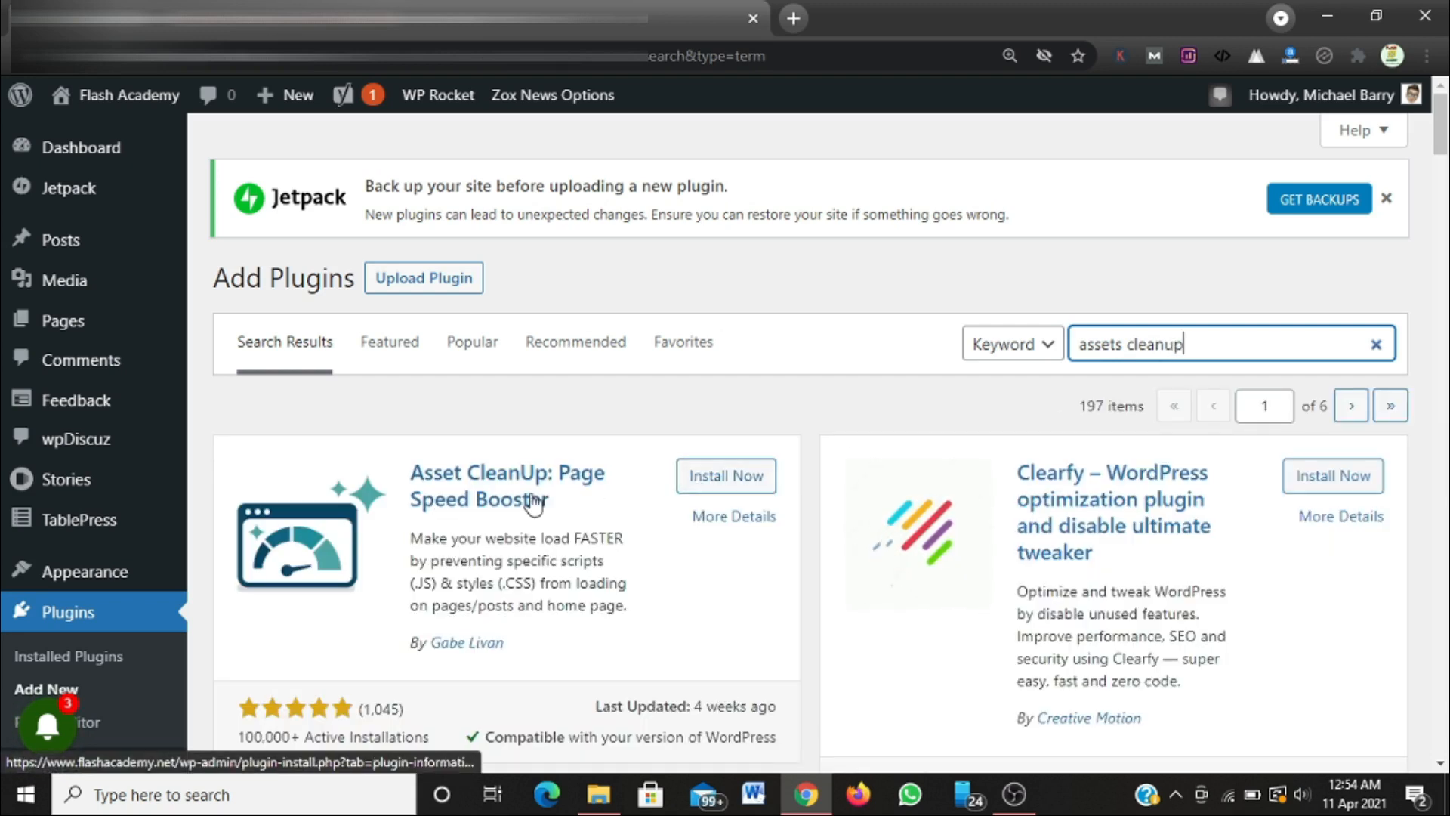
# Install Asset CleanUp: Page Speed Booster, then activate it to reach its Welcome page.
pyautogui.doubleClick(511, 499)
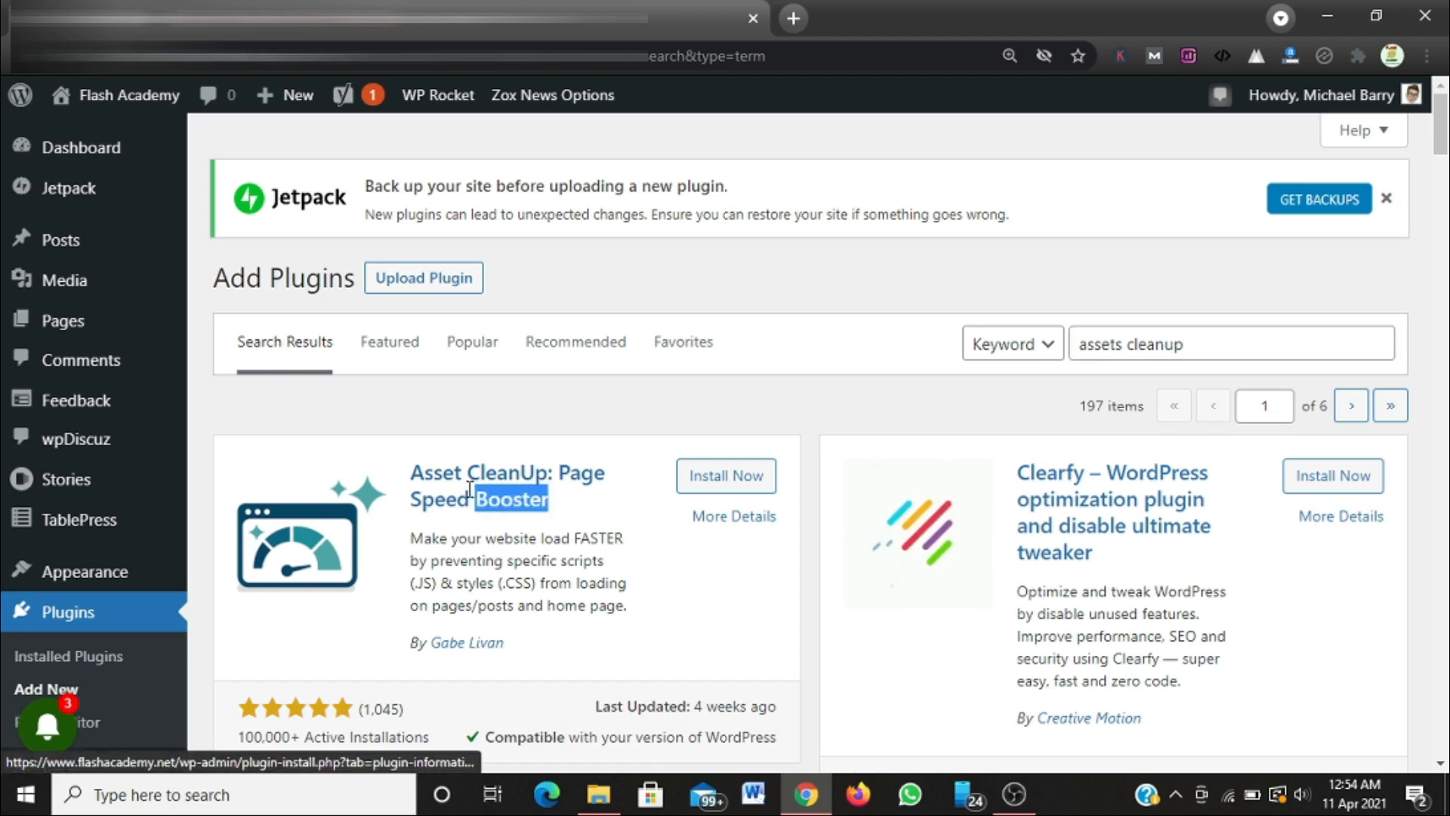
pyautogui.doubleClick(507, 485)
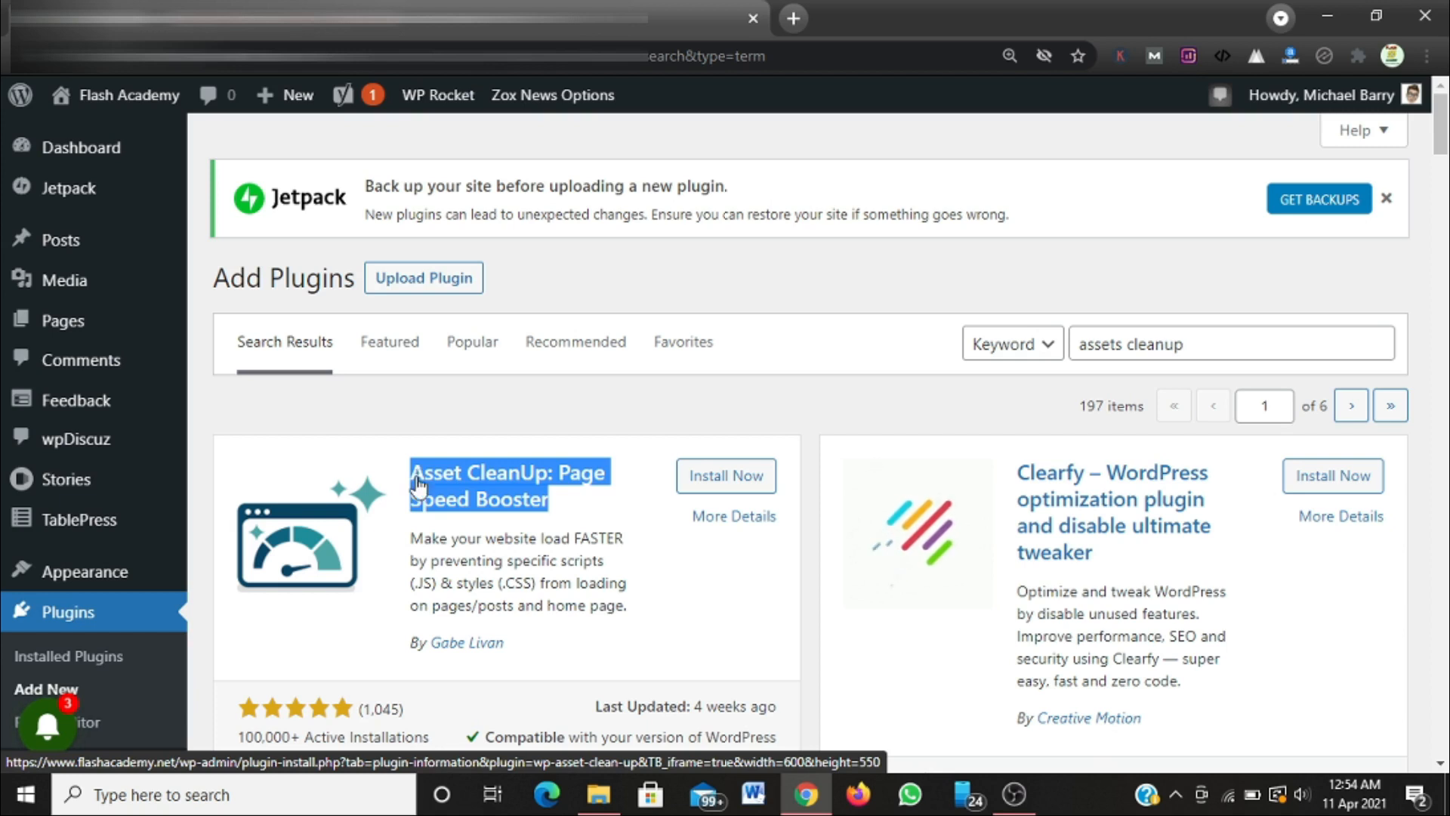
pyautogui.click(726, 475)
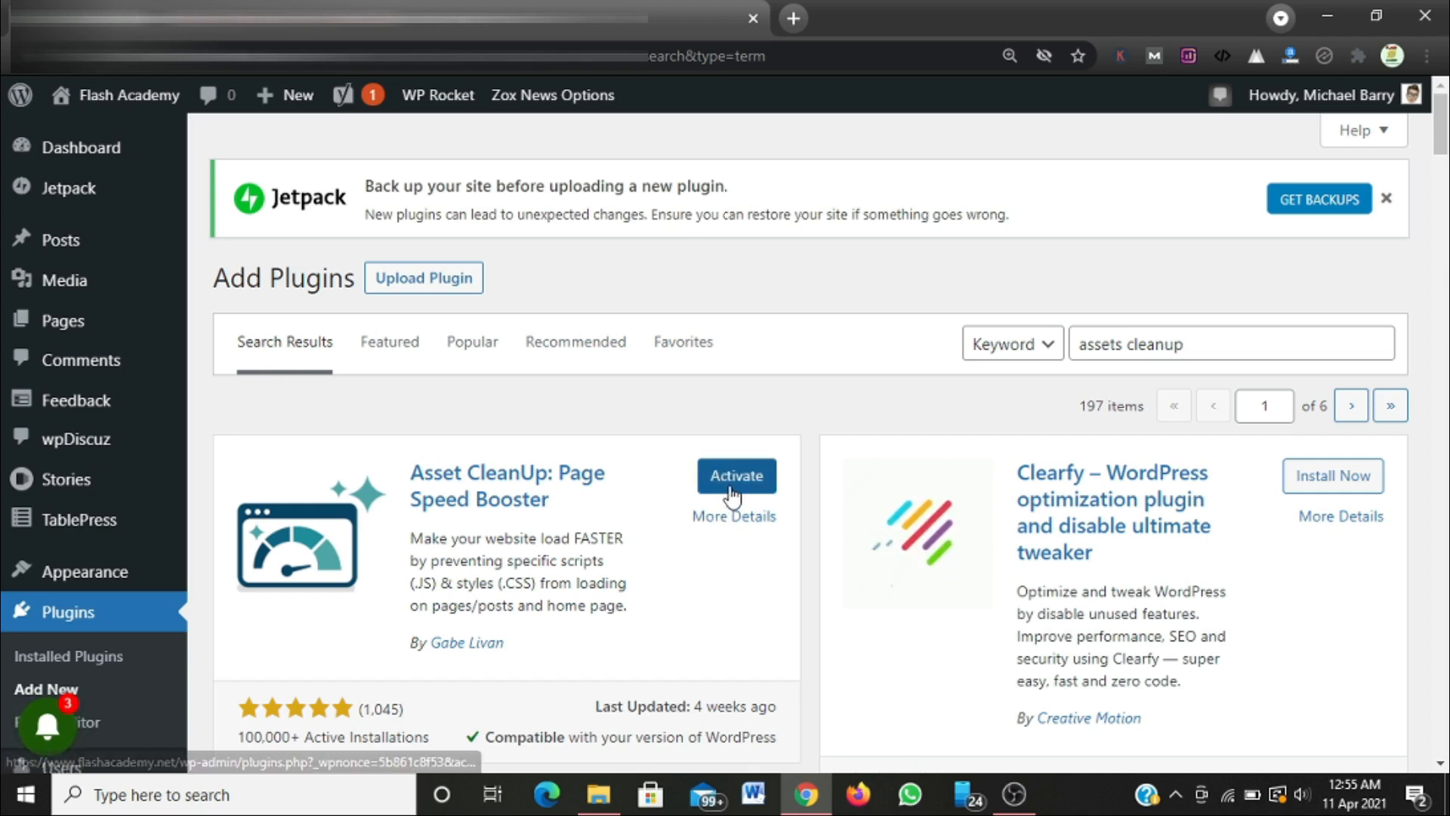
pyautogui.moveTo(737, 475)
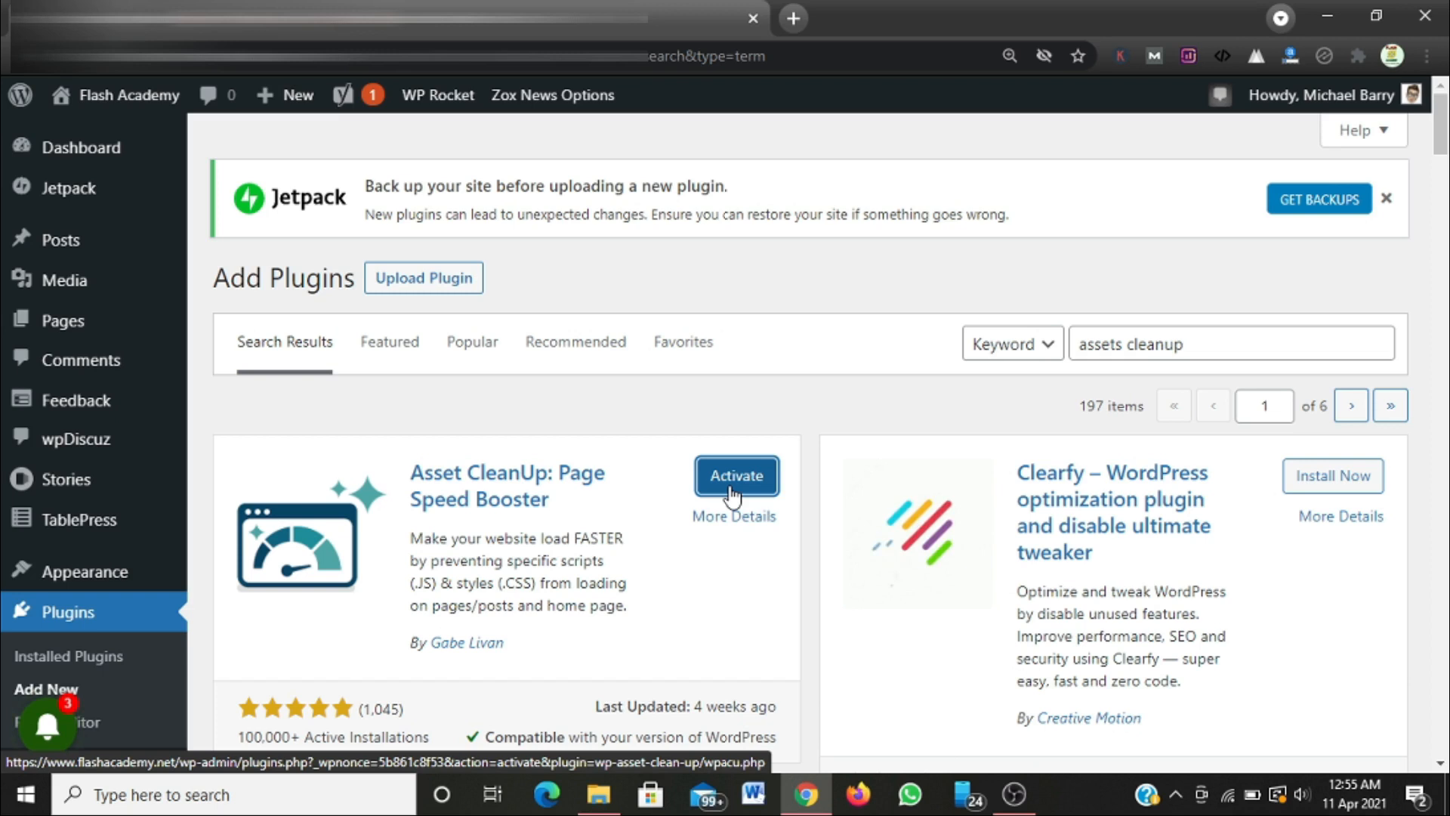
pyautogui.click(736, 476)
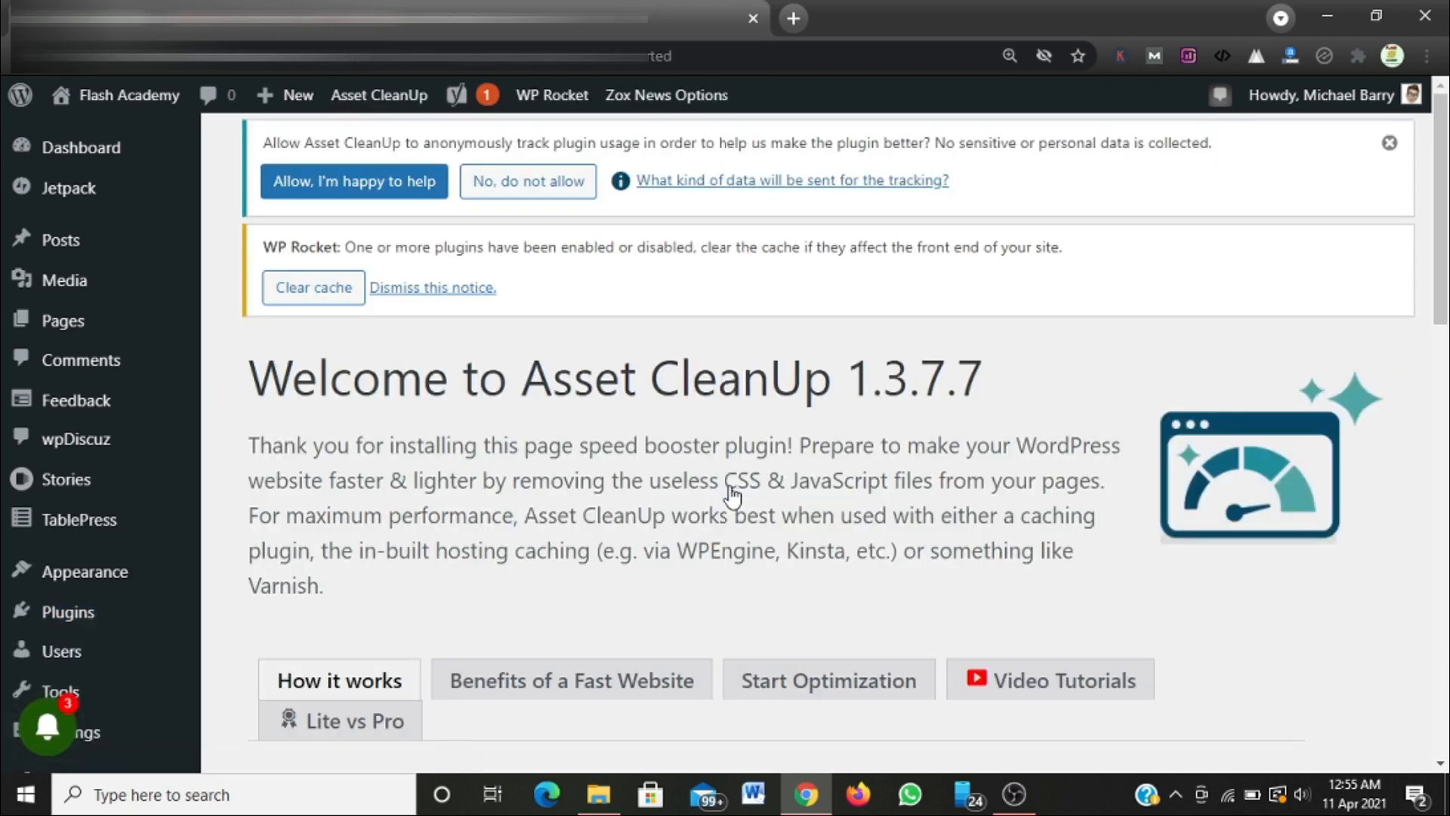
pyautogui.moveTo(560, 506)
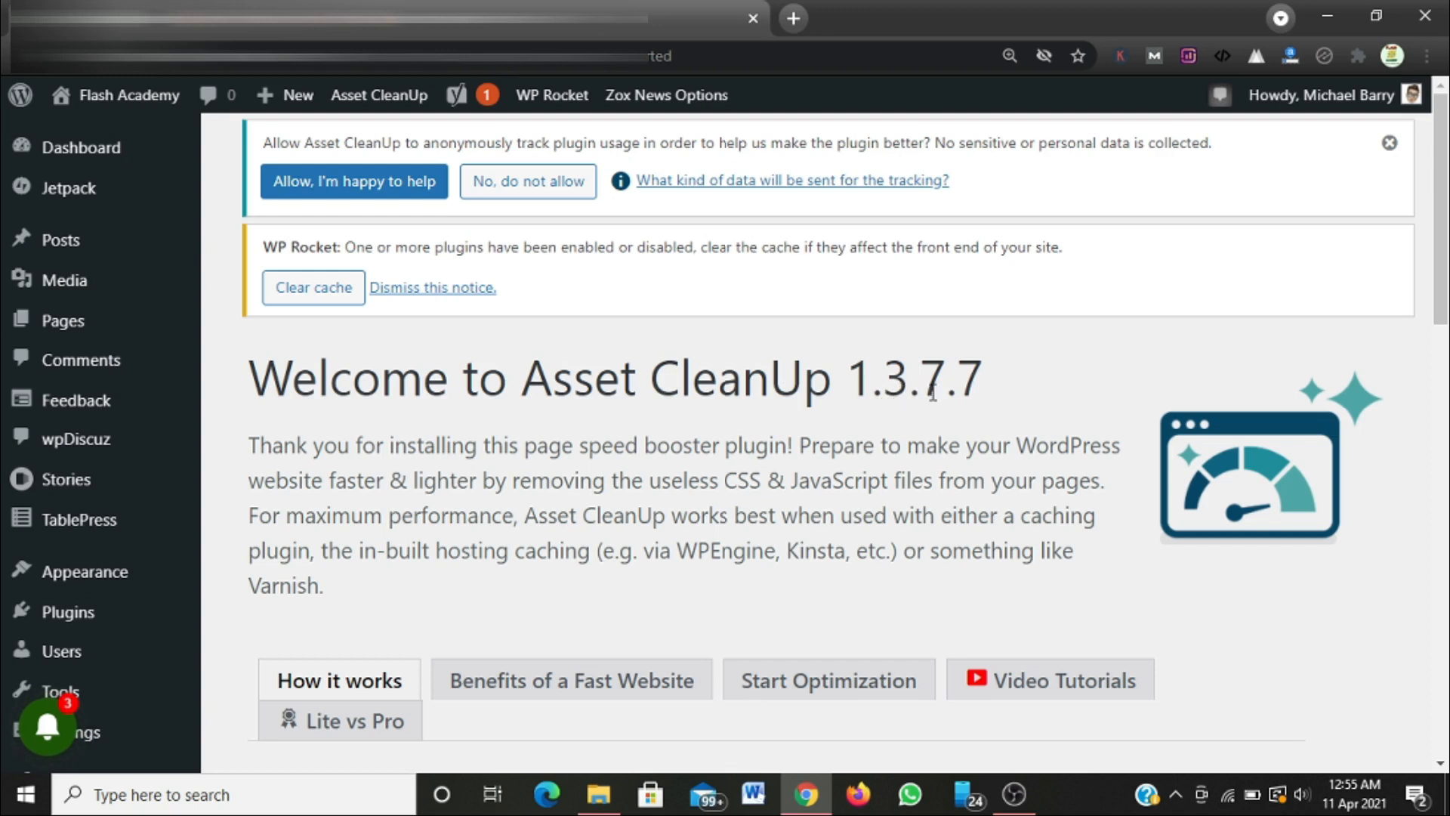
pyautogui.moveTo(951, 399)
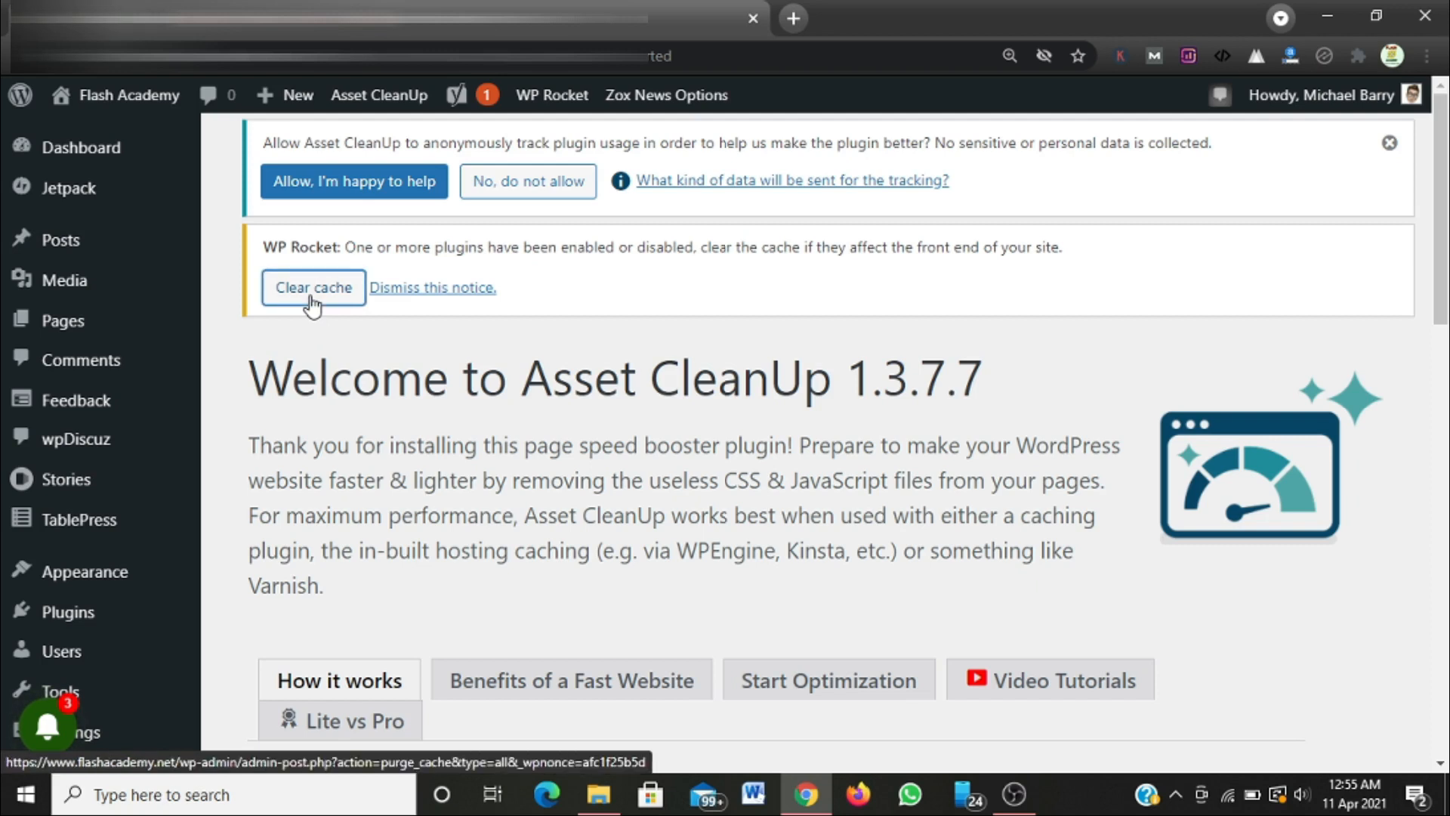
pyautogui.click(313, 288)
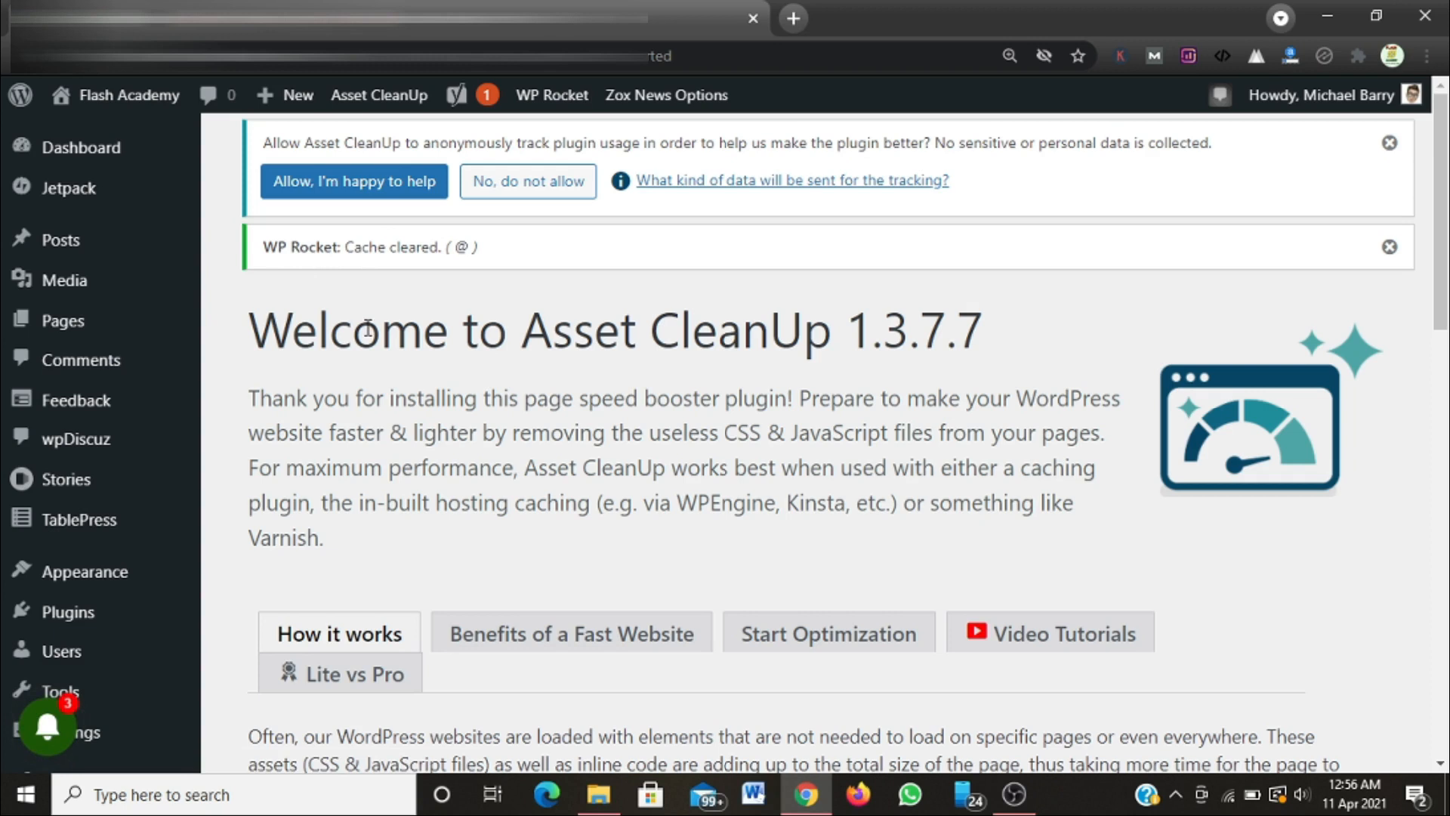
pyautogui.moveTo(1406, 282)
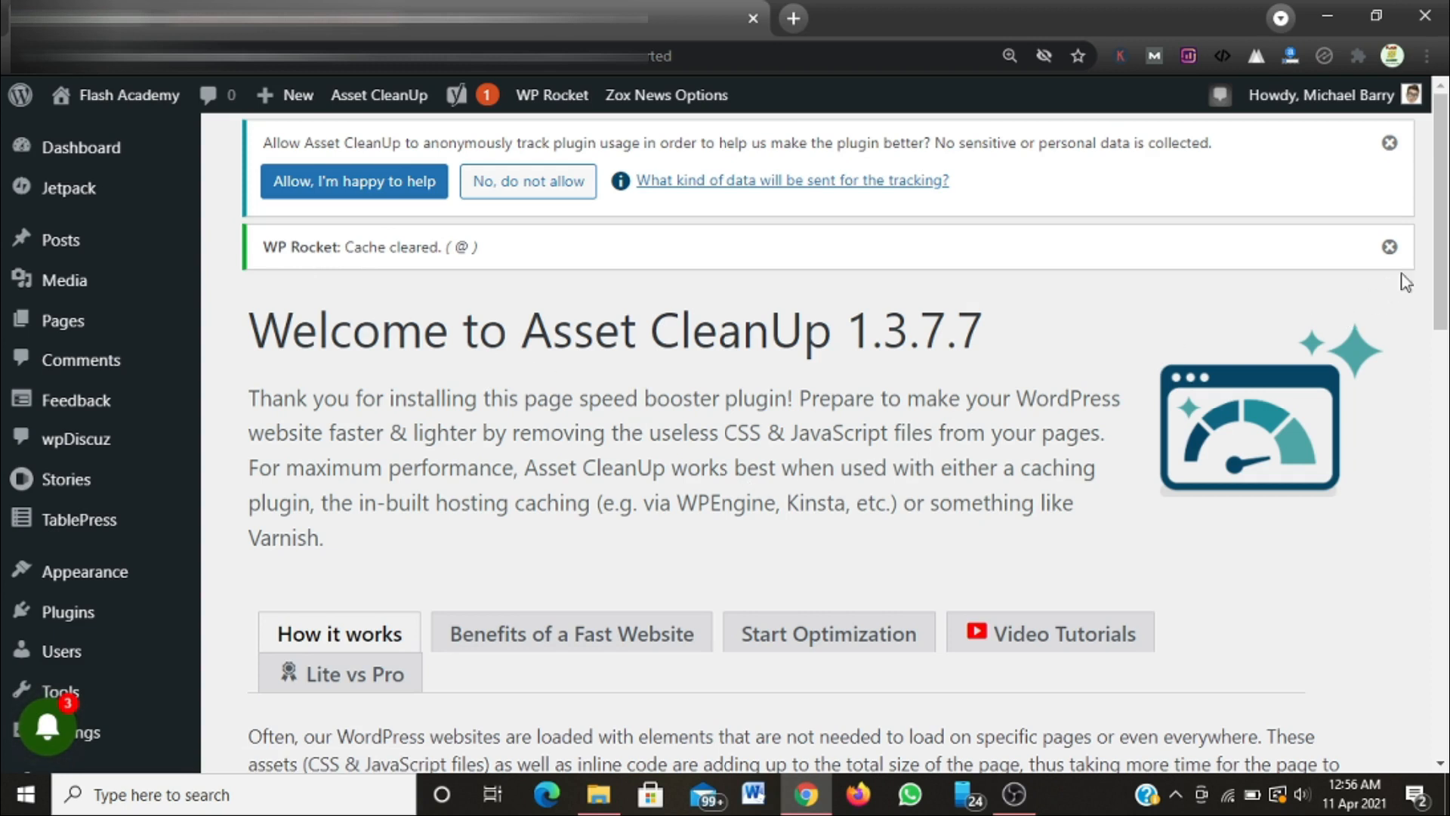
pyautogui.scroll(-3)
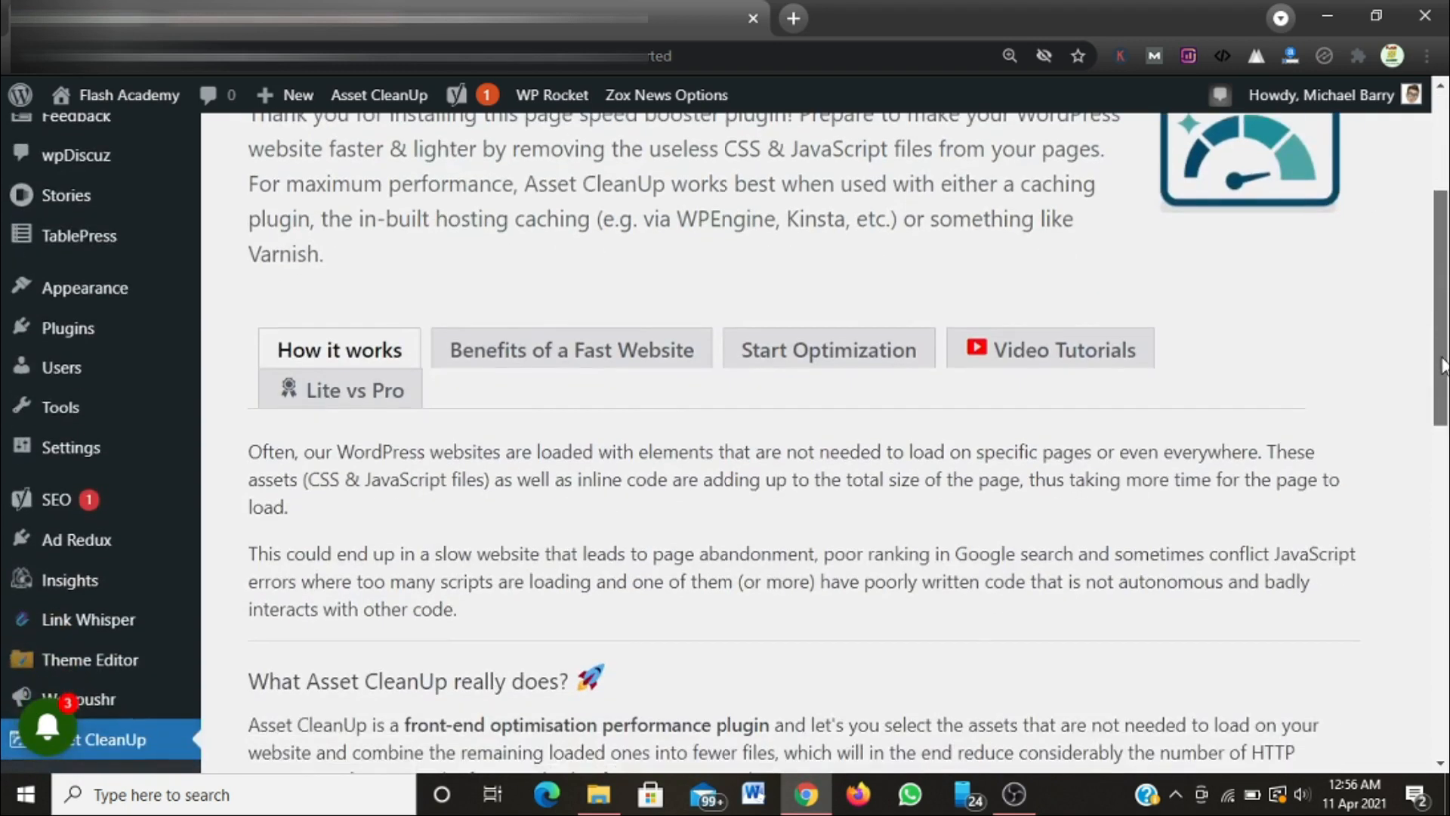
pyautogui.scroll(-3)
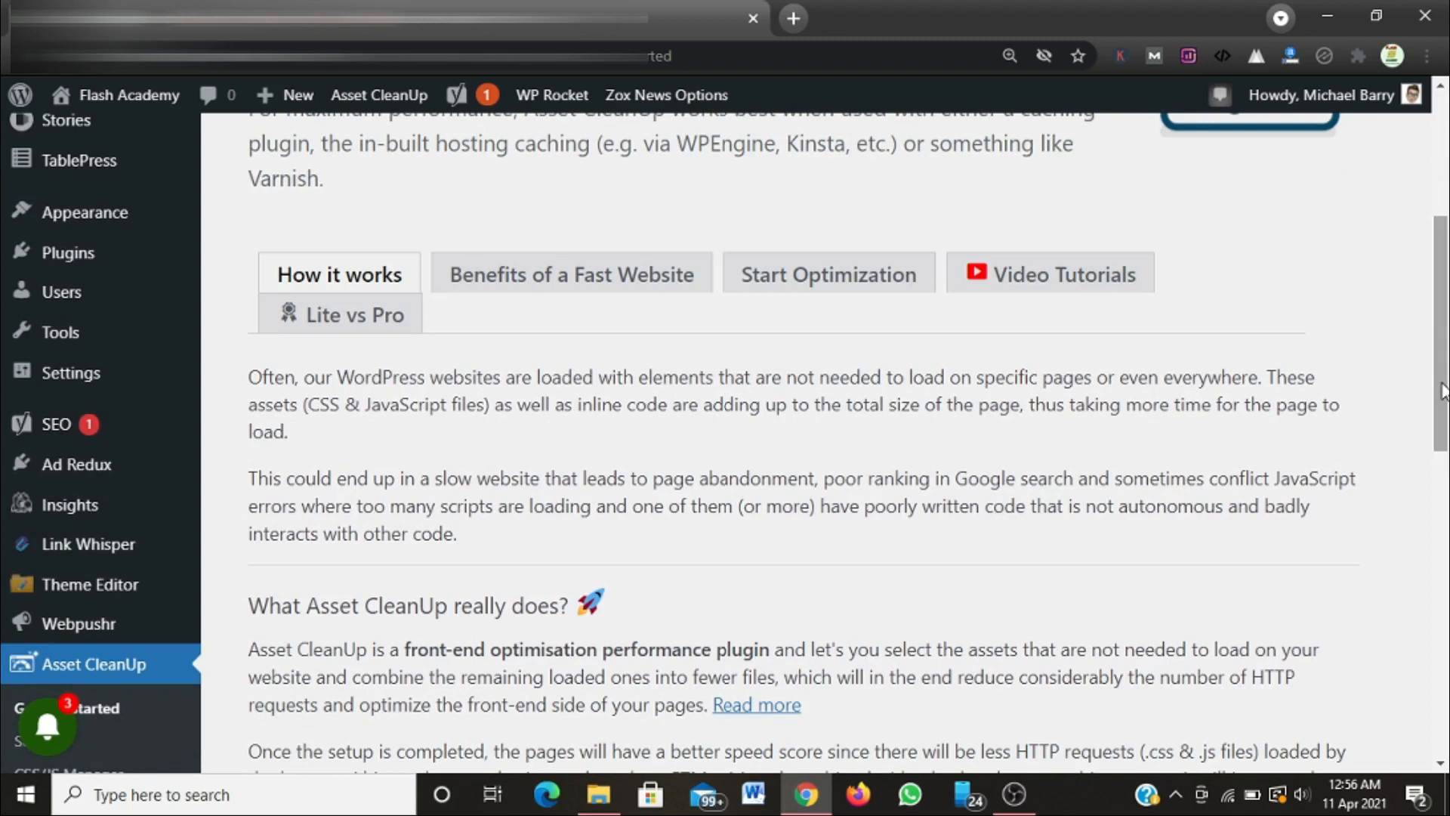
pyautogui.scroll(-3)
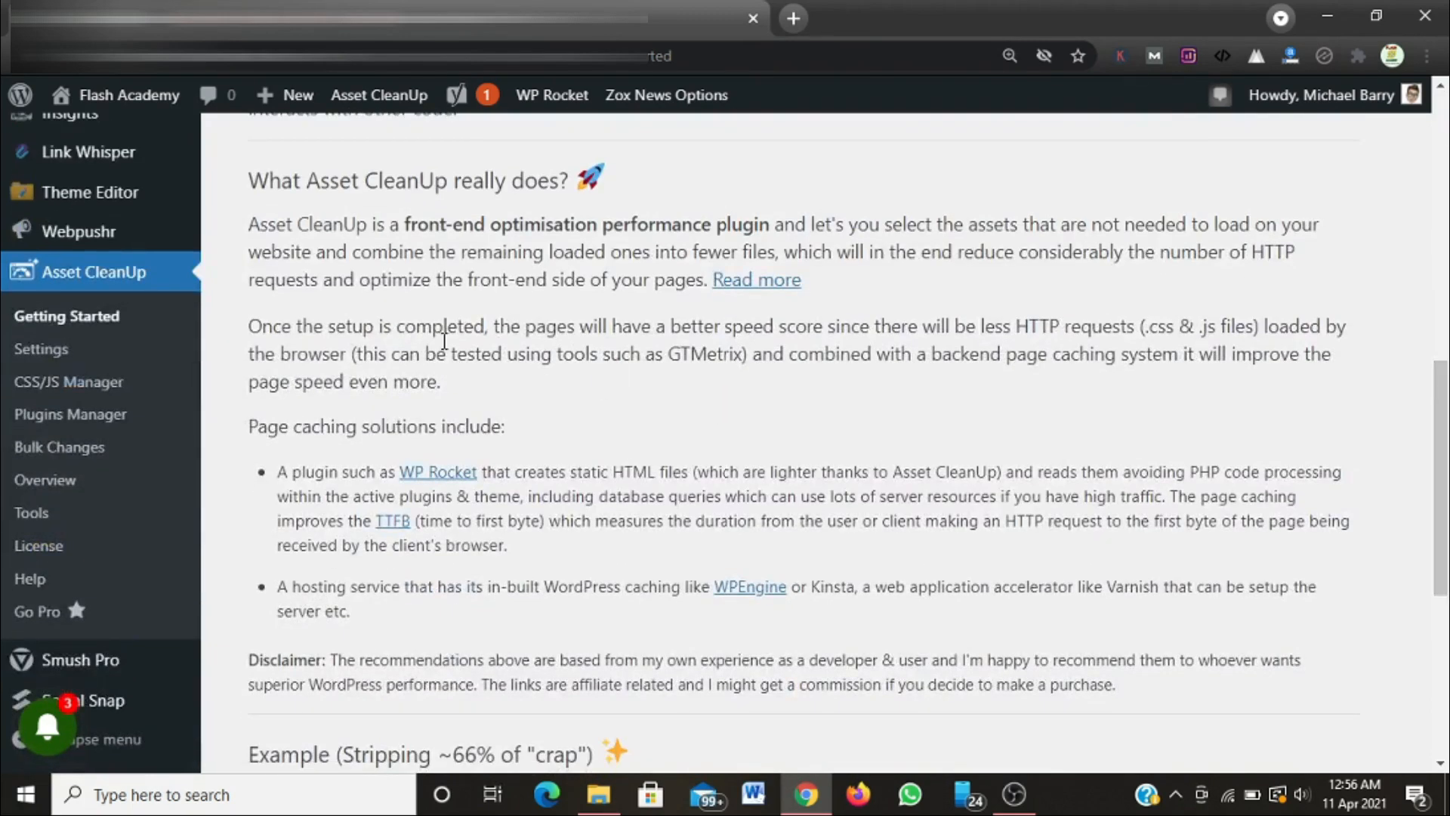
pyautogui.moveTo(41, 349)
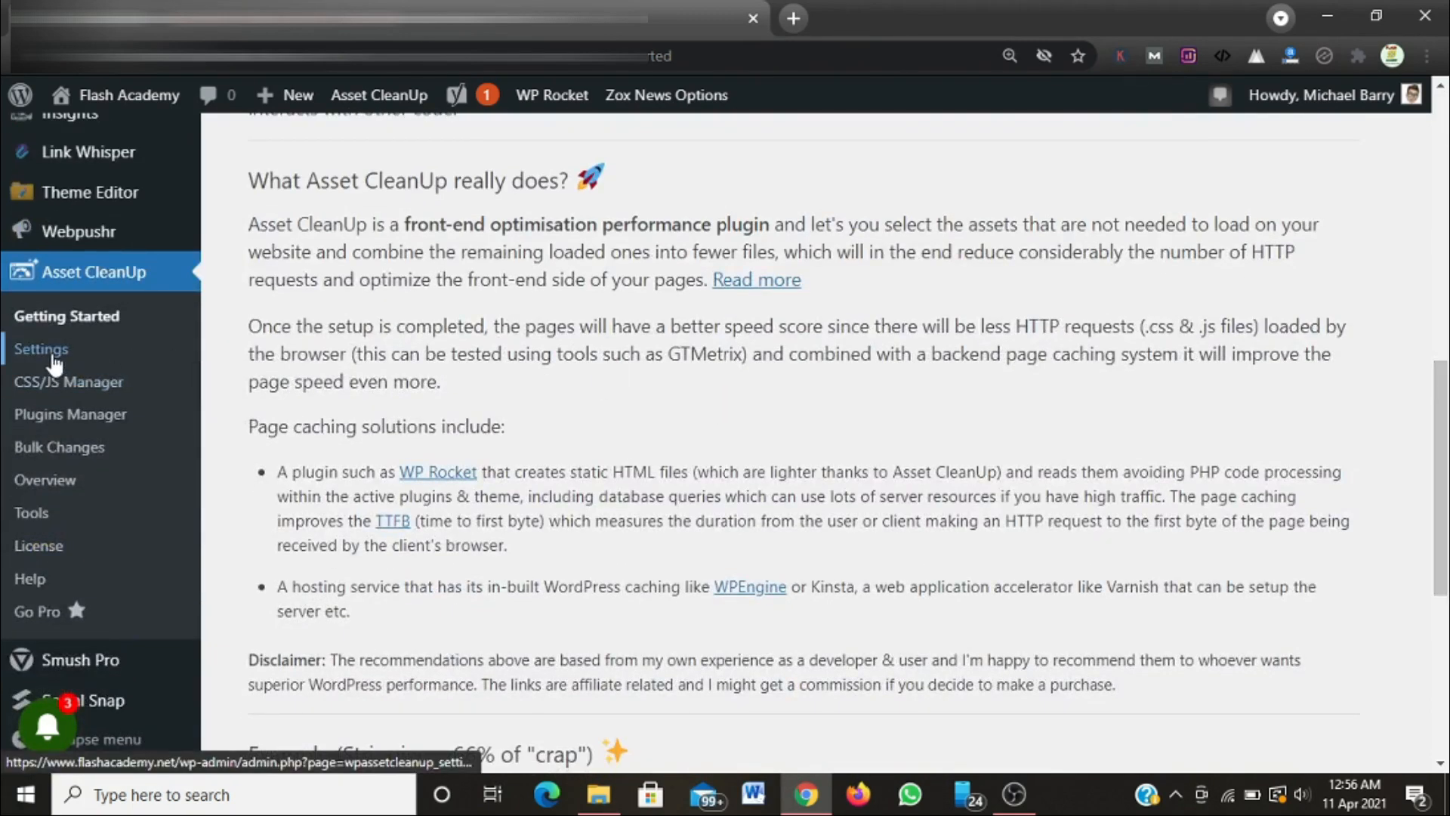
# In Asset CleanUp Settings, enable 'I understand how the plugin works' and update all settings.
pyautogui.click(40, 349)
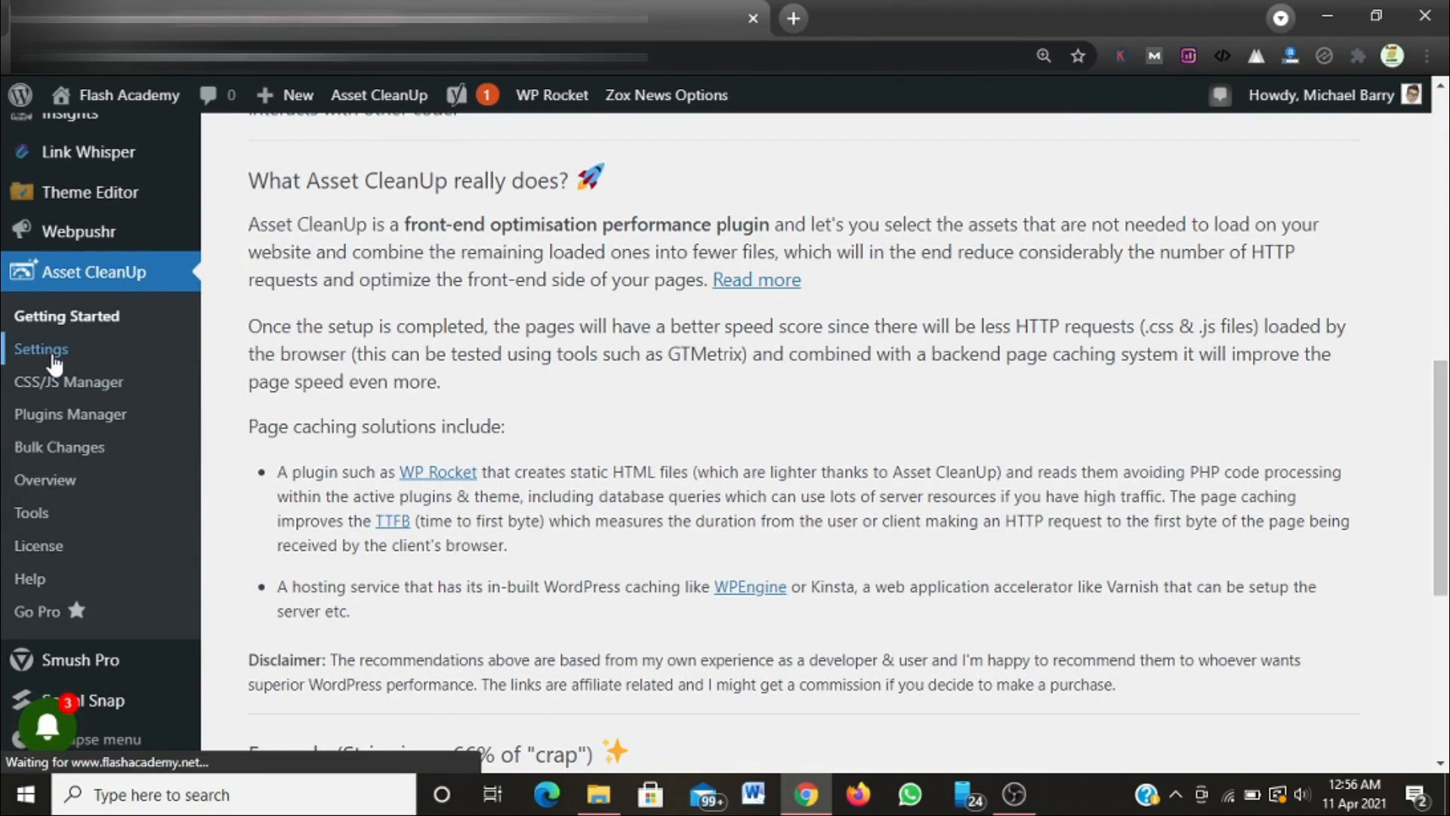
pyautogui.click(41, 349)
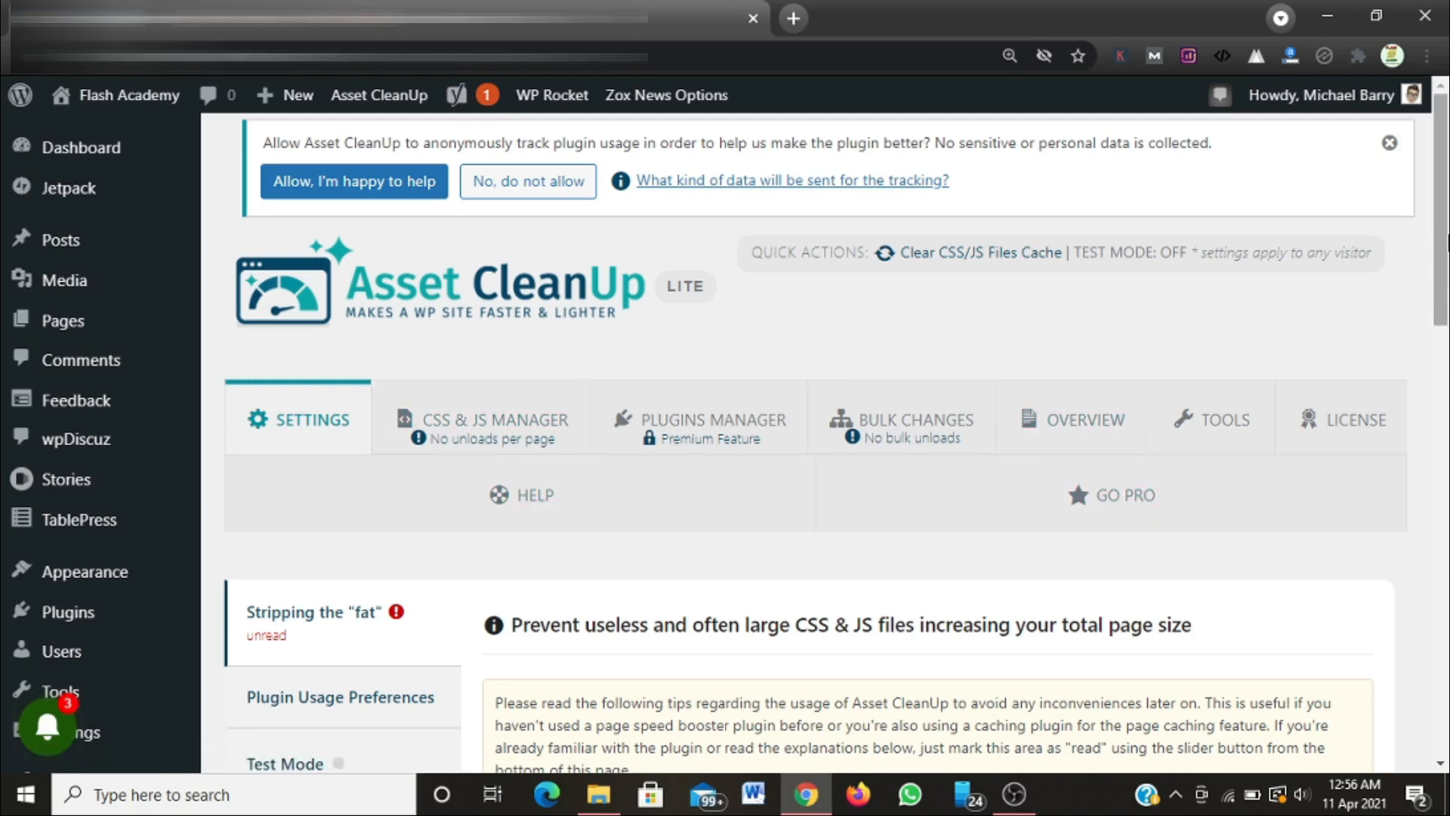
pyautogui.scroll(-3)
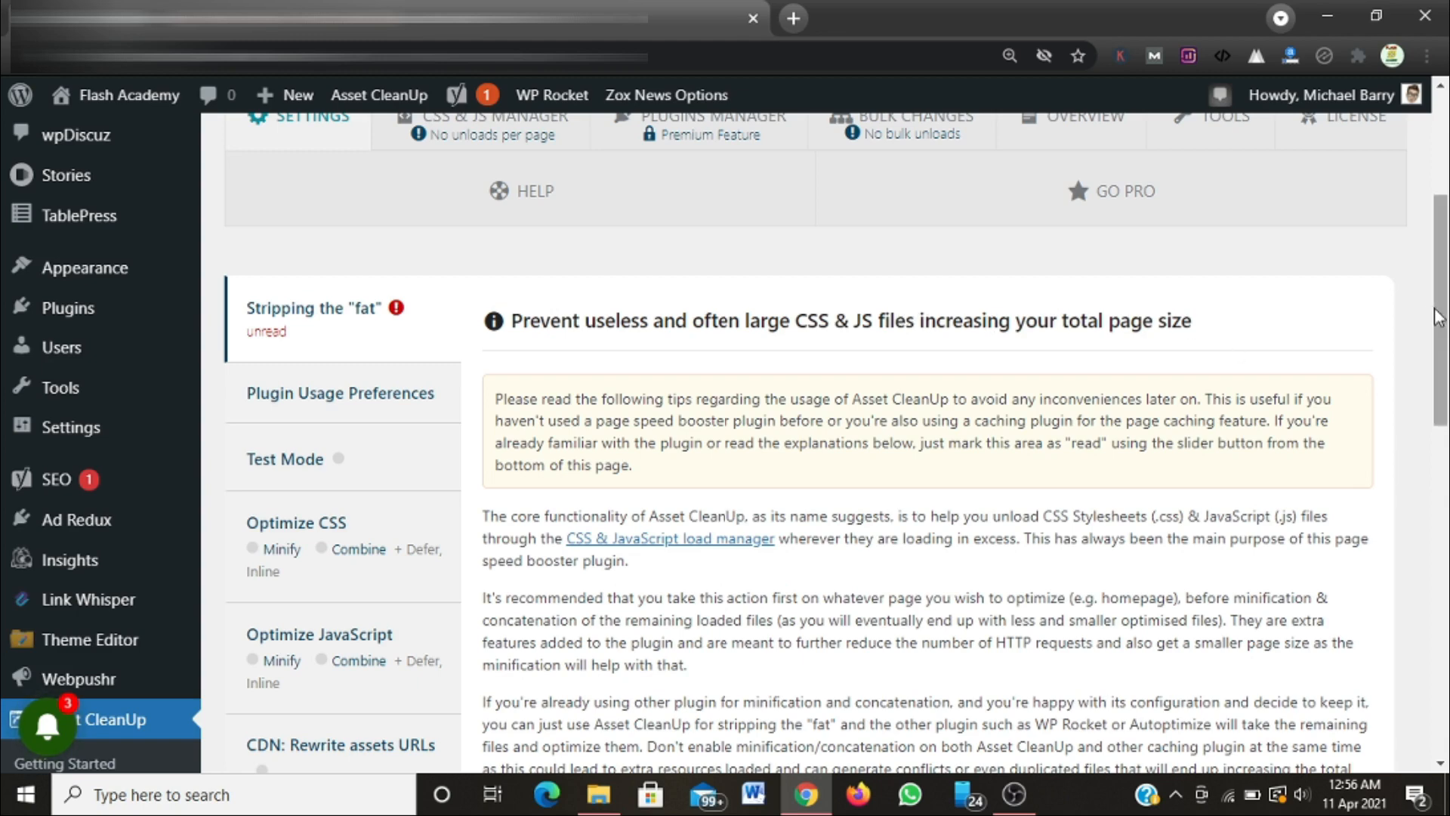
pyautogui.scroll(-3)
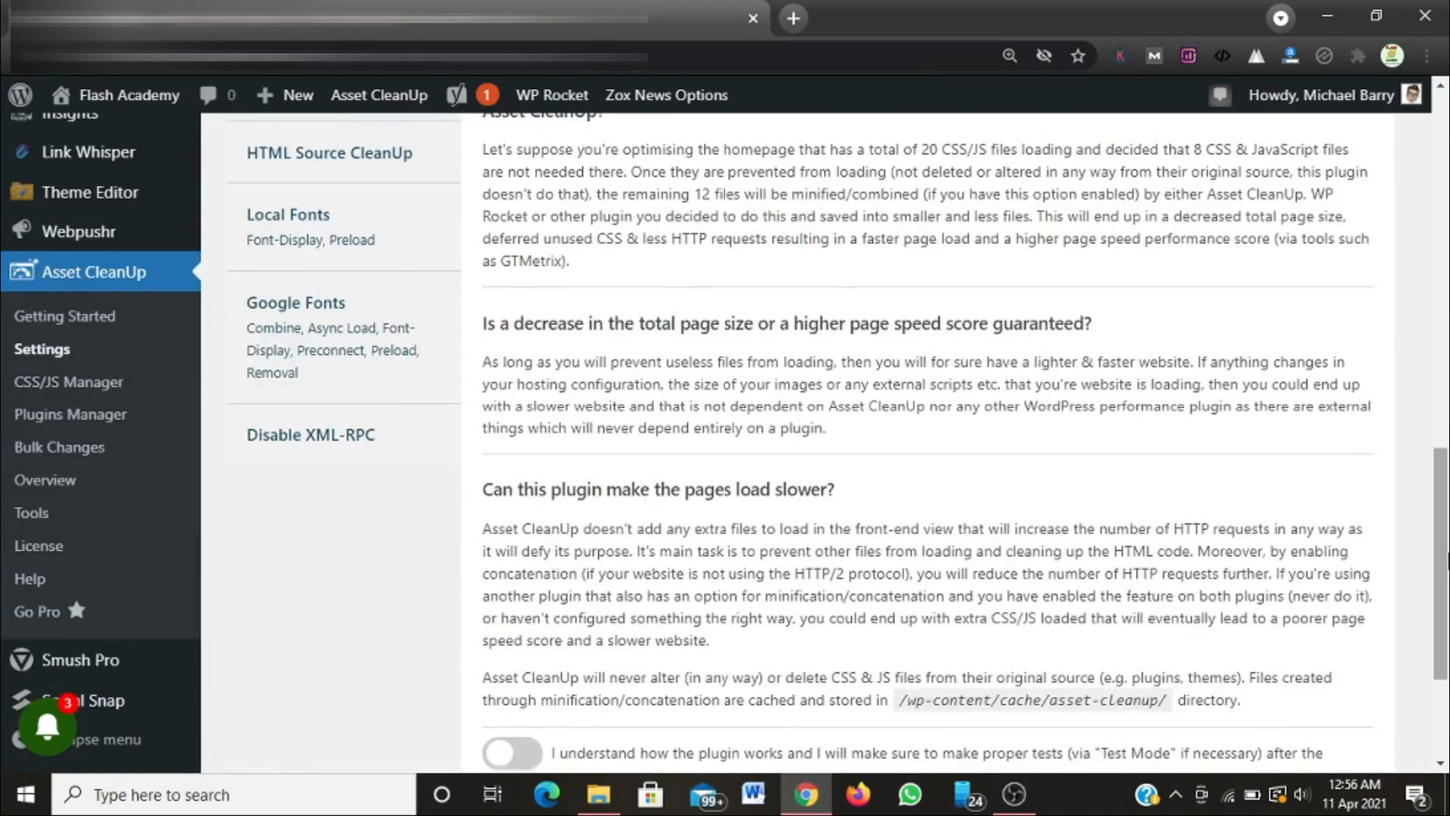
pyautogui.scroll(-3)
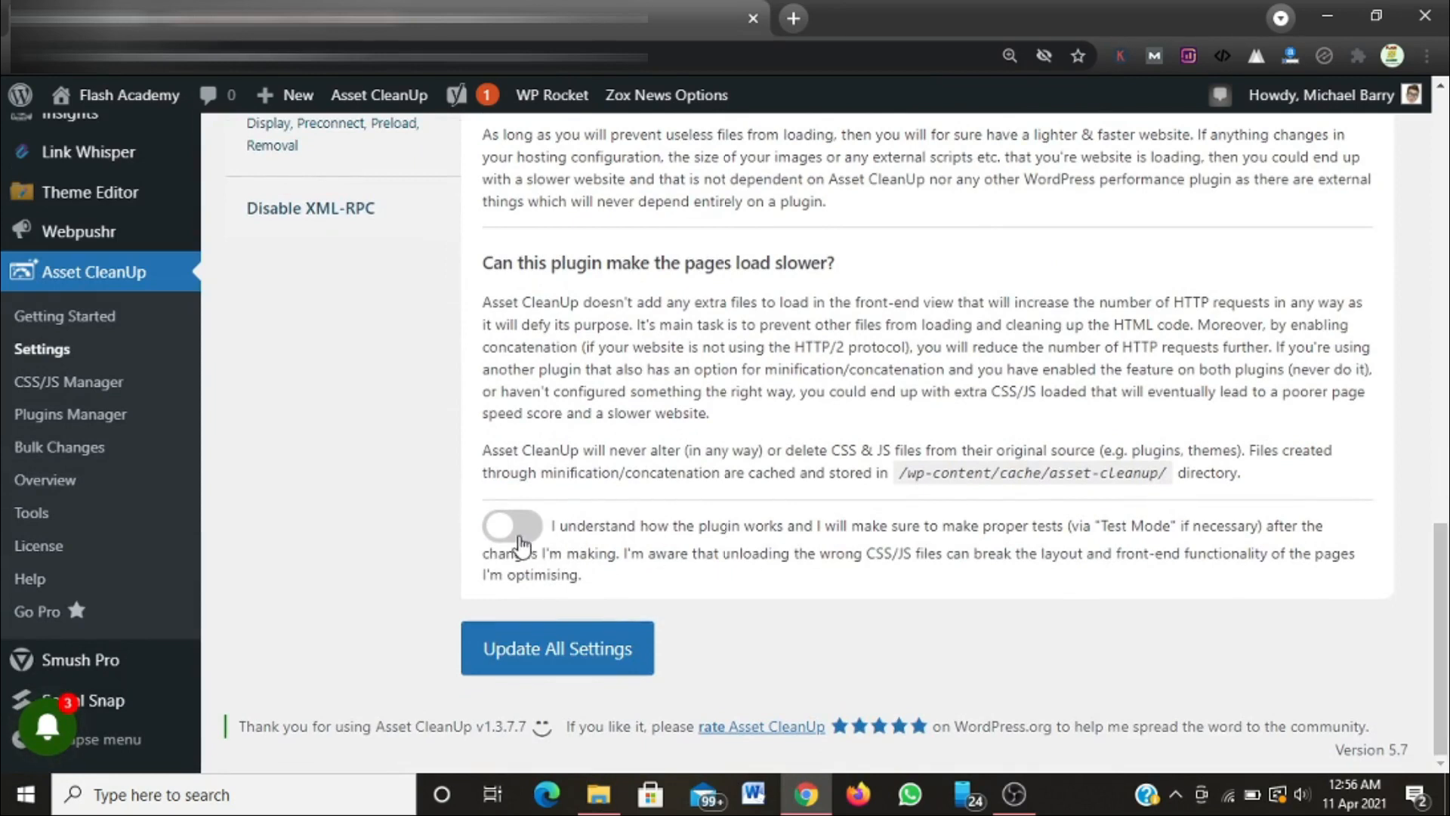
pyautogui.click(512, 526)
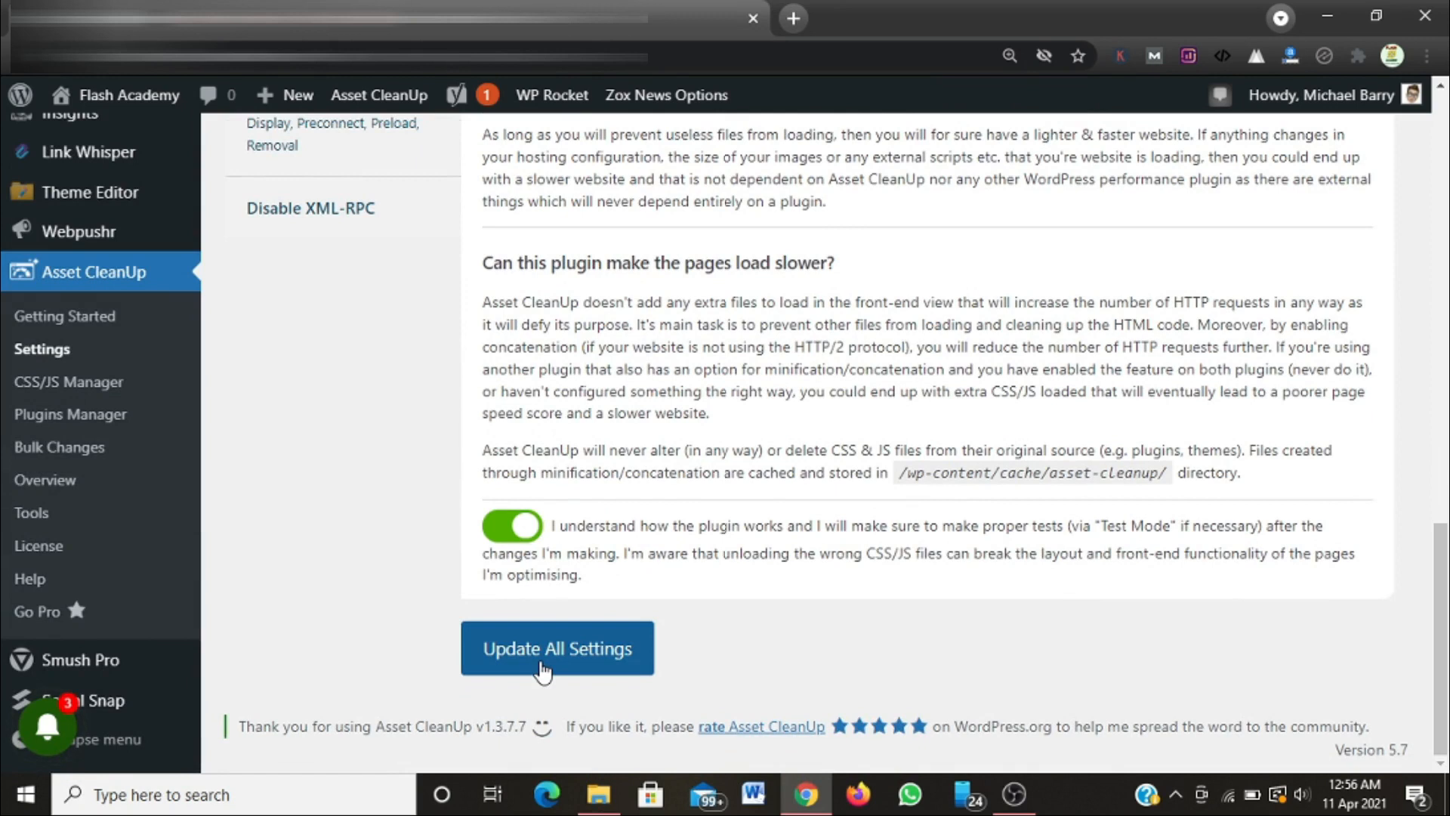
pyautogui.click(556, 647)
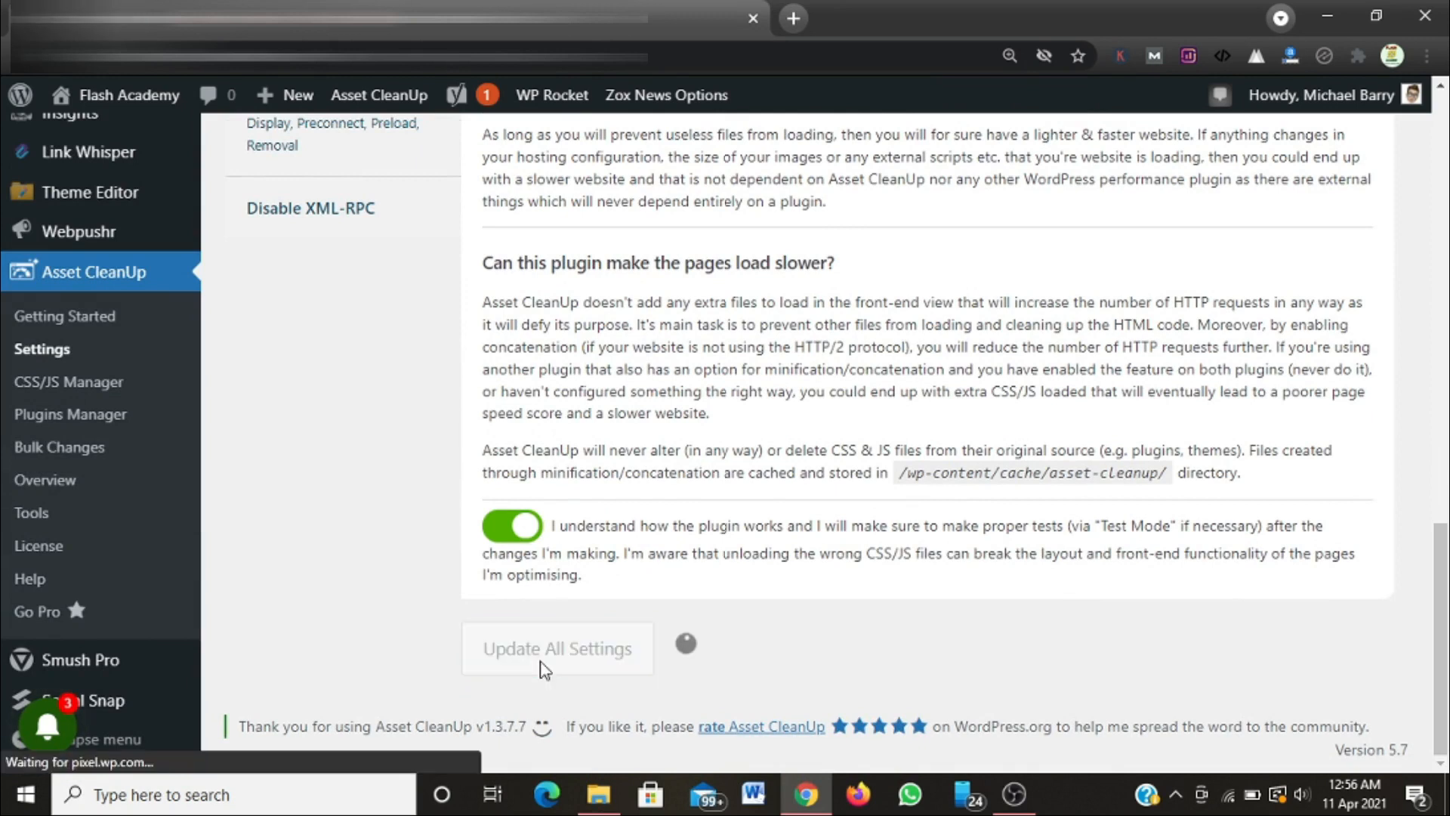
pyautogui.click(556, 648)
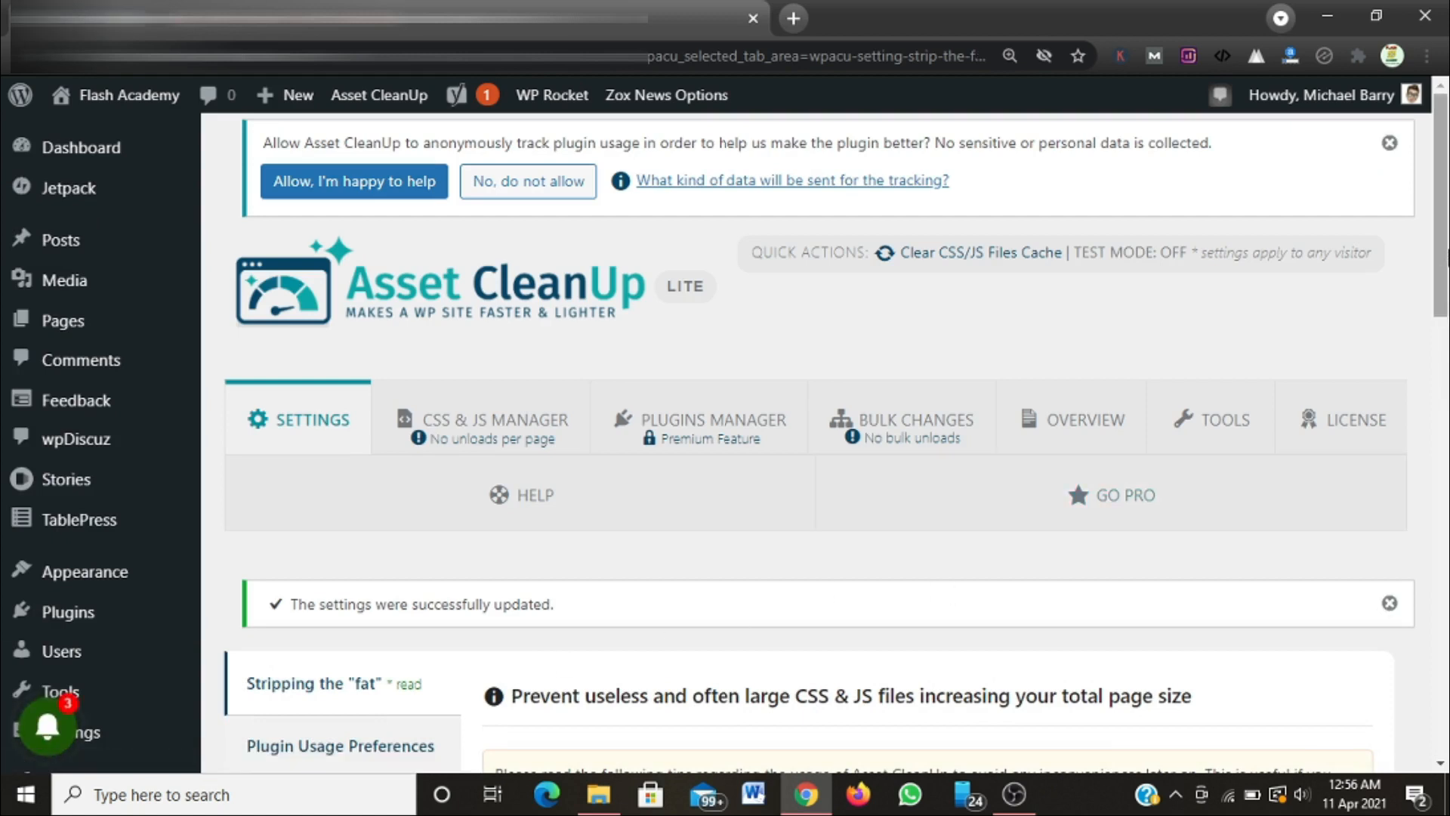
# Under Optimize JavaScript, enable file minification, inline JavaScript minification and combining loaded JavaScript.
pyautogui.scroll(-3)
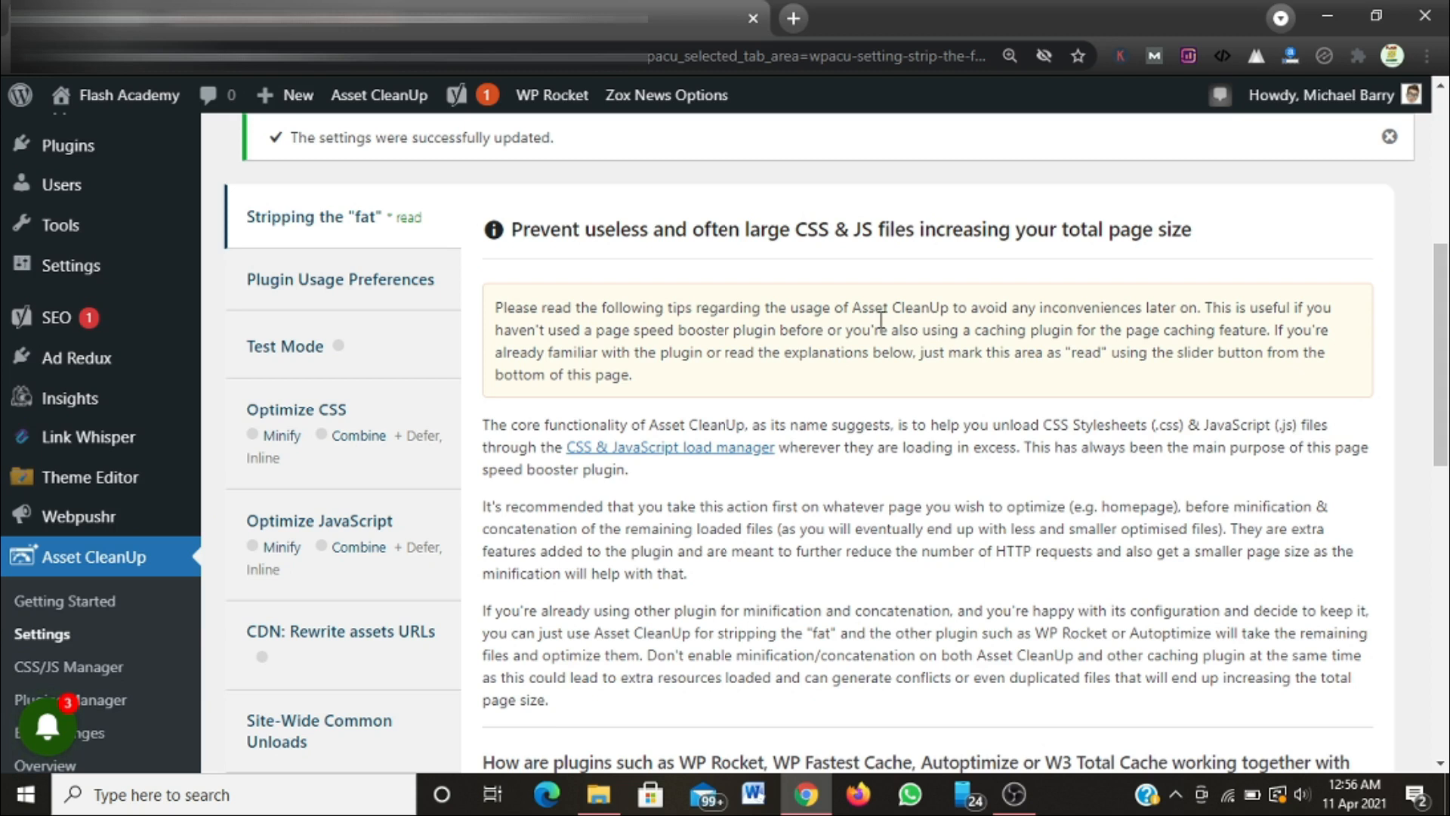
pyautogui.moveTo(1119, 322)
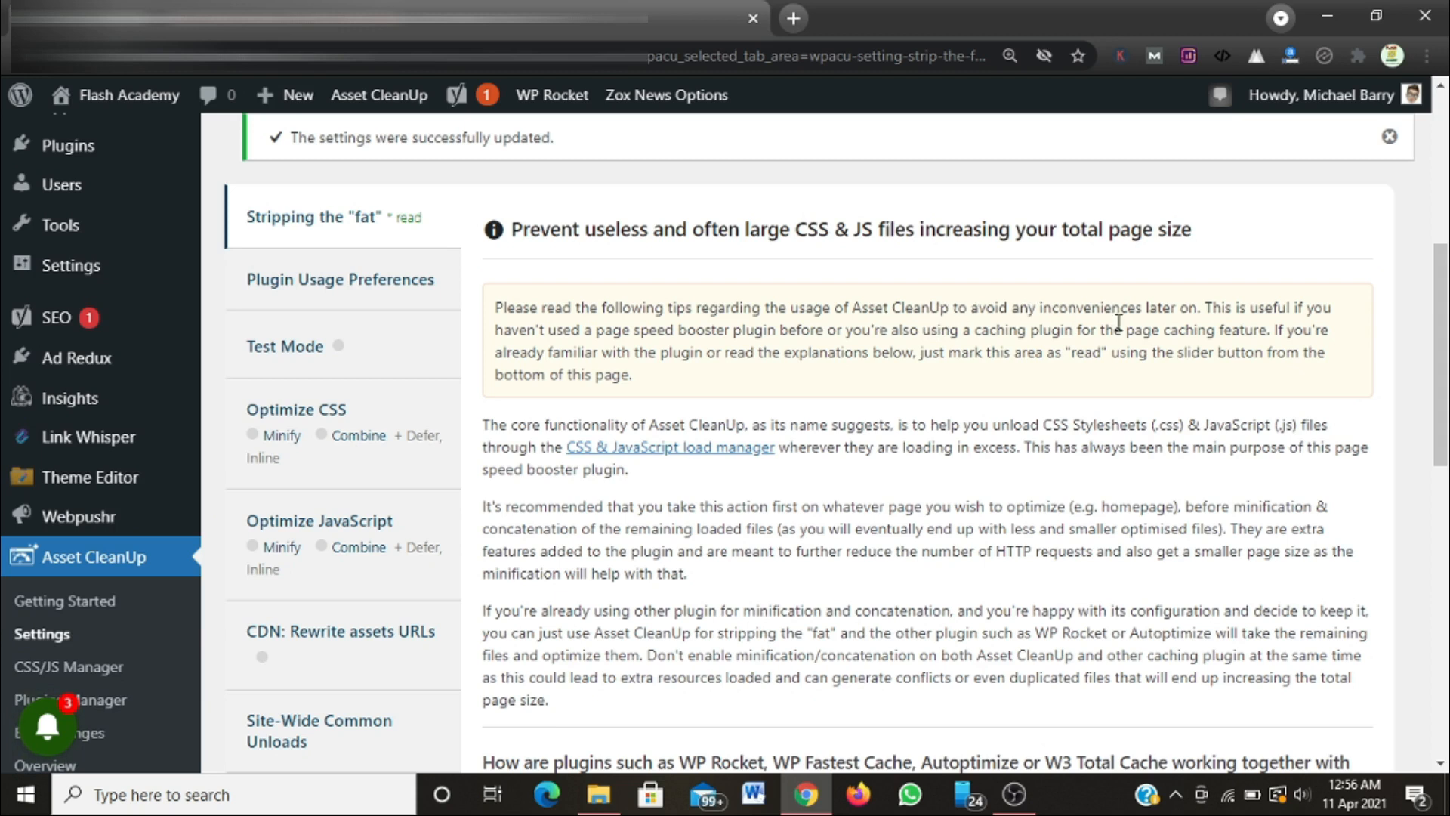
pyautogui.moveTo(749, 374)
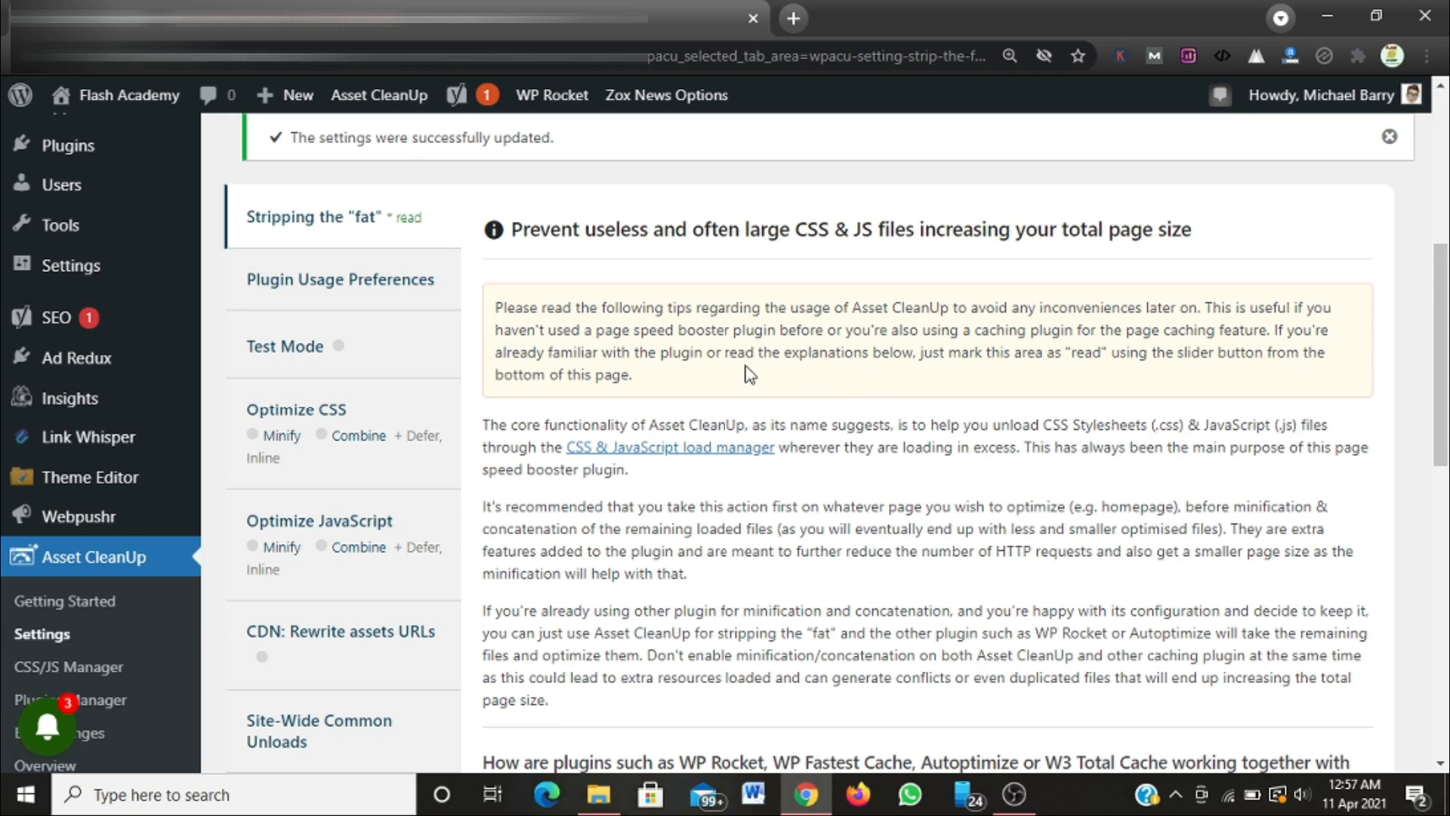
pyautogui.moveTo(475, 425)
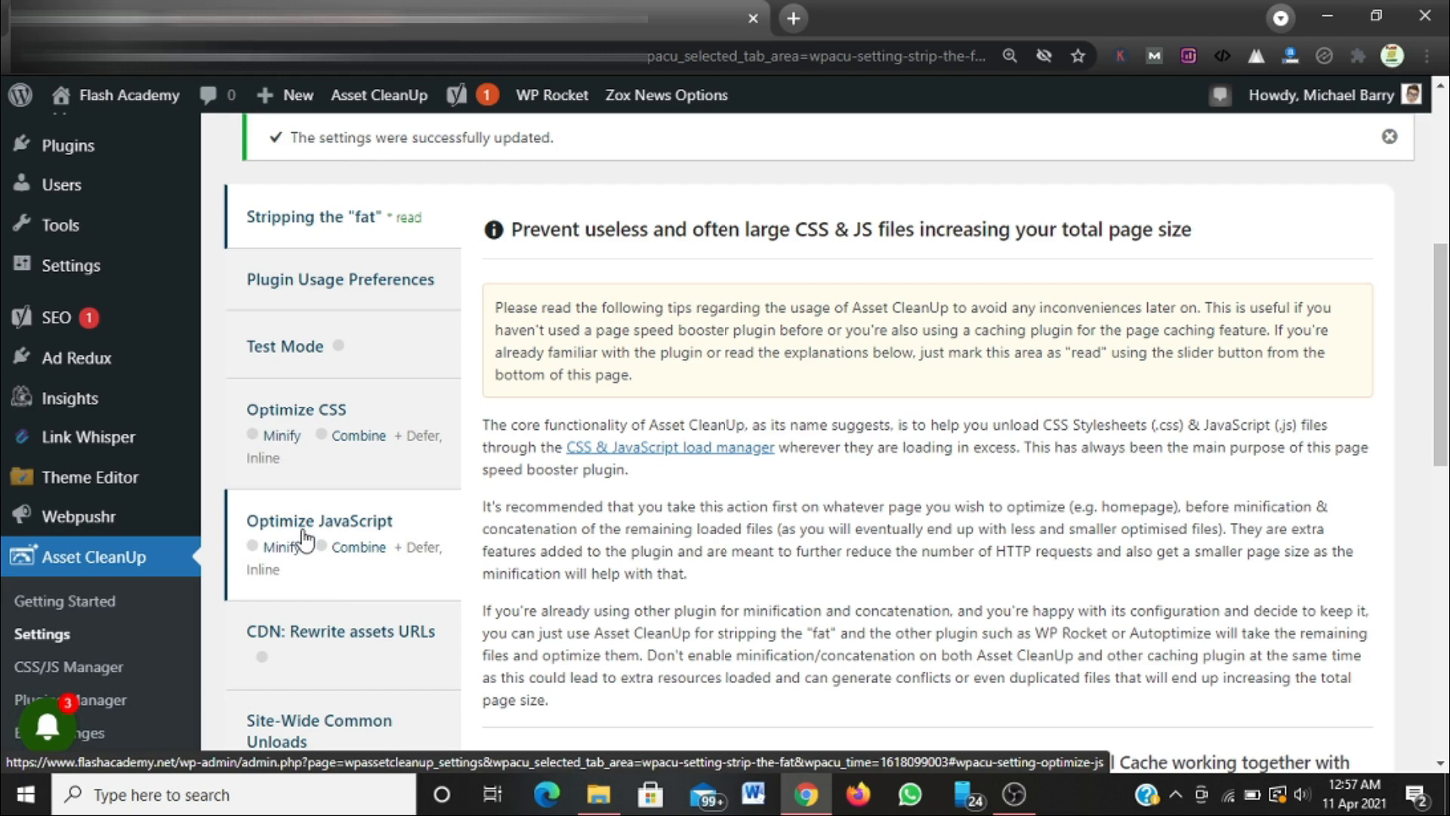
pyautogui.click(319, 520)
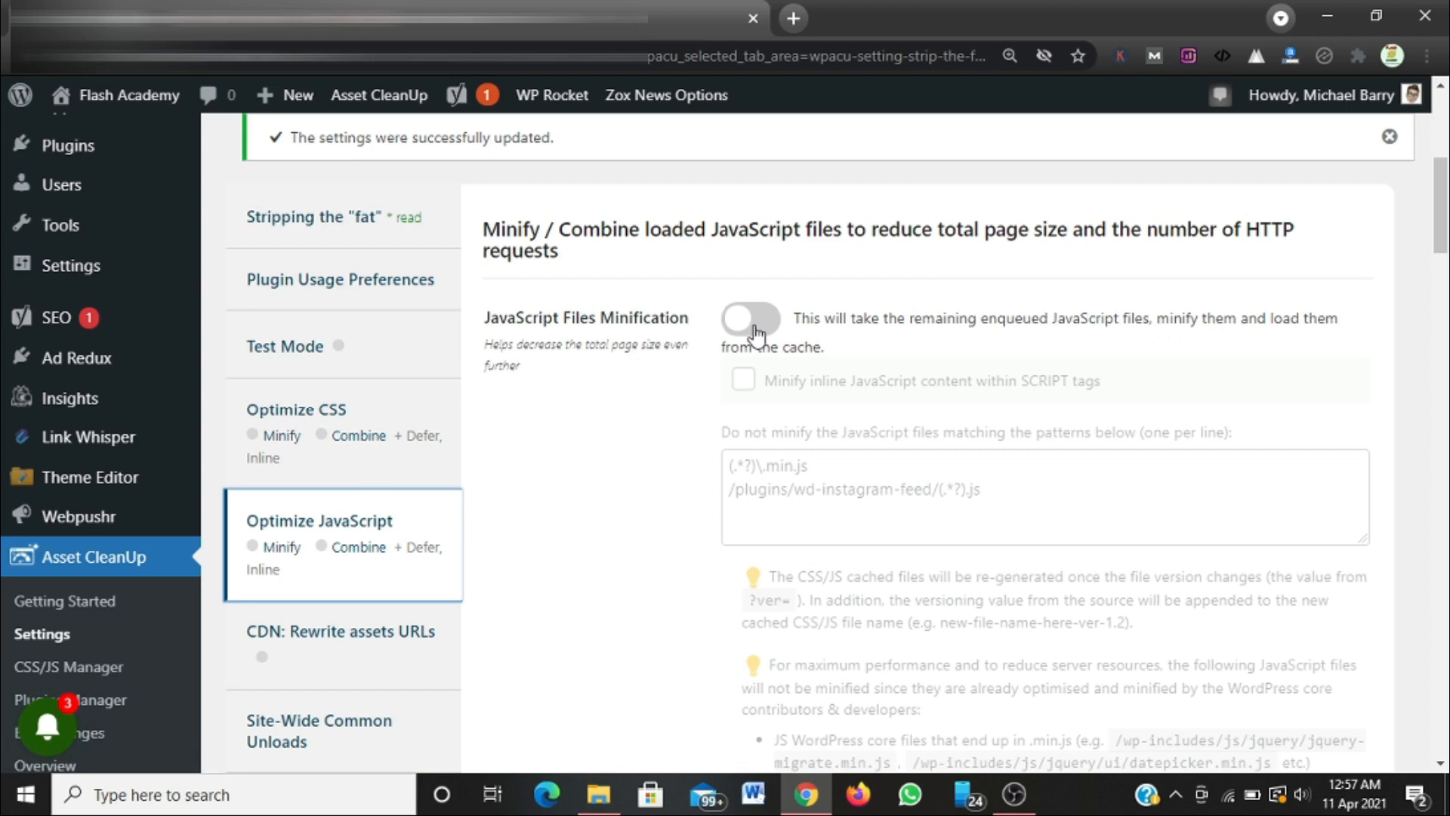
pyautogui.click(750, 318)
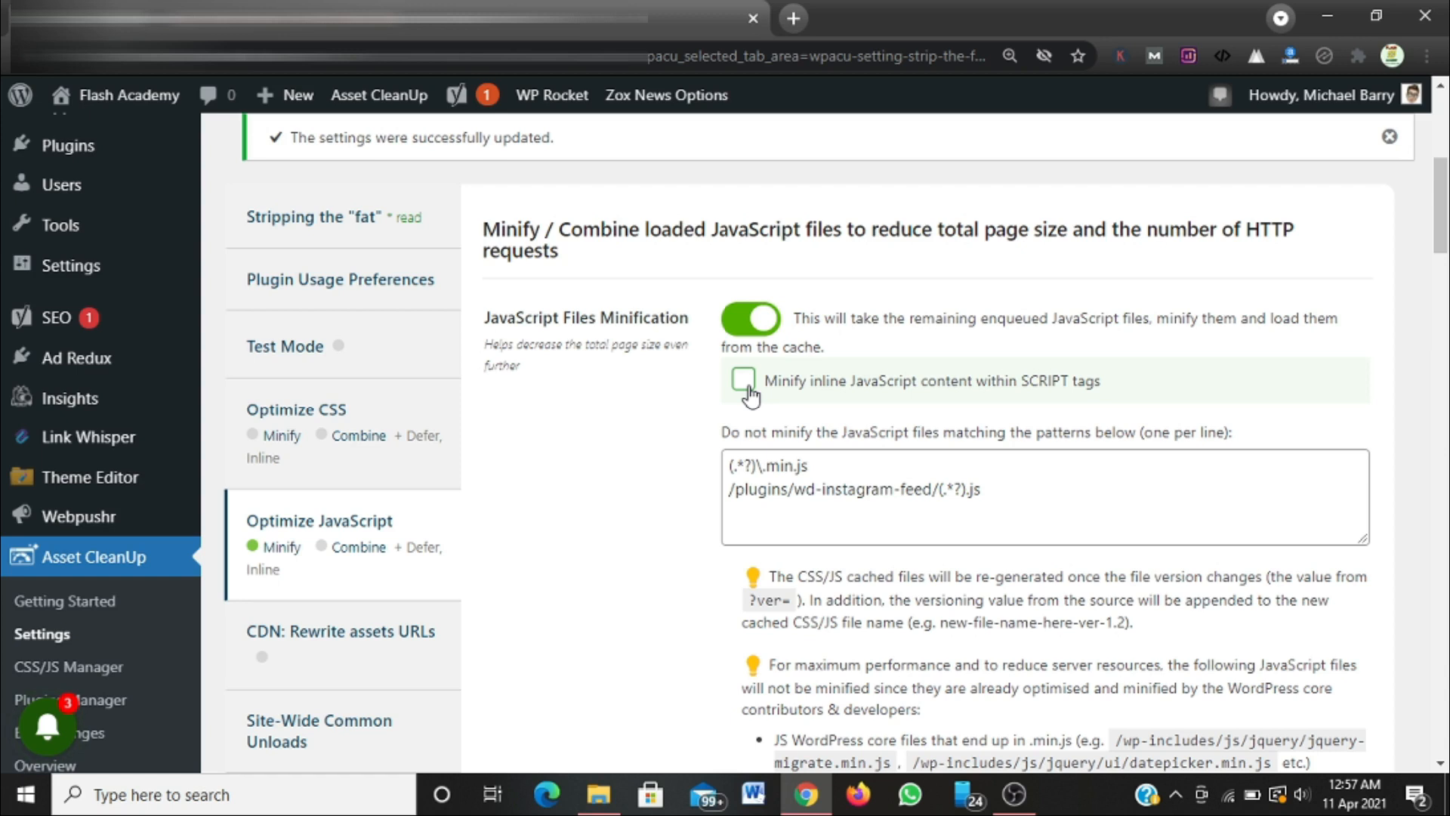
pyautogui.click(743, 380)
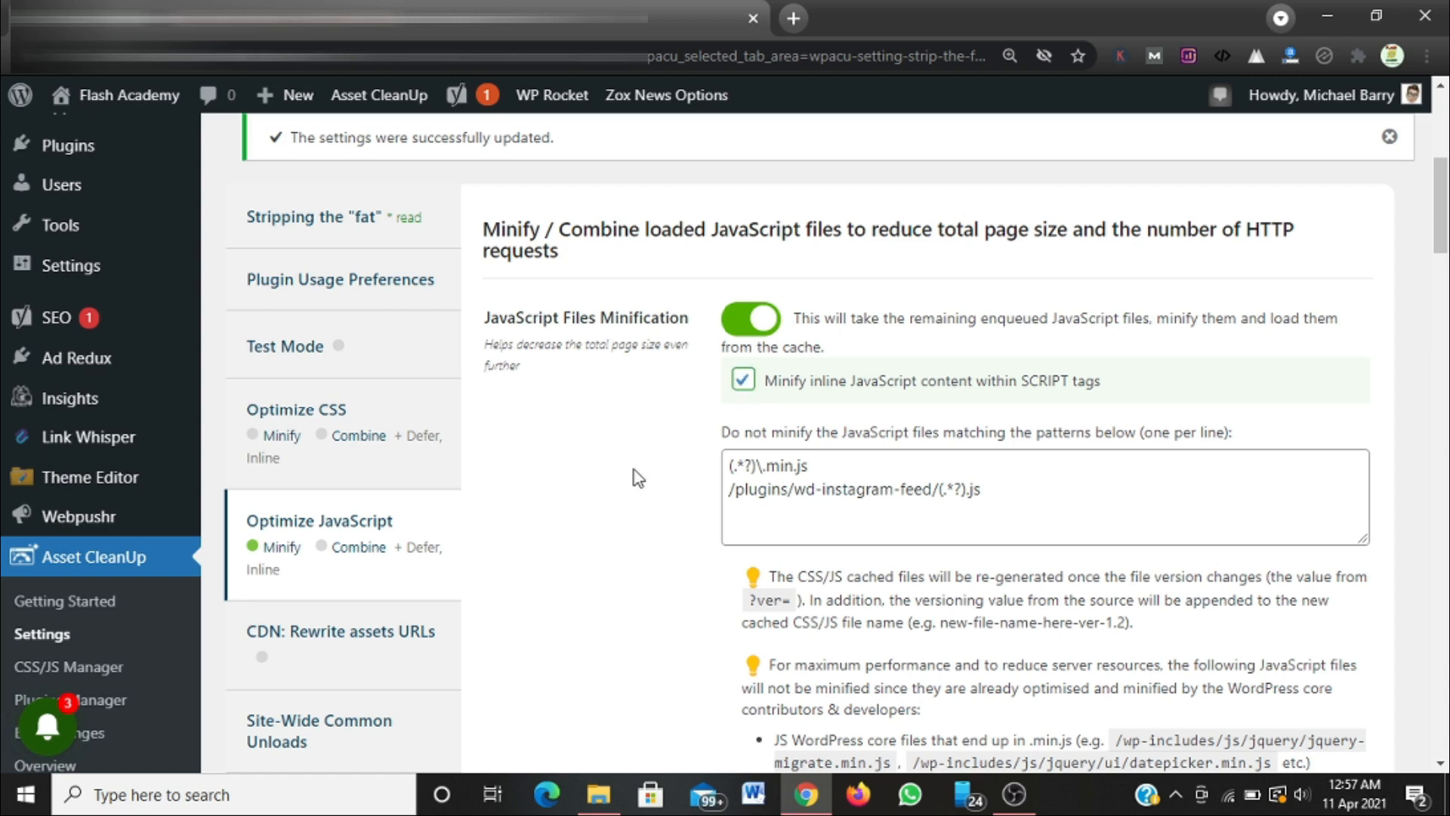
pyautogui.scroll(-3)
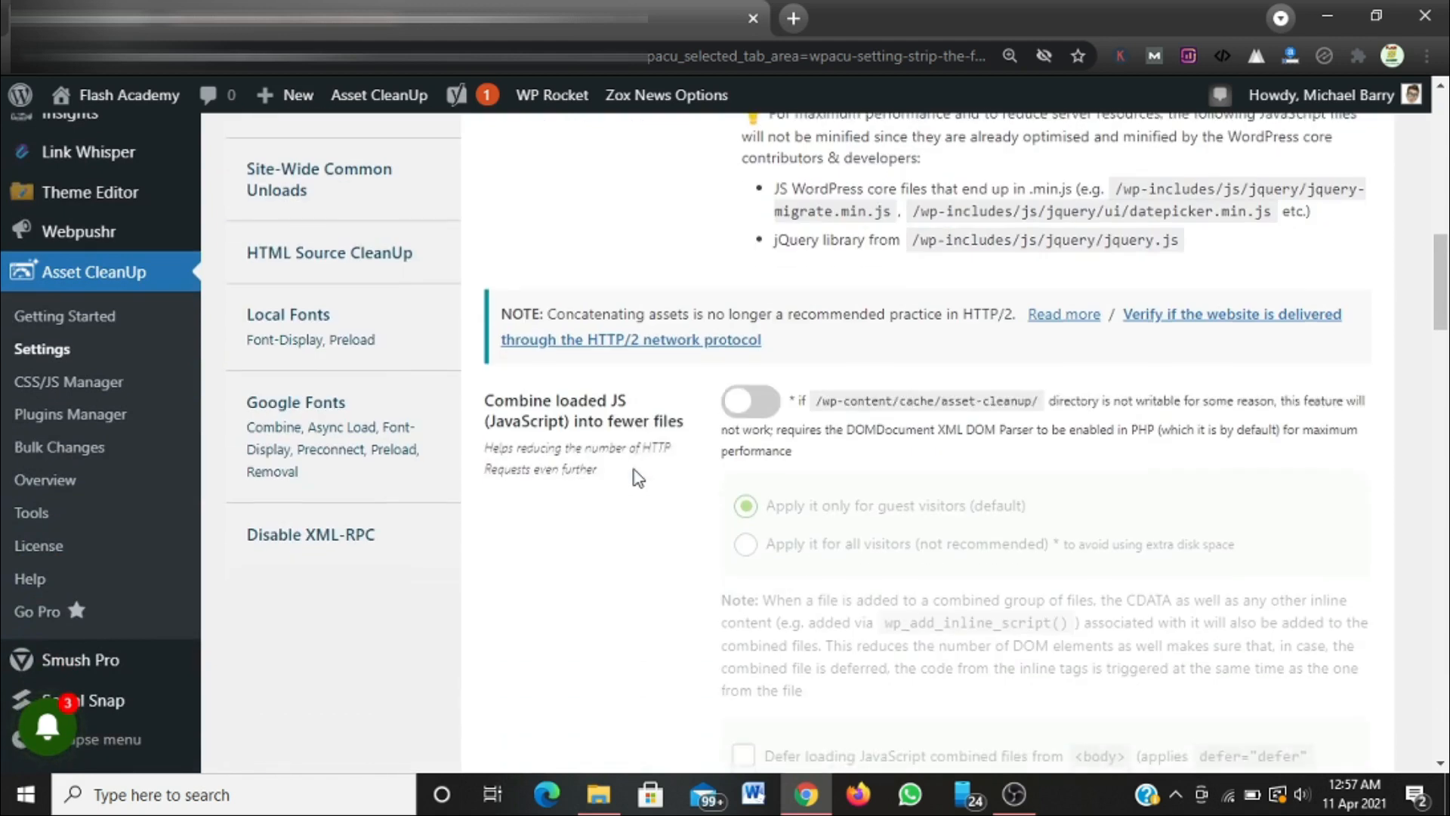
pyautogui.moveTo(642, 430)
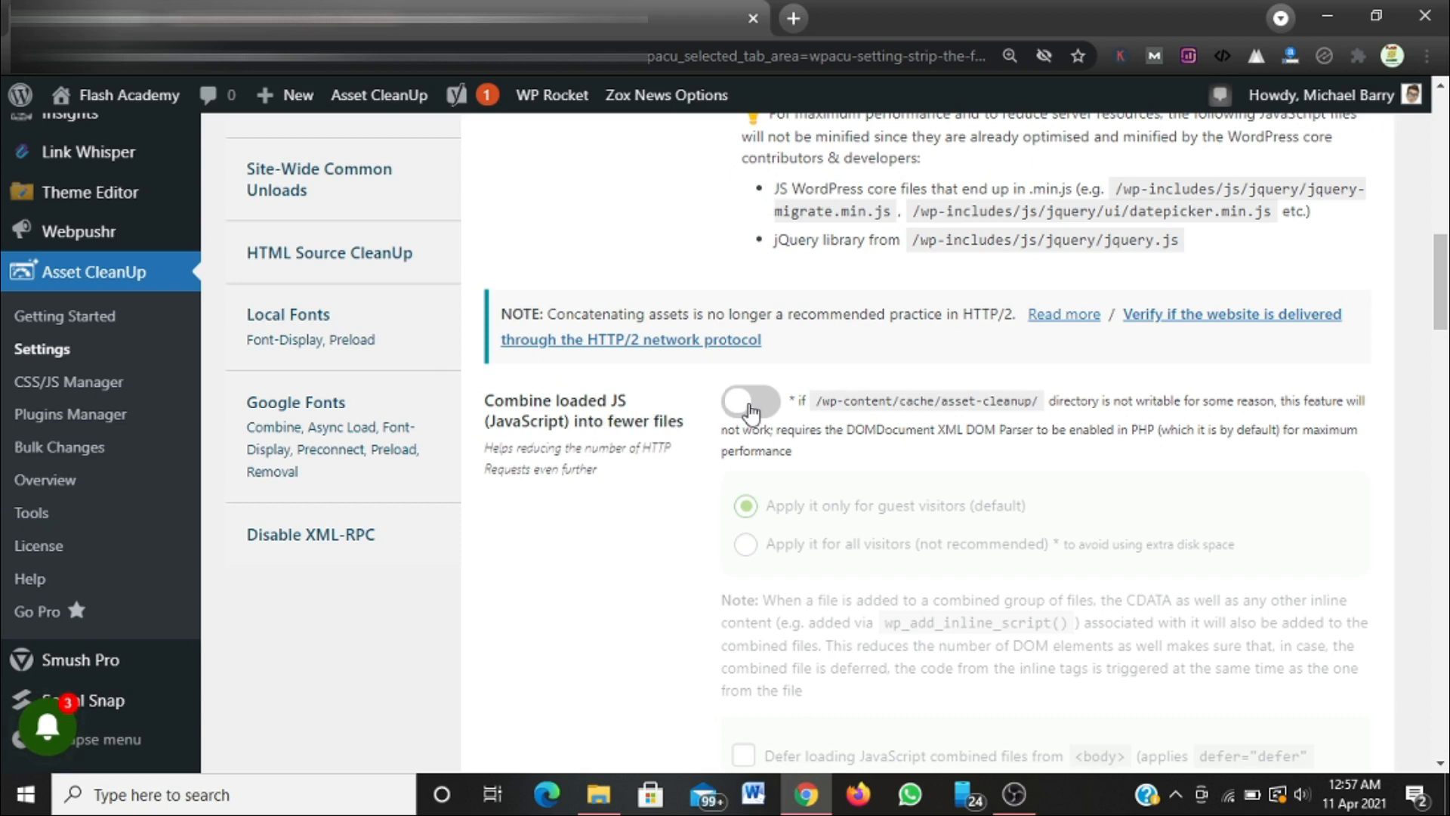
pyautogui.click(751, 401)
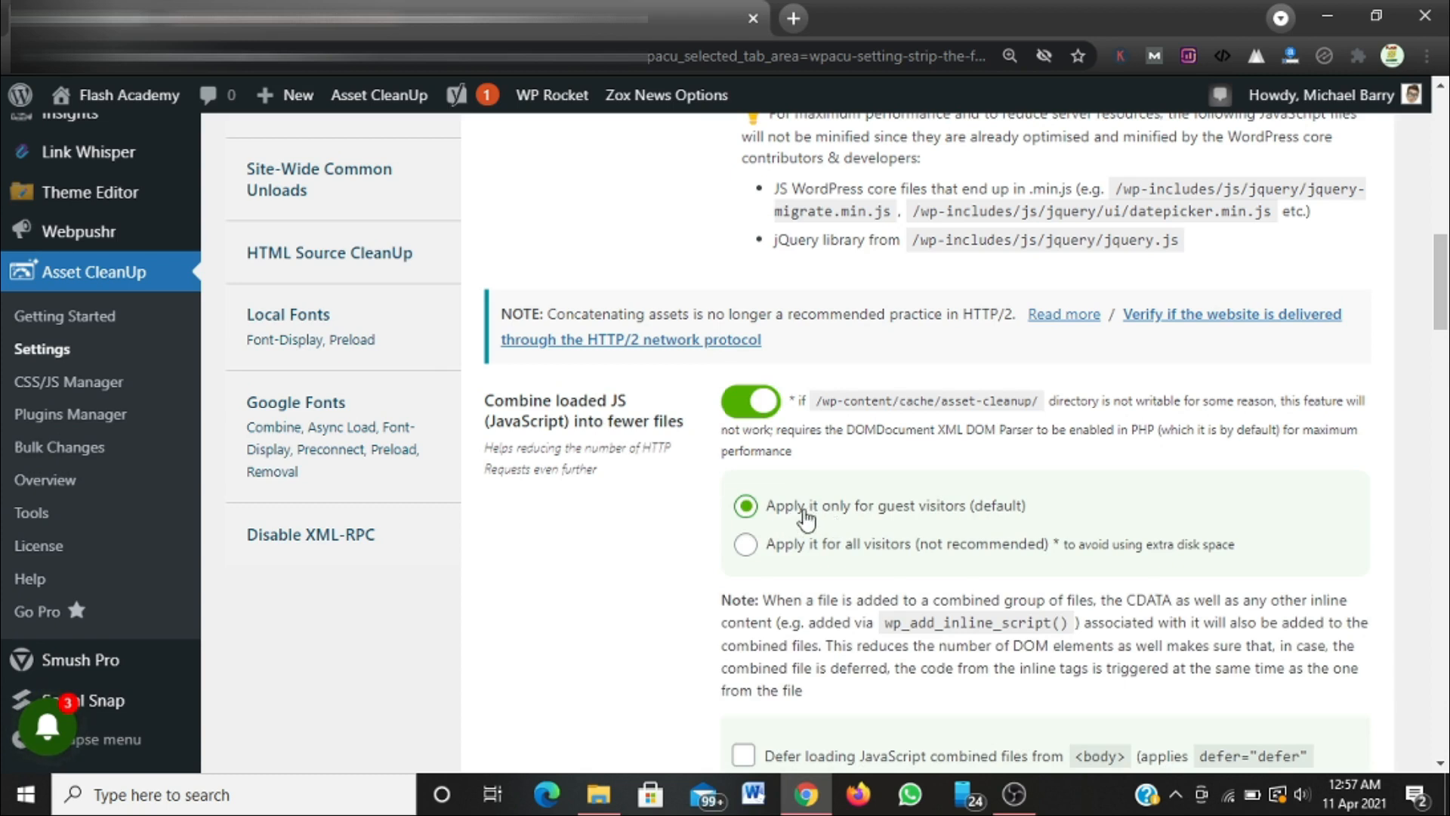
# Enable moving jQuery inline code after the library and caching dynamic JavaScript, then save.
pyautogui.scroll(-3)
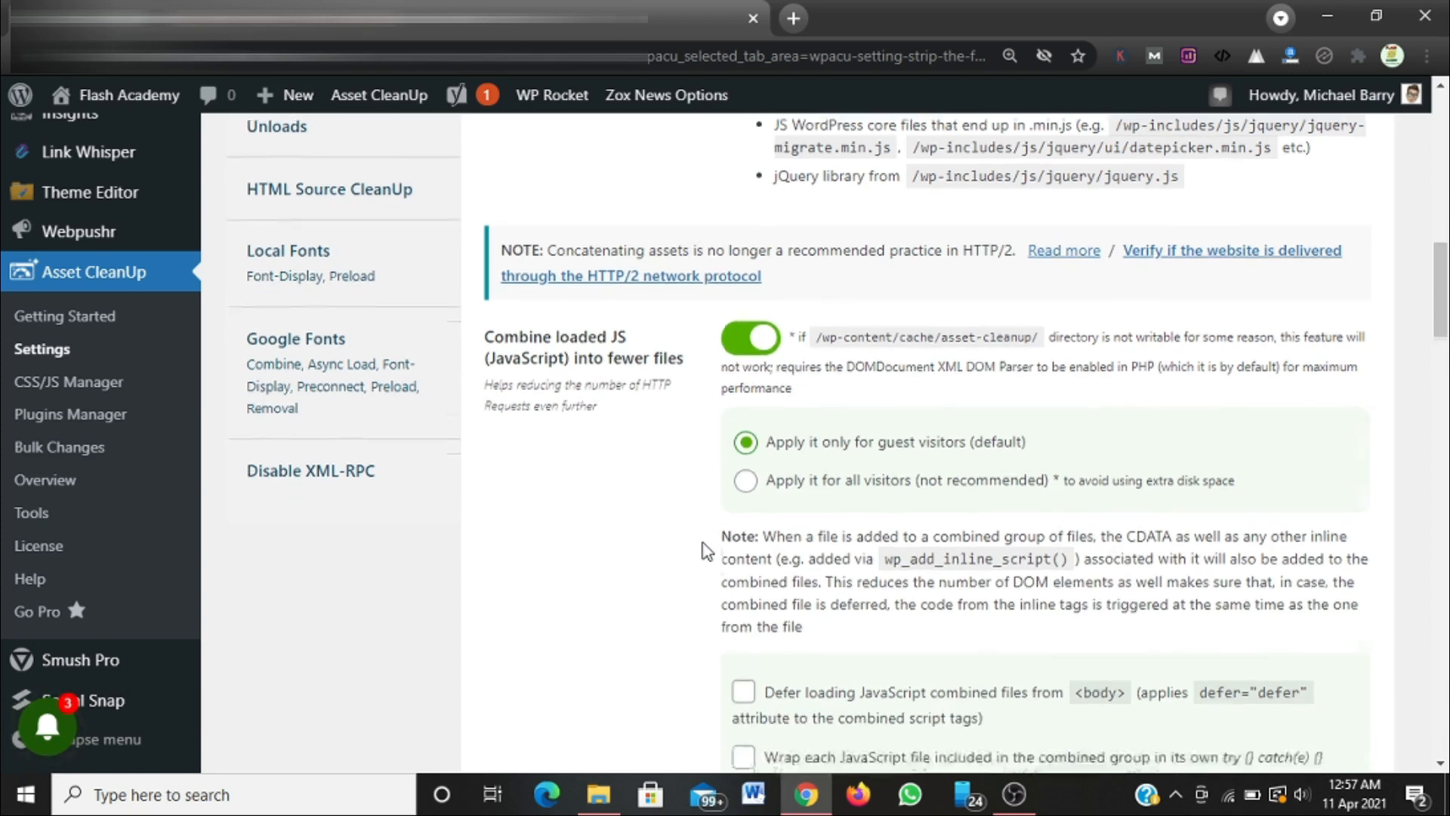
pyautogui.scroll(-3)
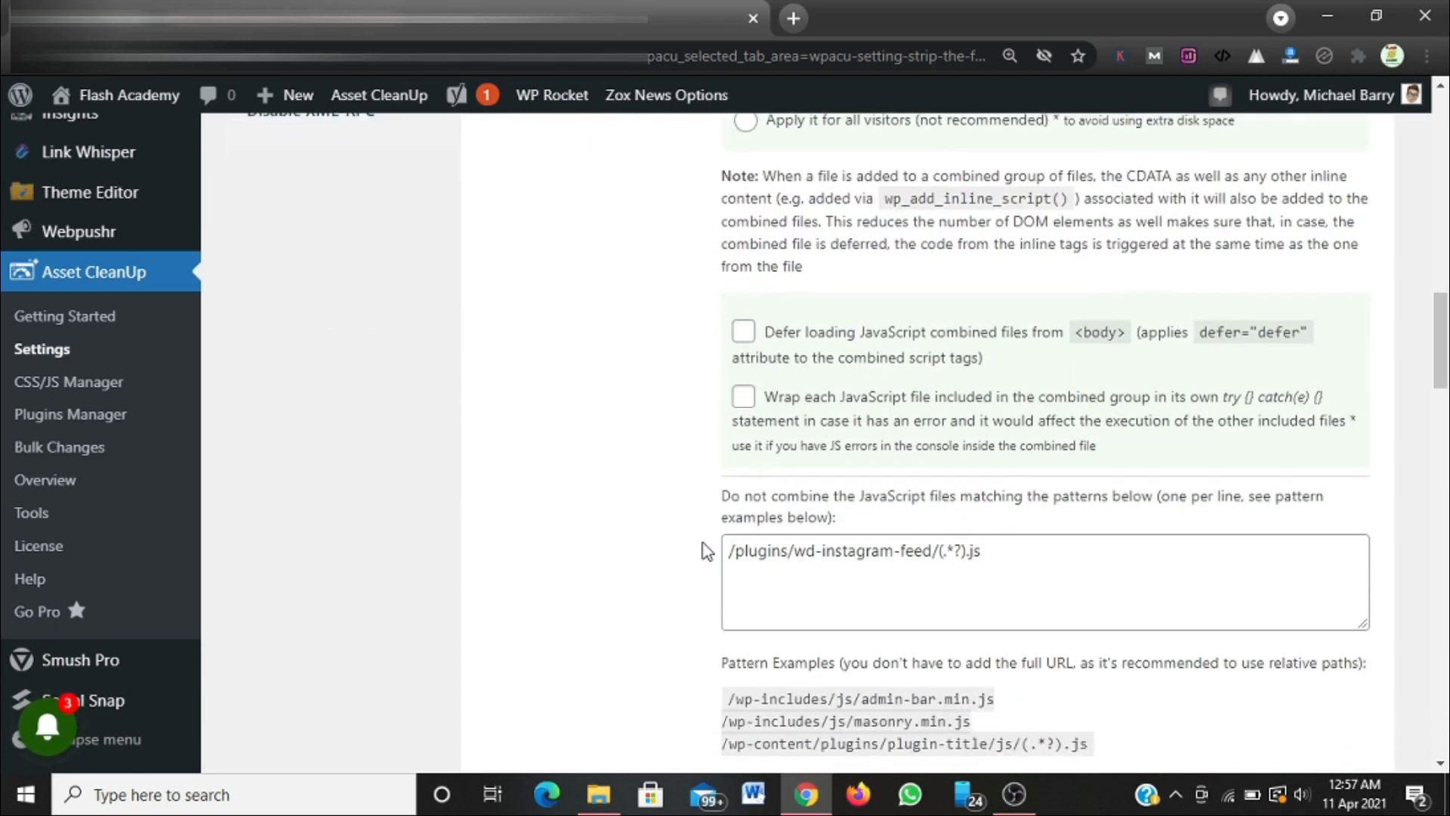
pyautogui.scroll(-3)
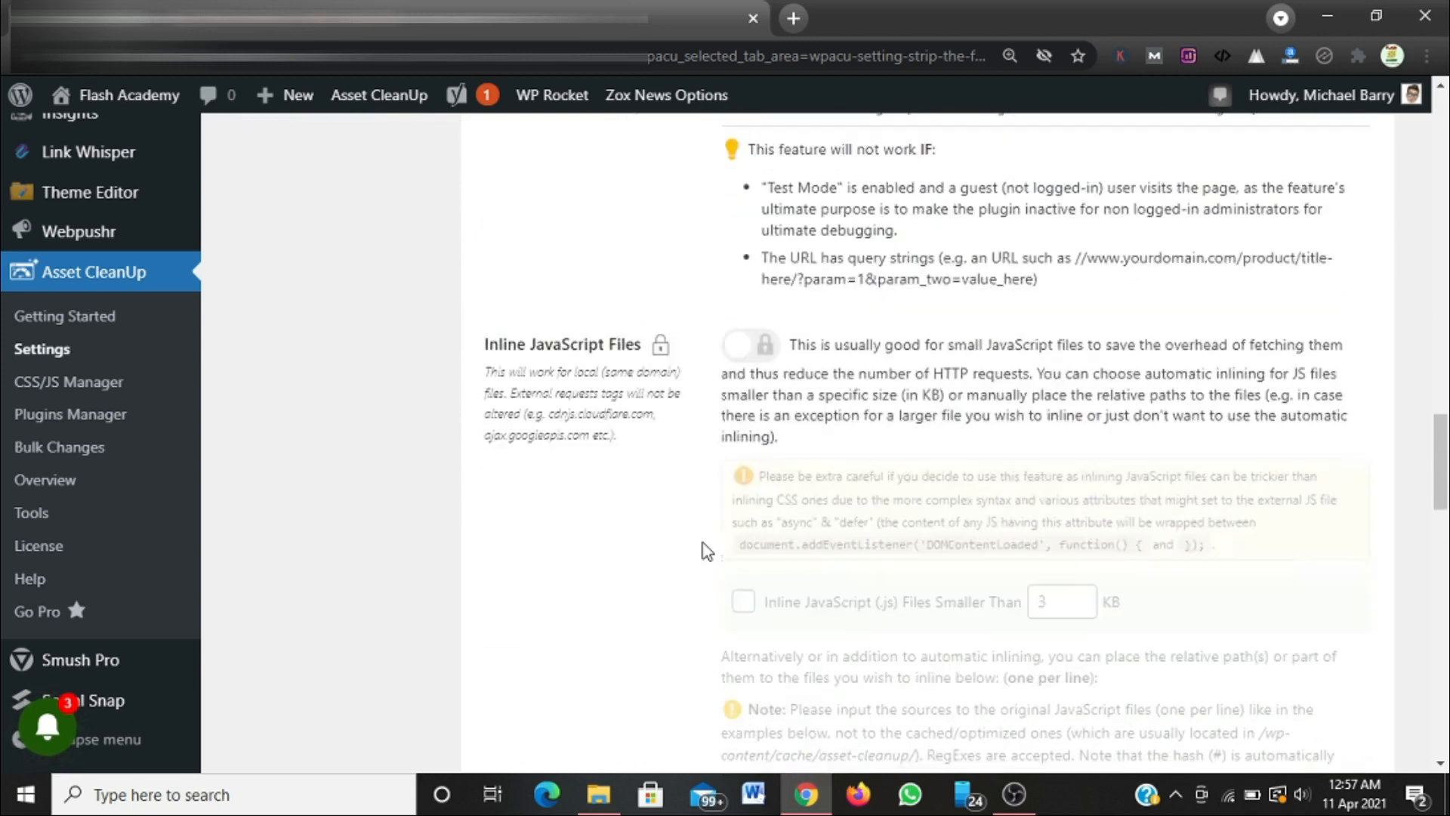
pyautogui.scroll(-3)
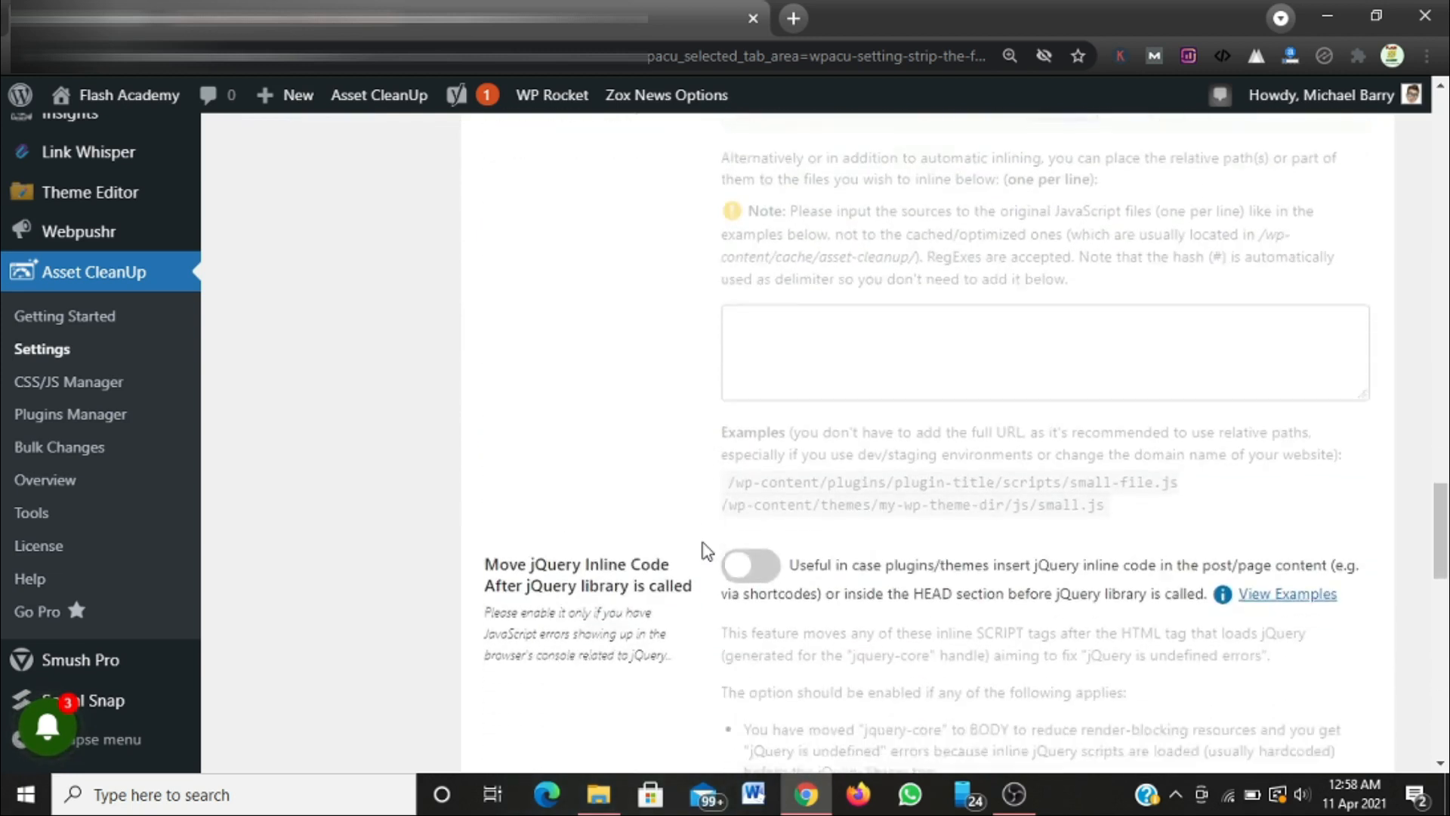
pyautogui.scroll(-3)
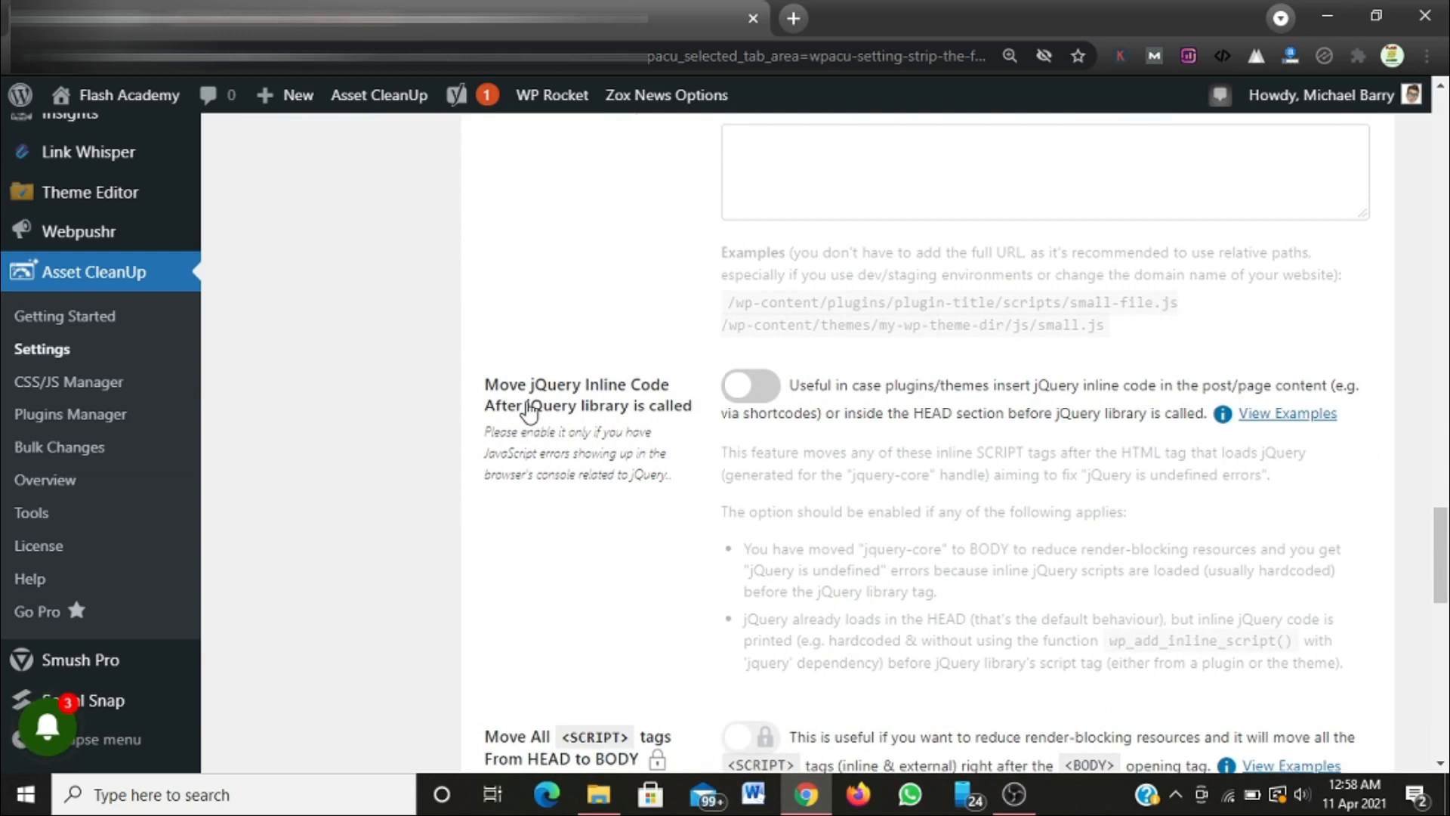
pyautogui.moveTo(555, 417)
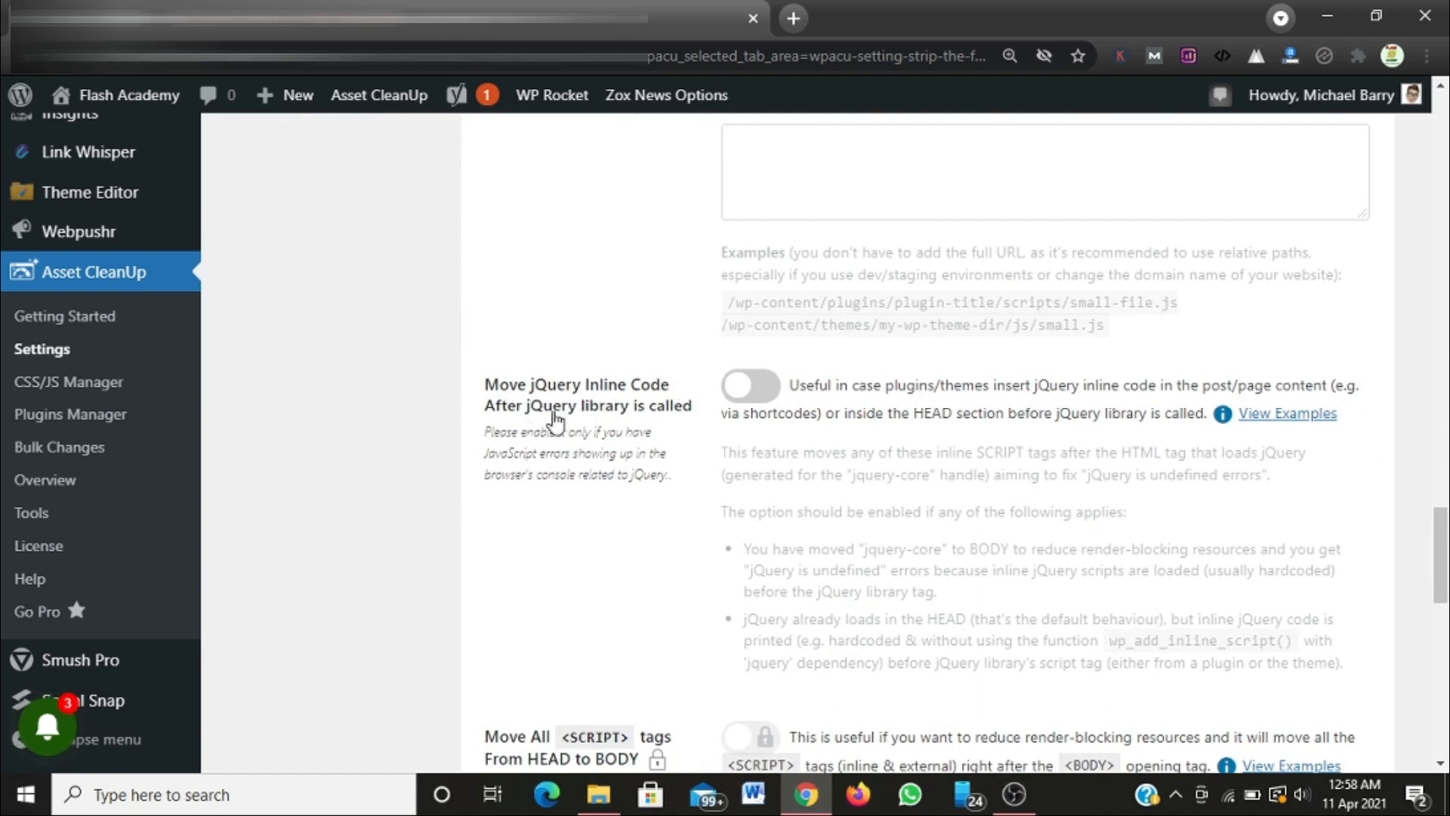
pyautogui.moveTo(671, 418)
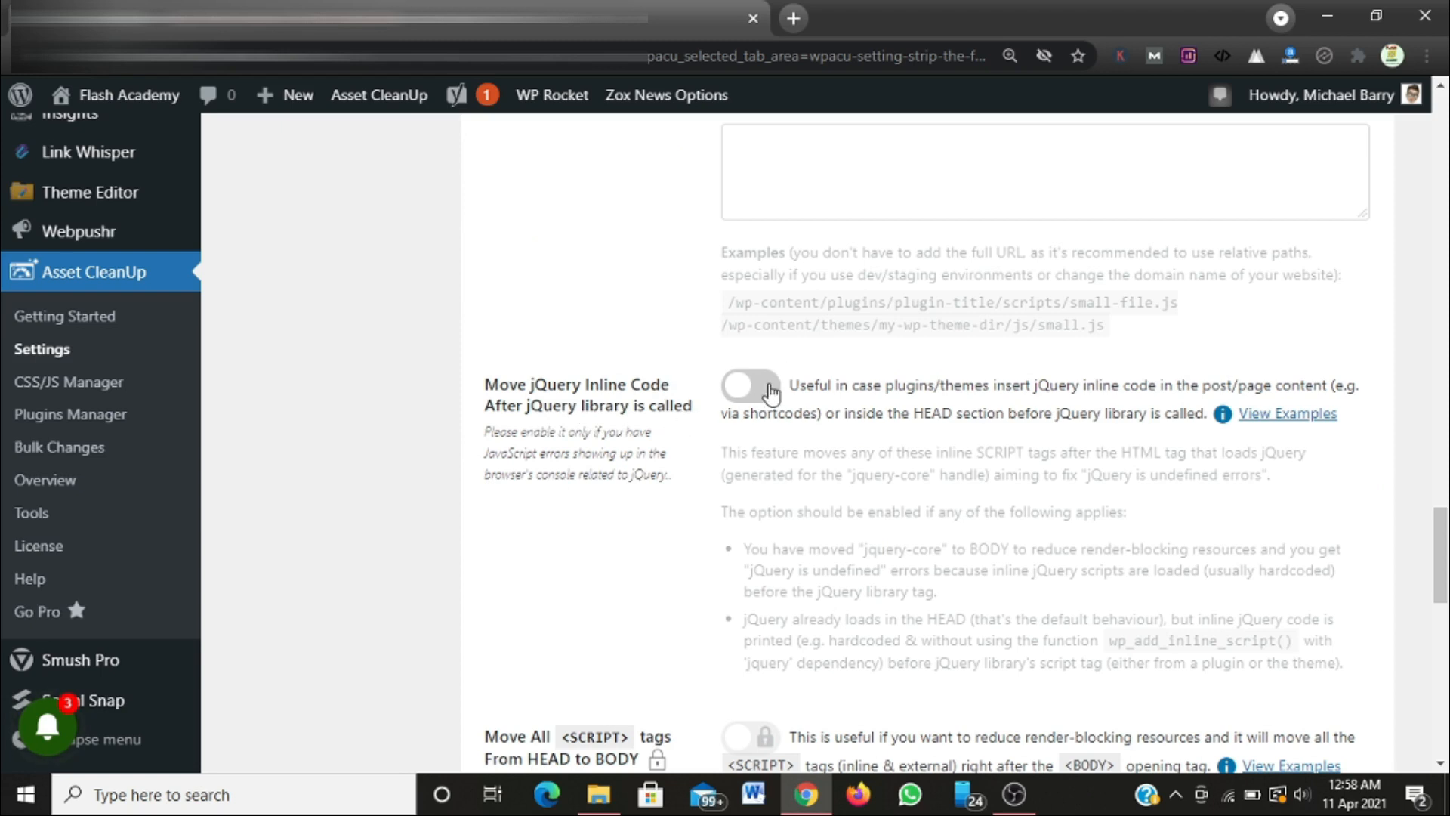
pyautogui.click(751, 386)
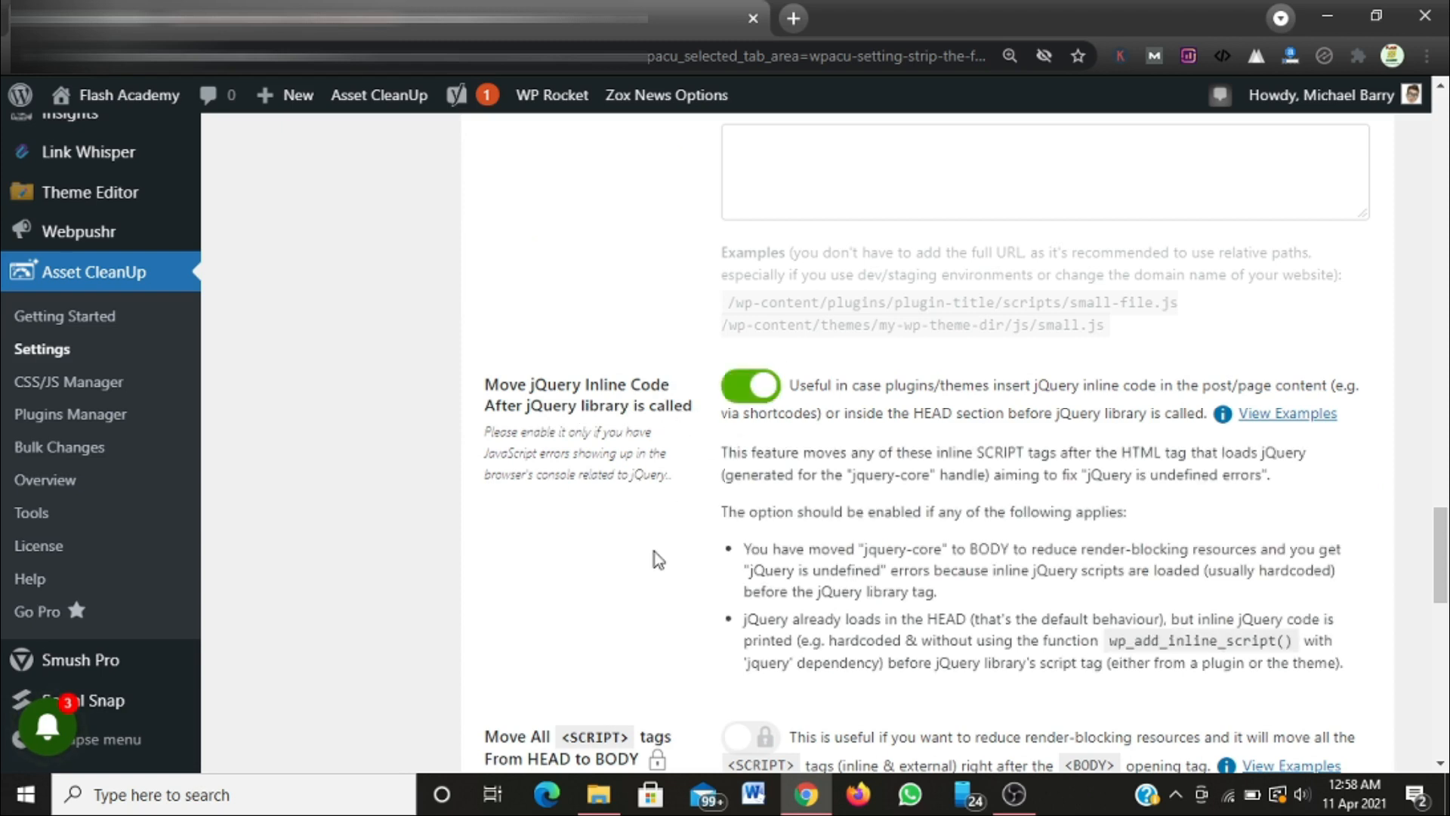
pyautogui.scroll(-3)
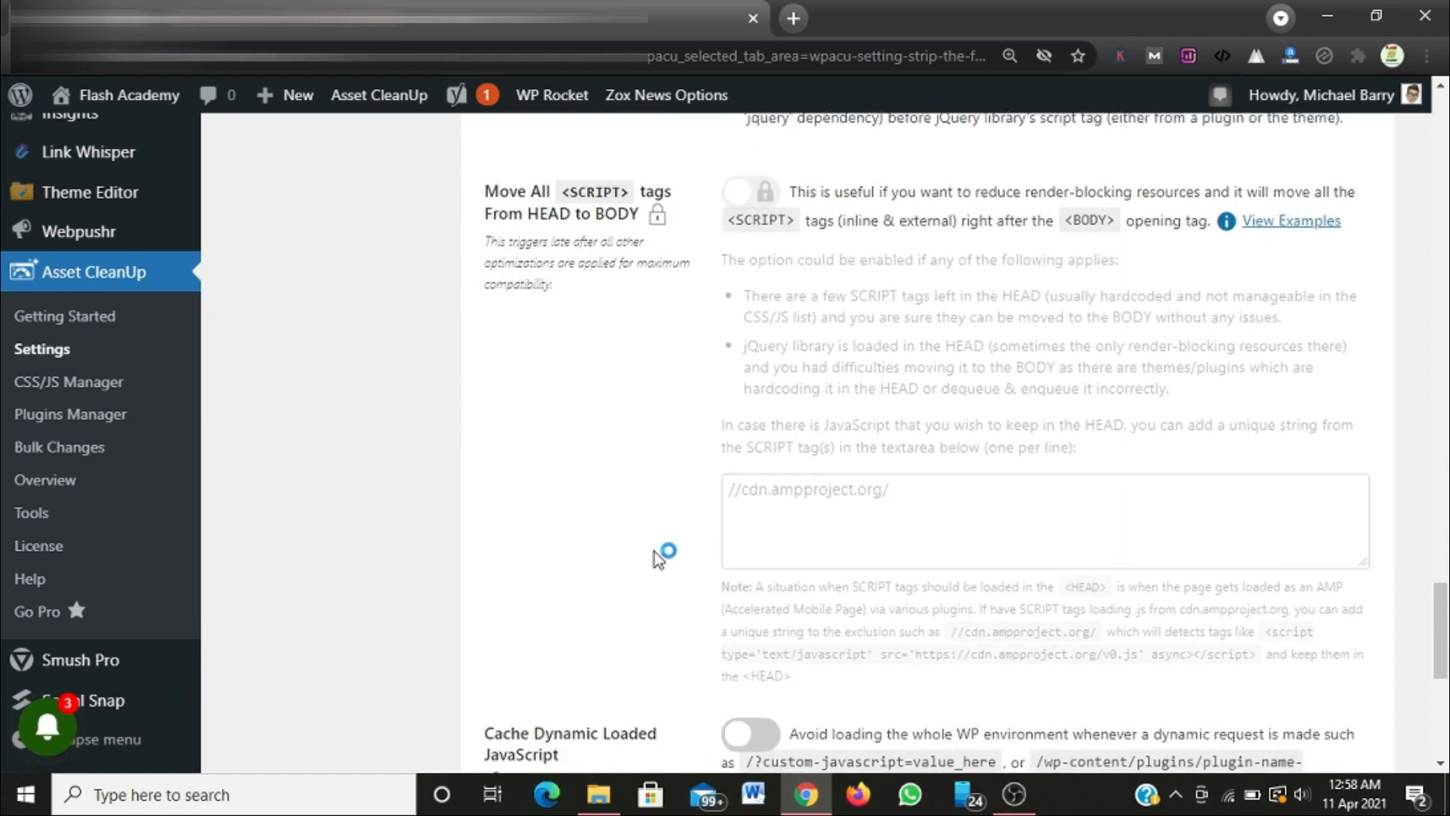
pyautogui.scroll(-3)
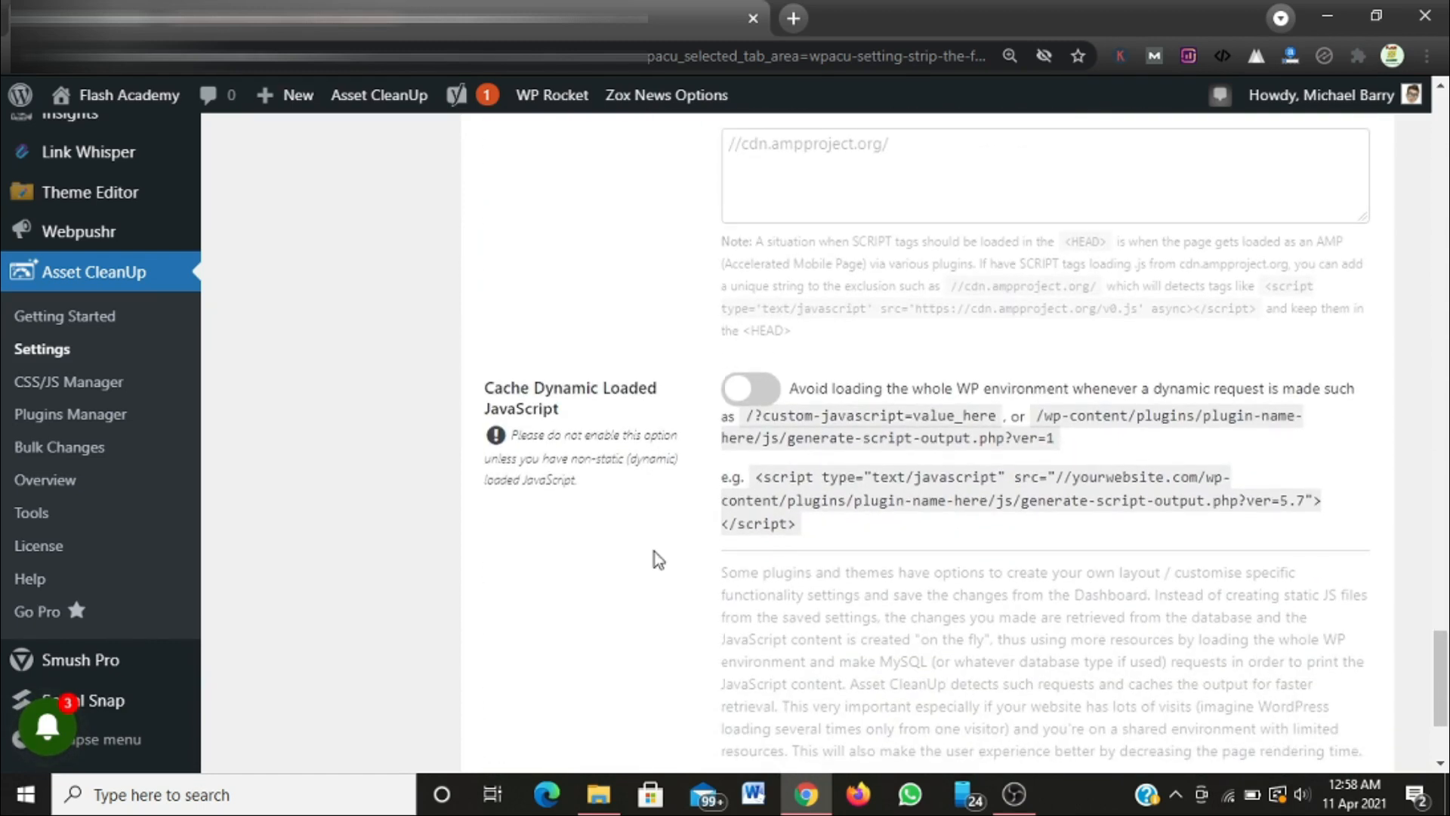
pyautogui.moveTo(507, 428)
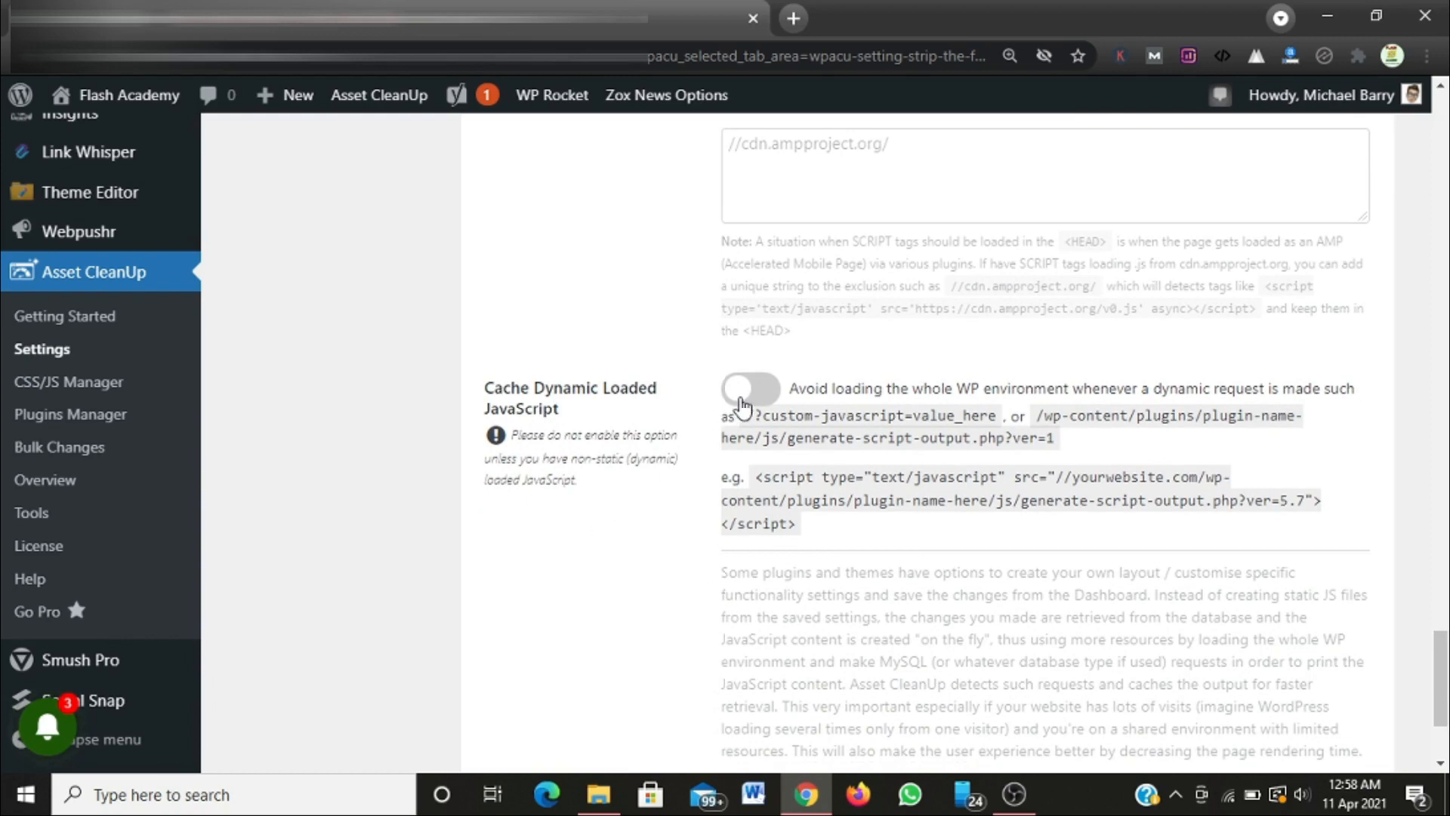
pyautogui.click(750, 388)
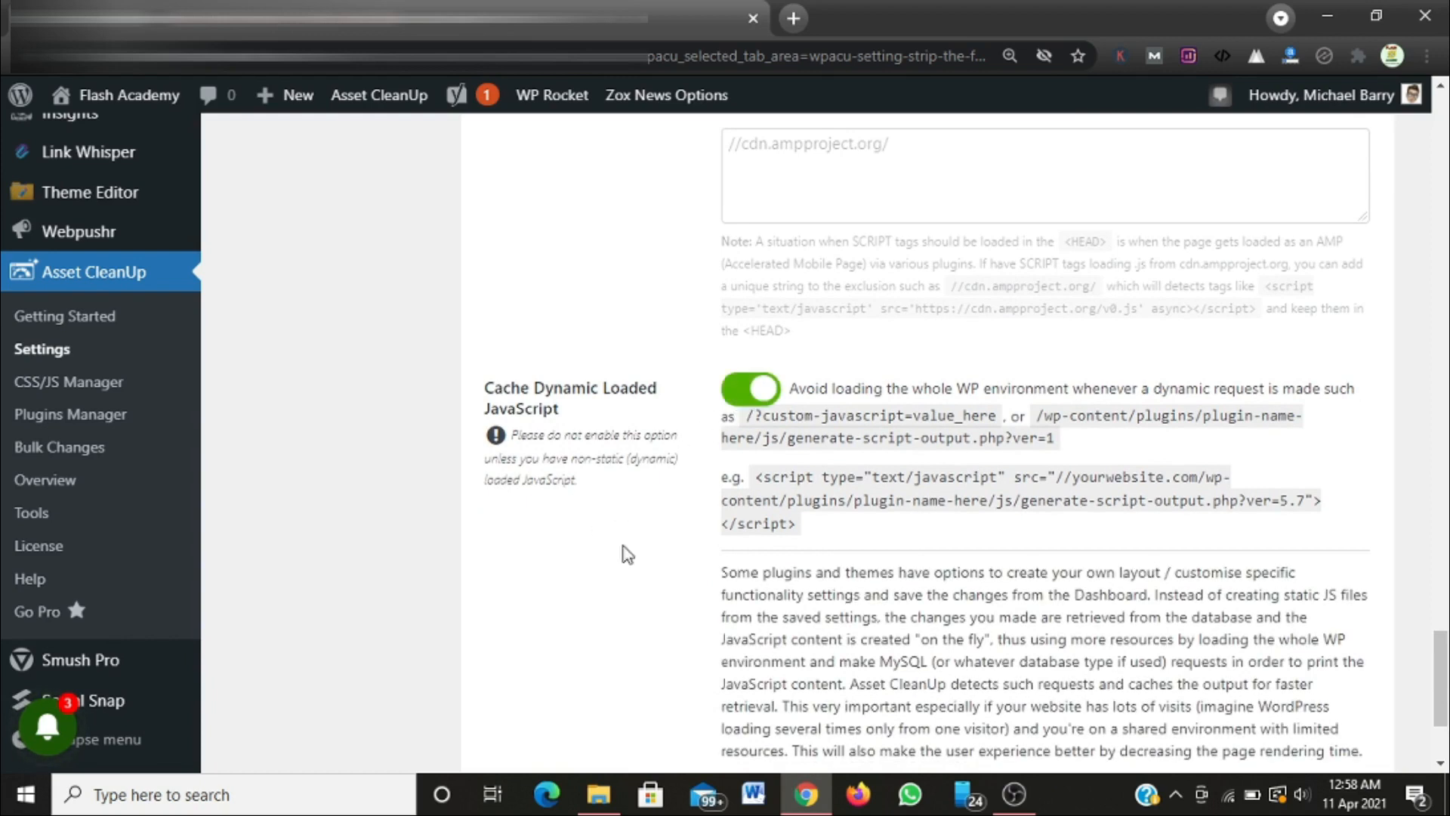
pyautogui.scroll(-3)
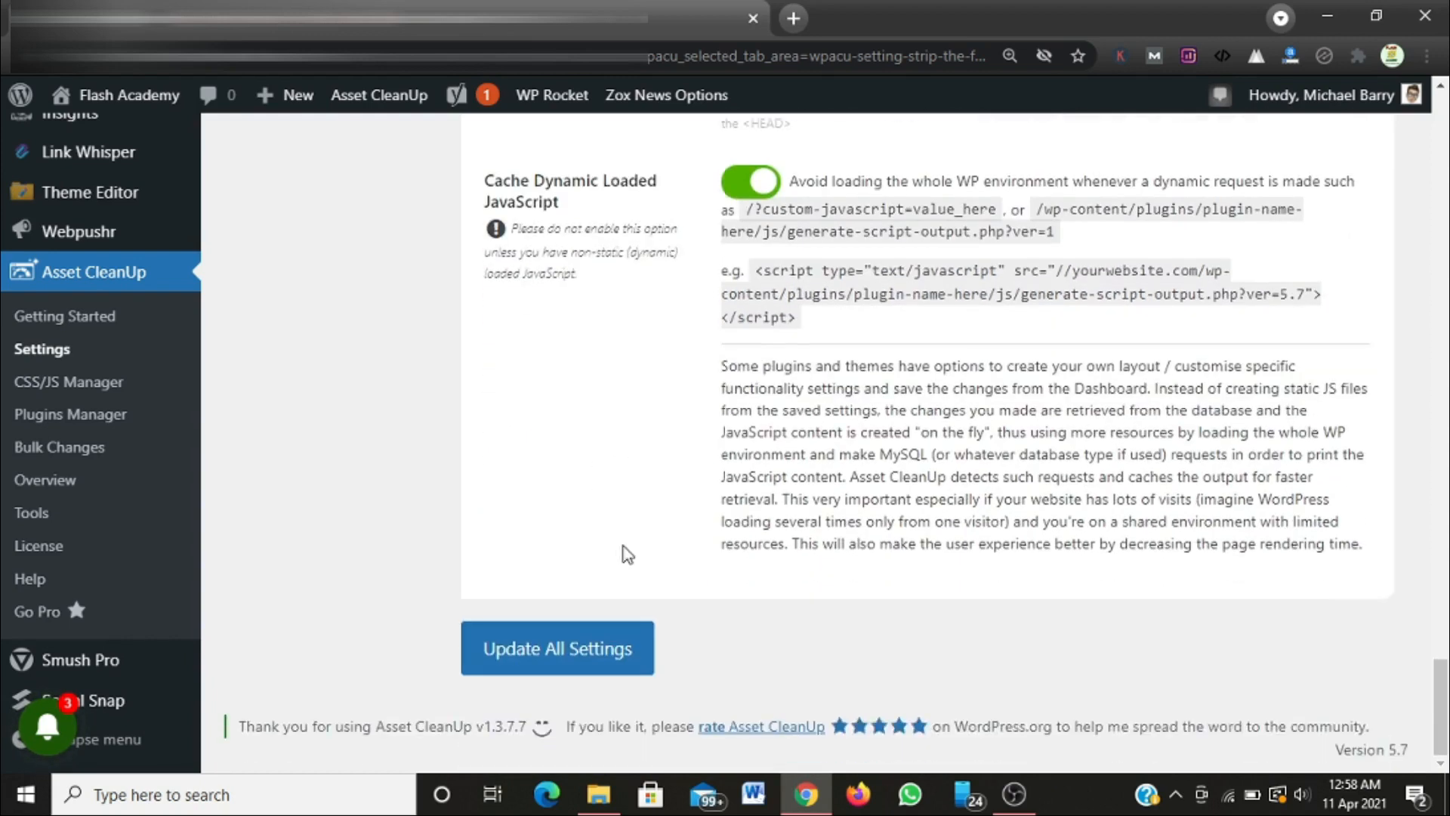
pyautogui.moveTo(680, 569)
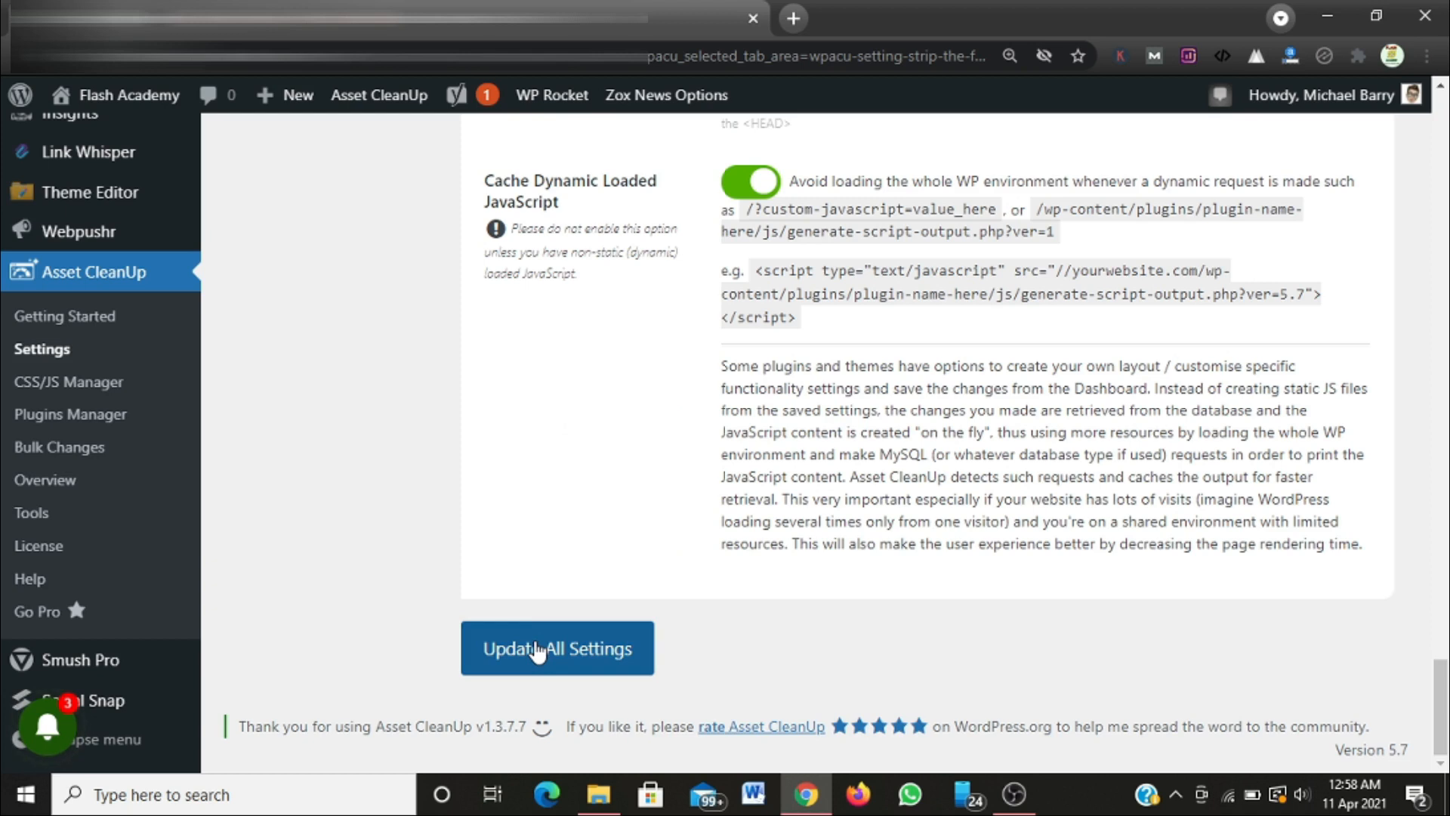
pyautogui.click(556, 647)
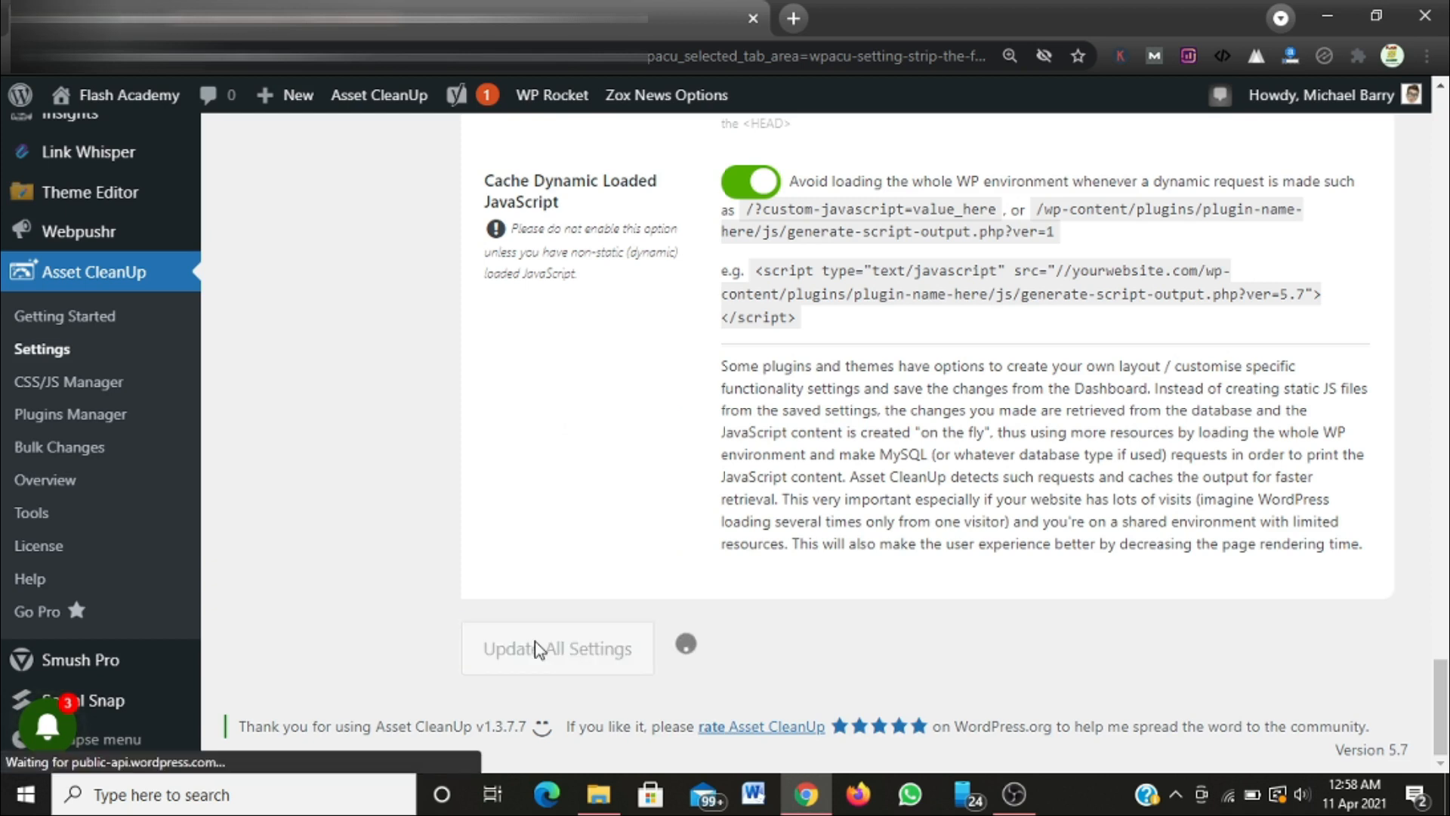
# Confirm the settings update notice and switch to the Optimize CSS options.
pyautogui.click(557, 648)
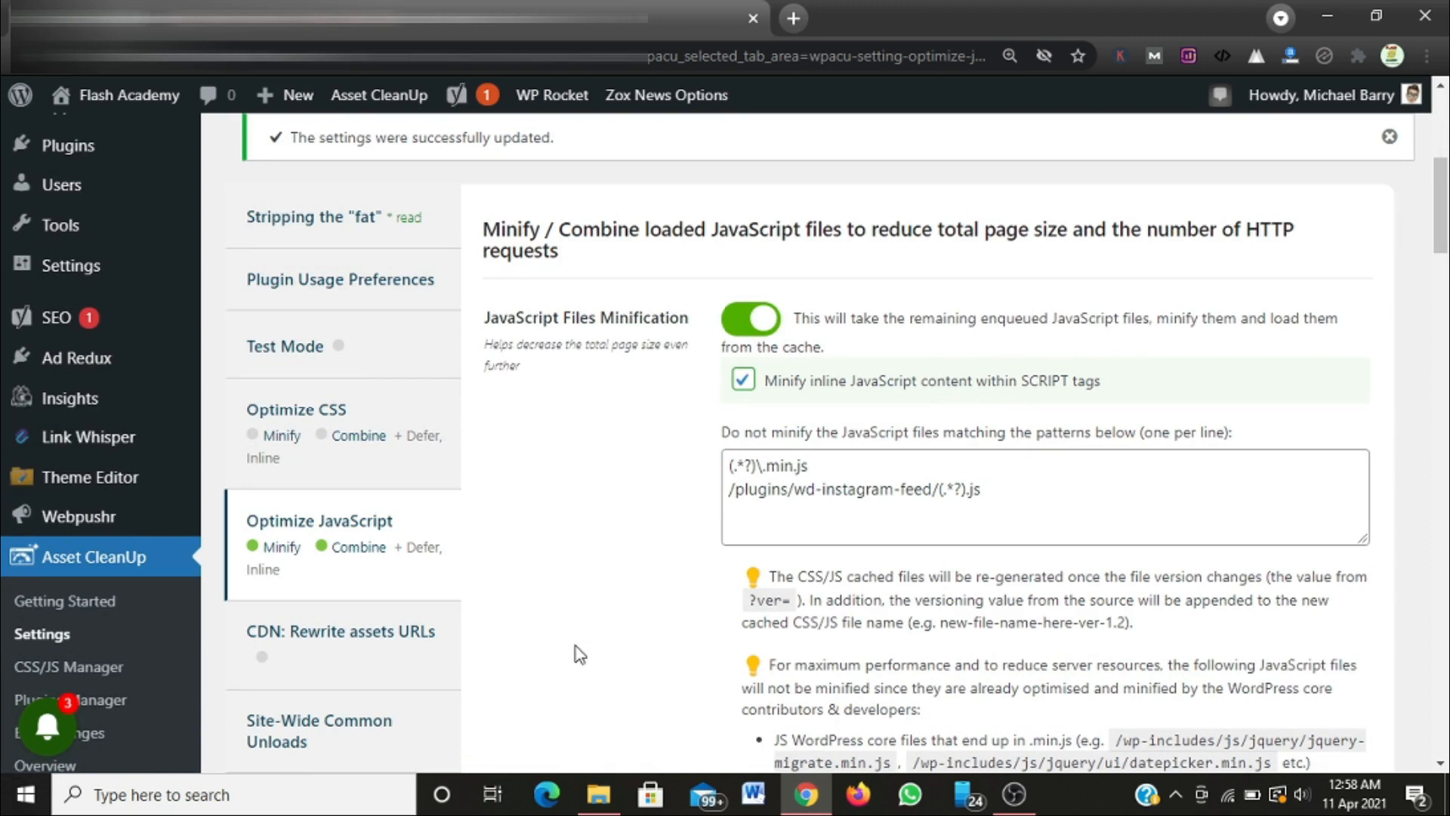
pyautogui.moveTo(541, 500)
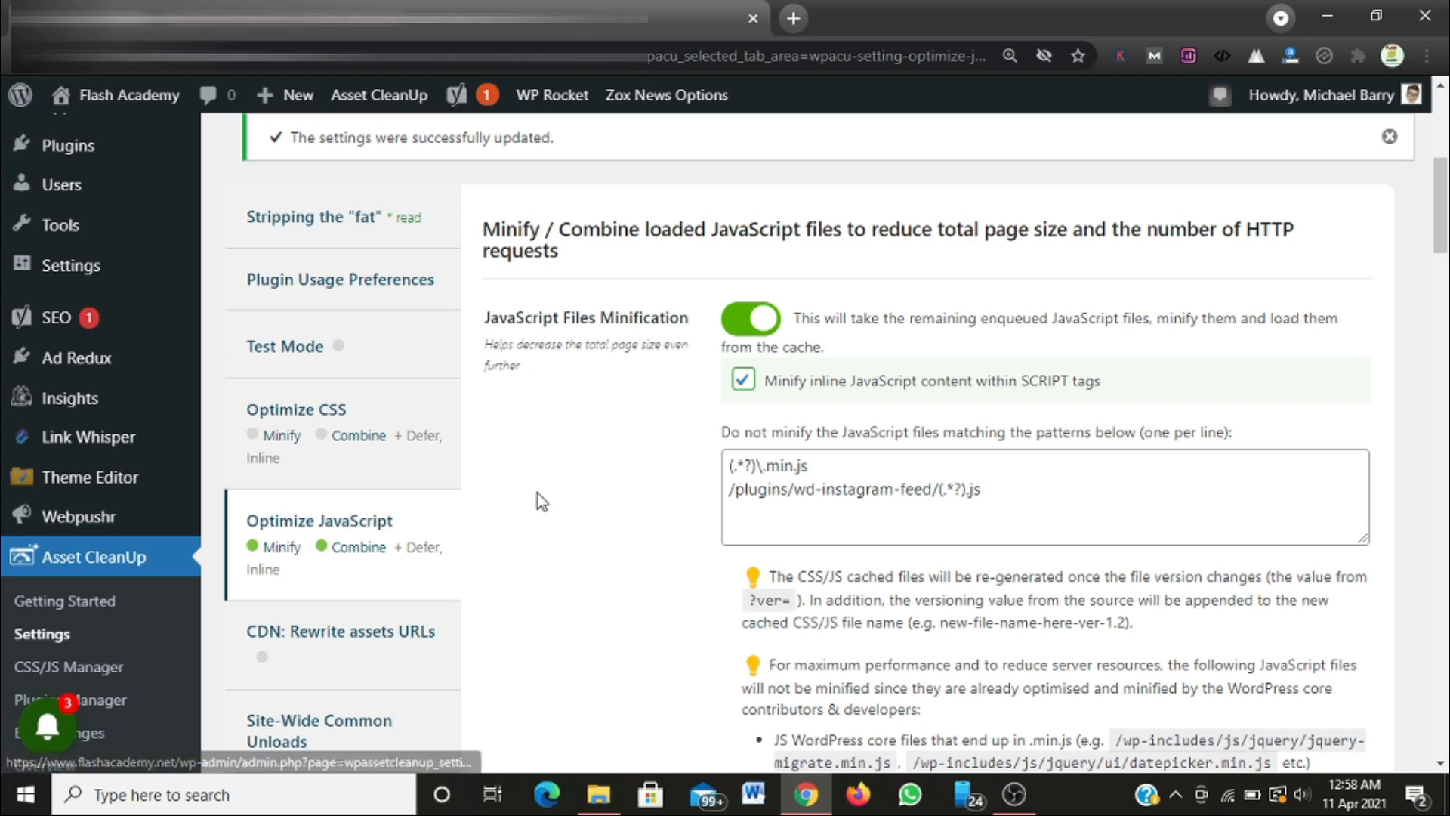
pyautogui.moveTo(420, 471)
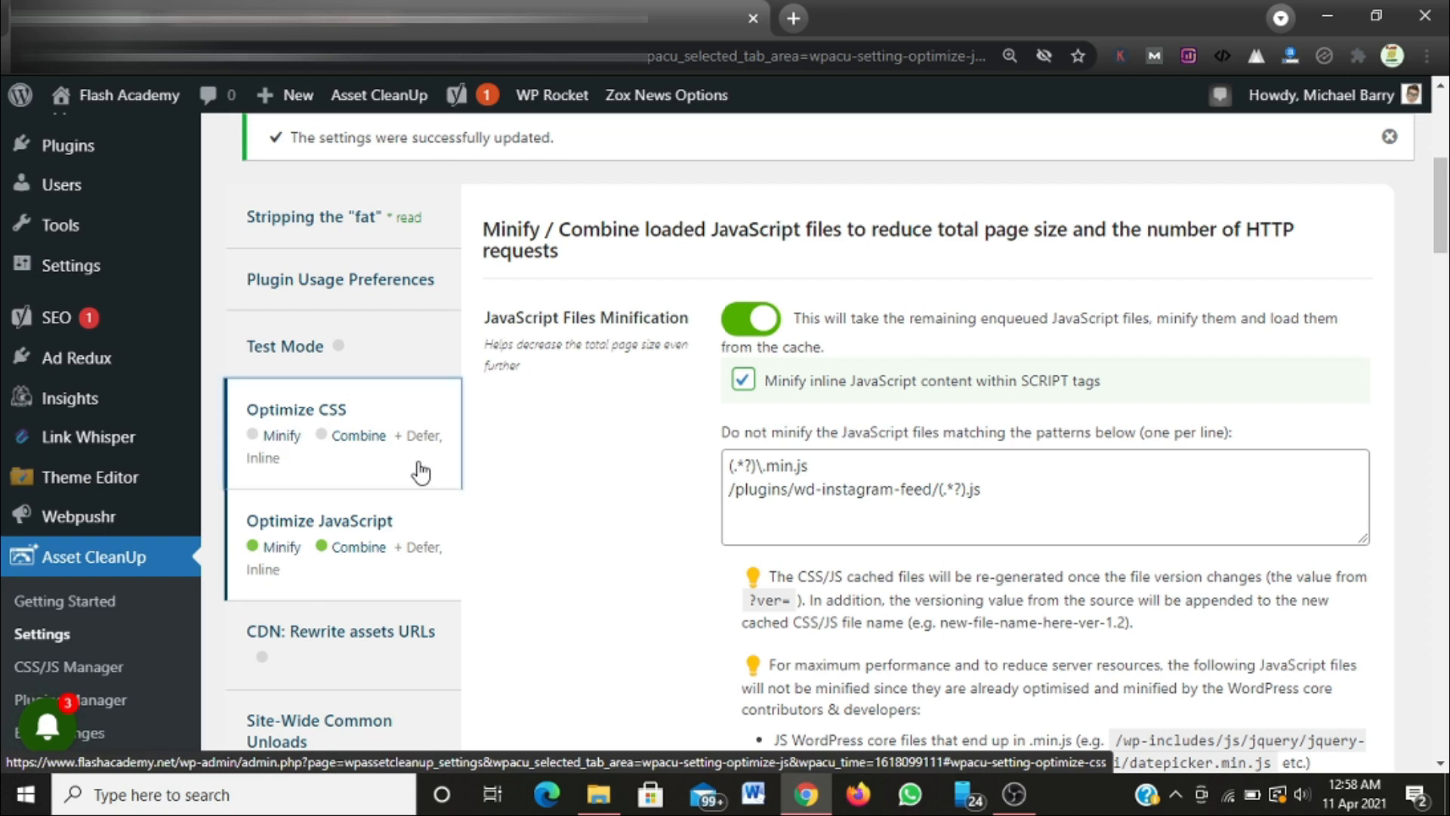
pyautogui.click(296, 409)
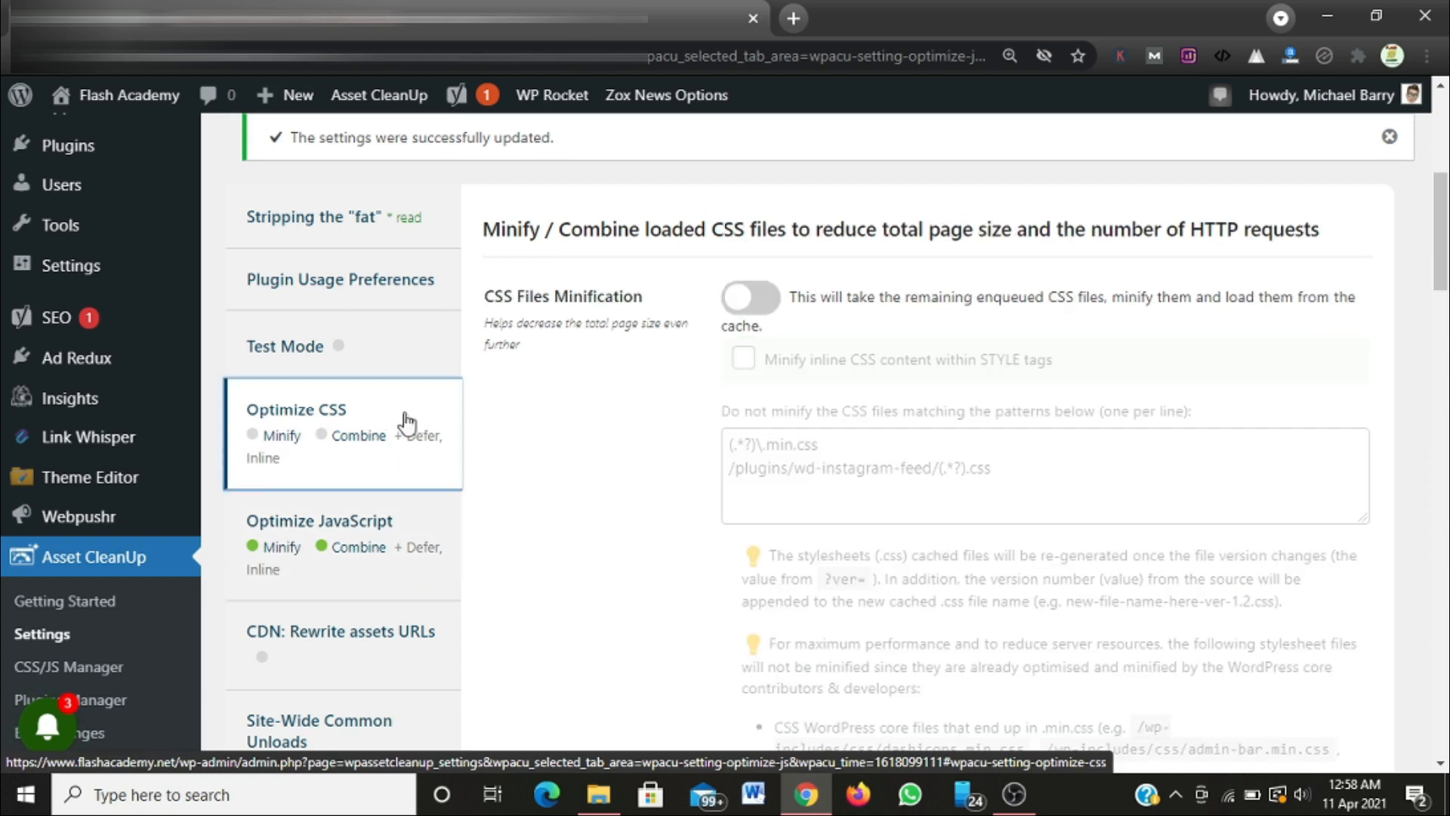
pyautogui.moveTo(560, 313)
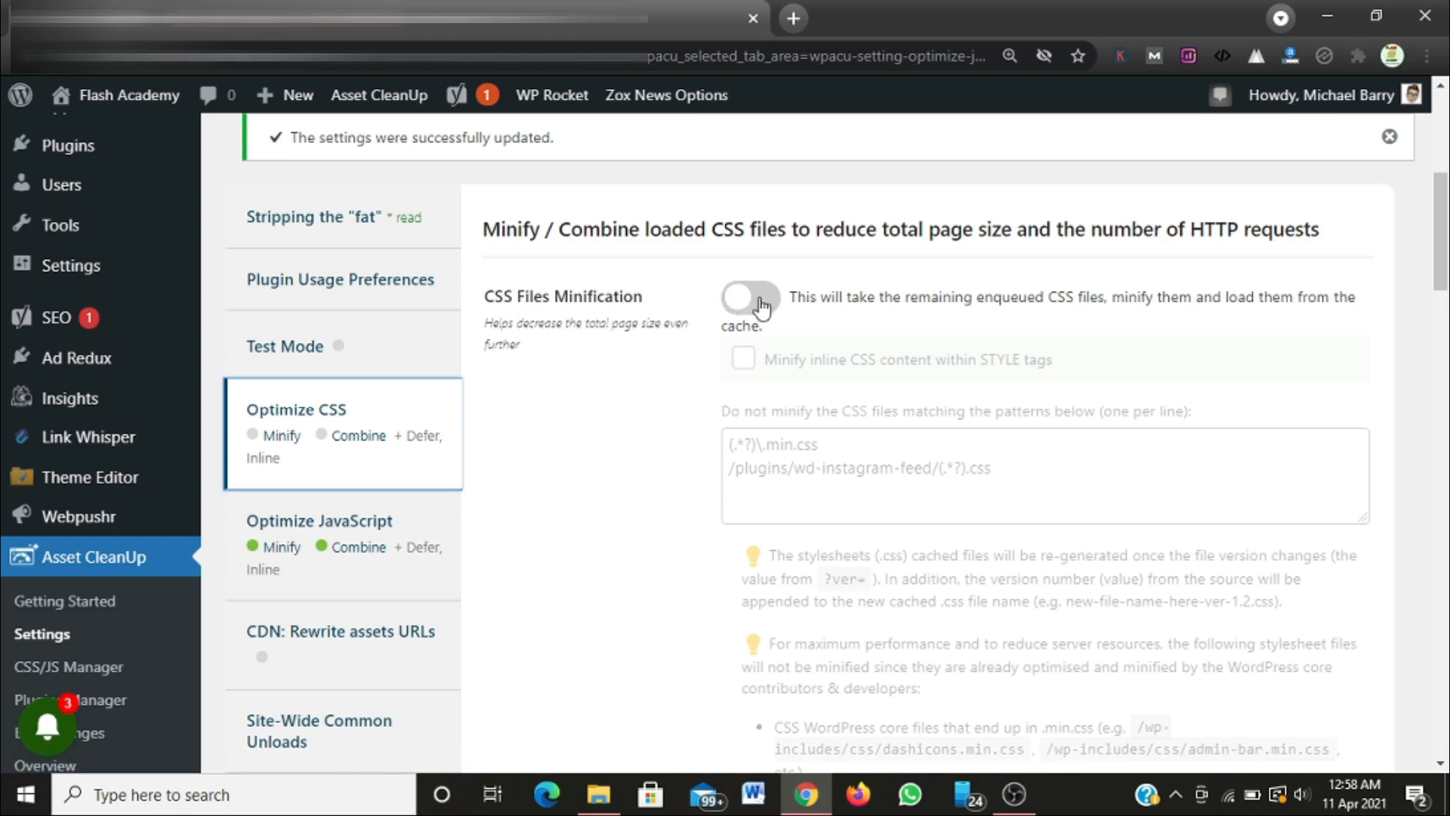
# Turn on CSS file minification, inline CSS minification, combining loaded CSS and dynamic CSS caching.
pyautogui.click(751, 298)
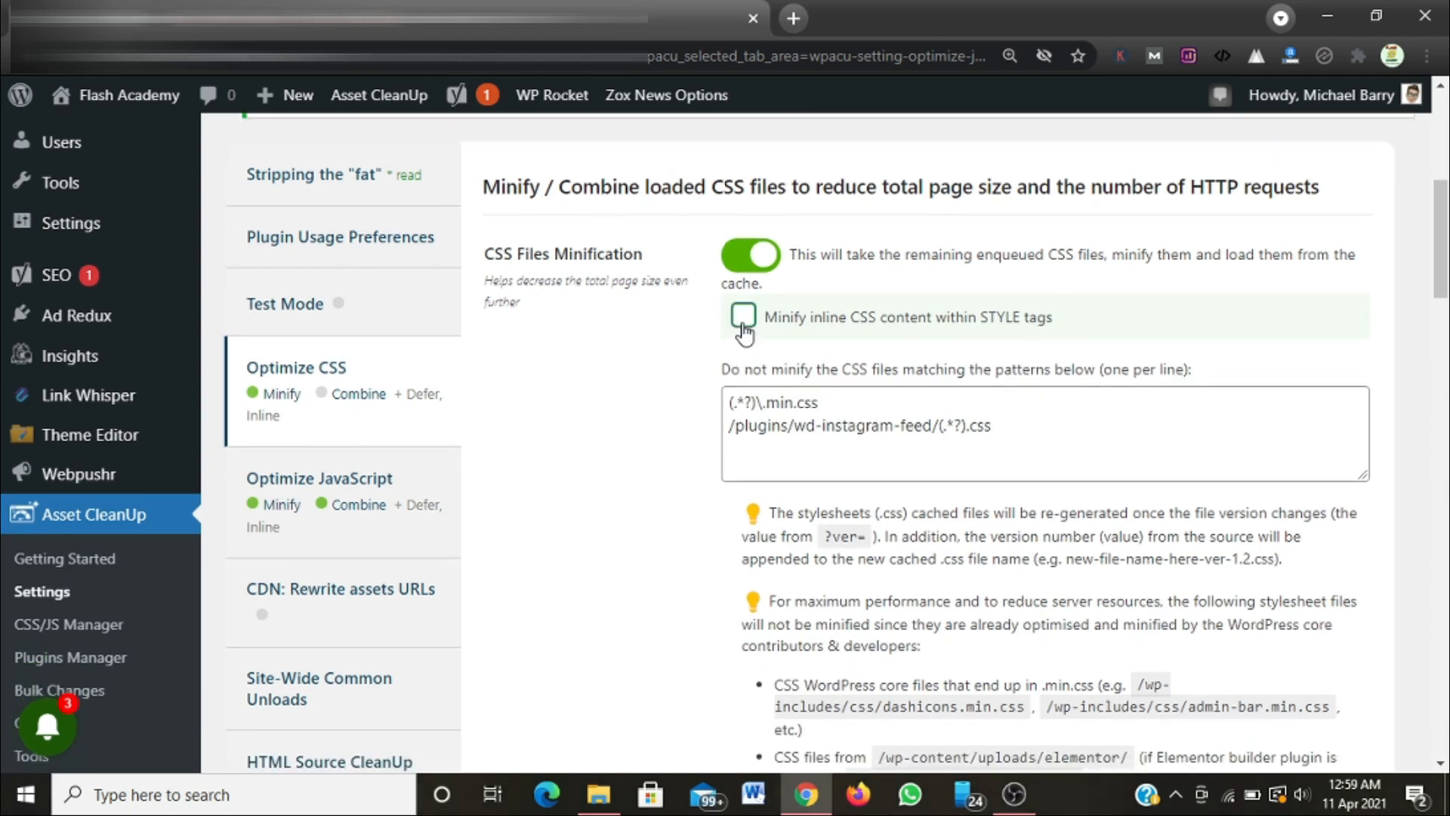
pyautogui.click(744, 316)
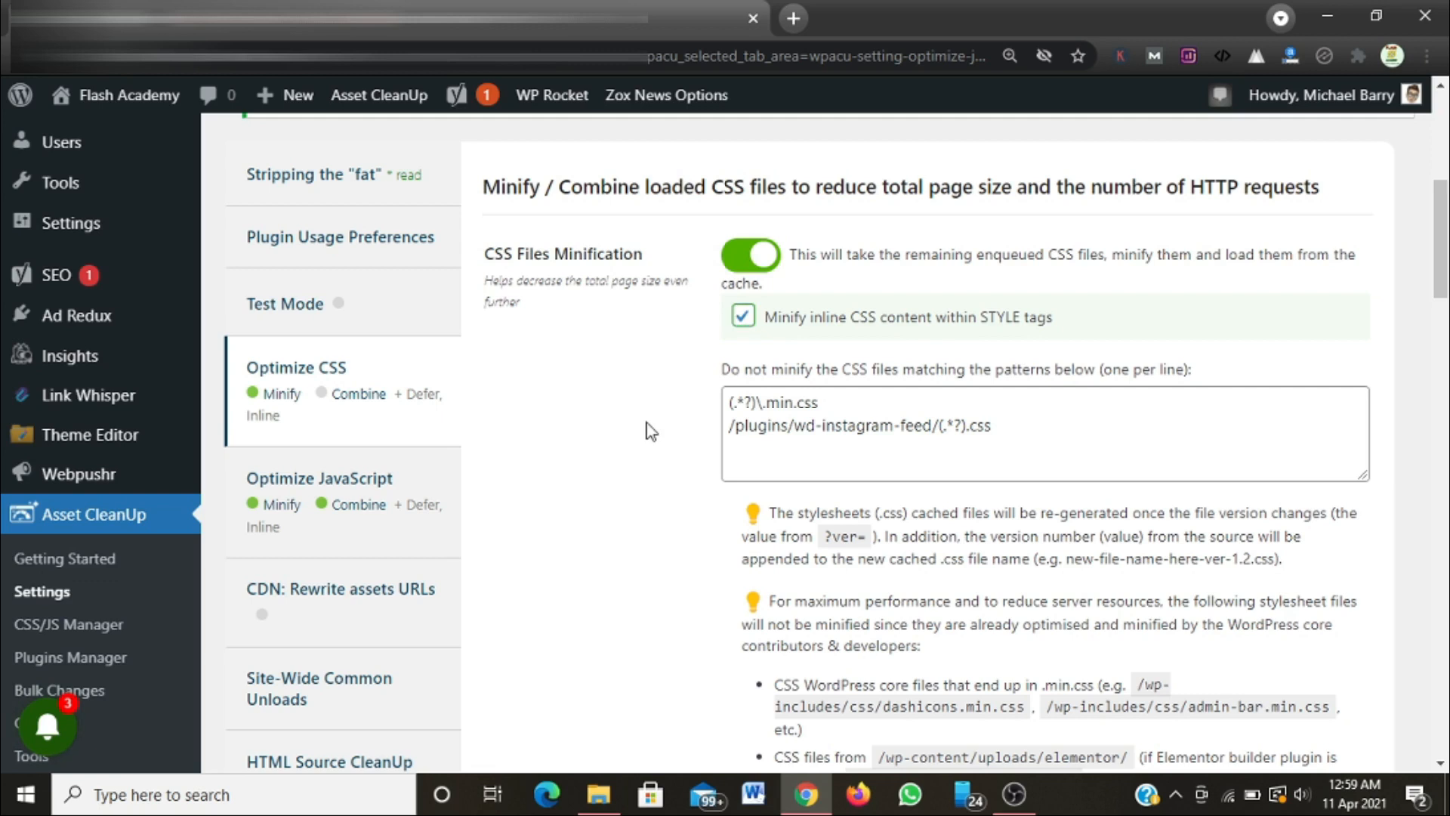
pyautogui.scroll(-3)
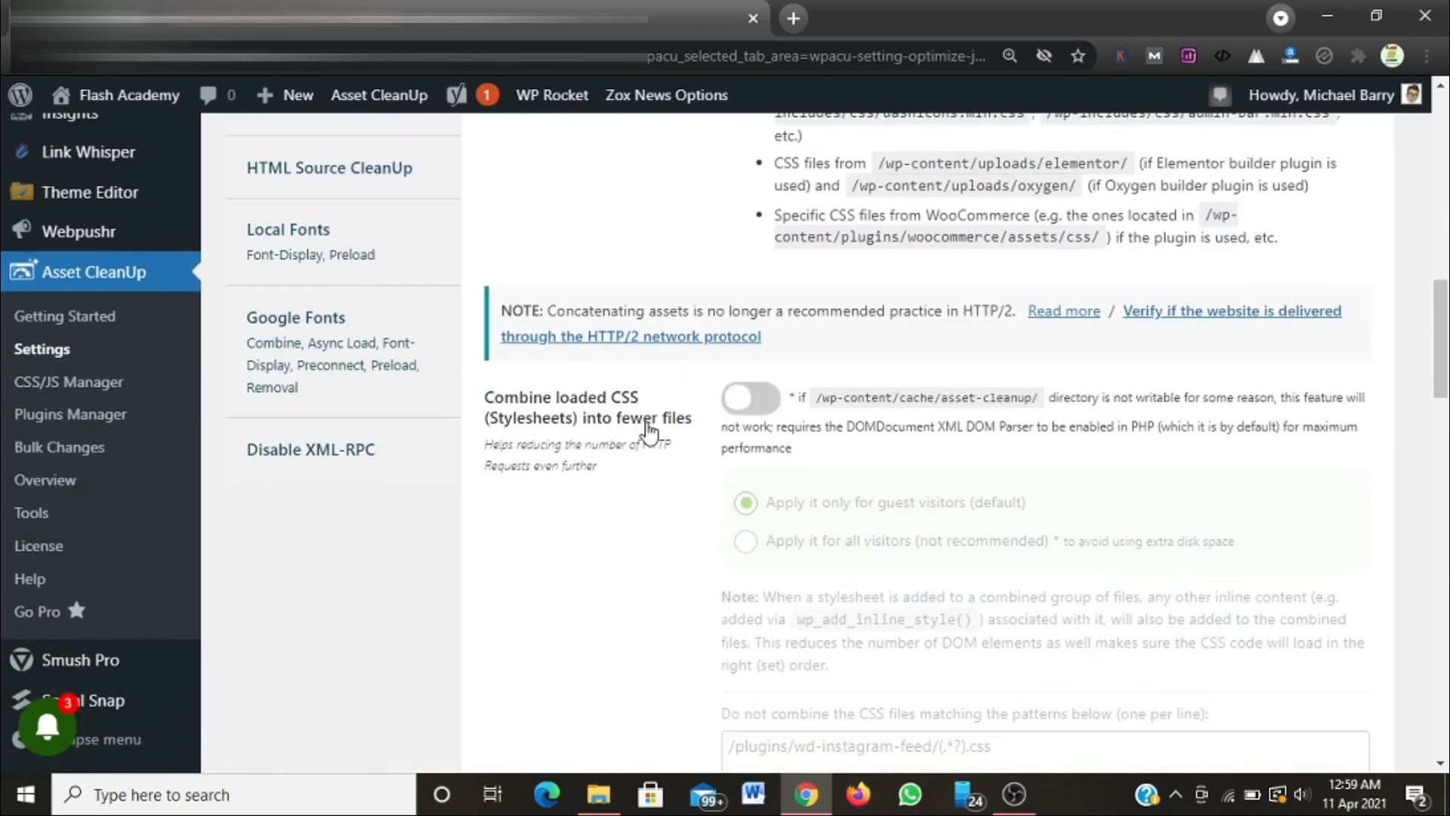
pyautogui.moveTo(585, 435)
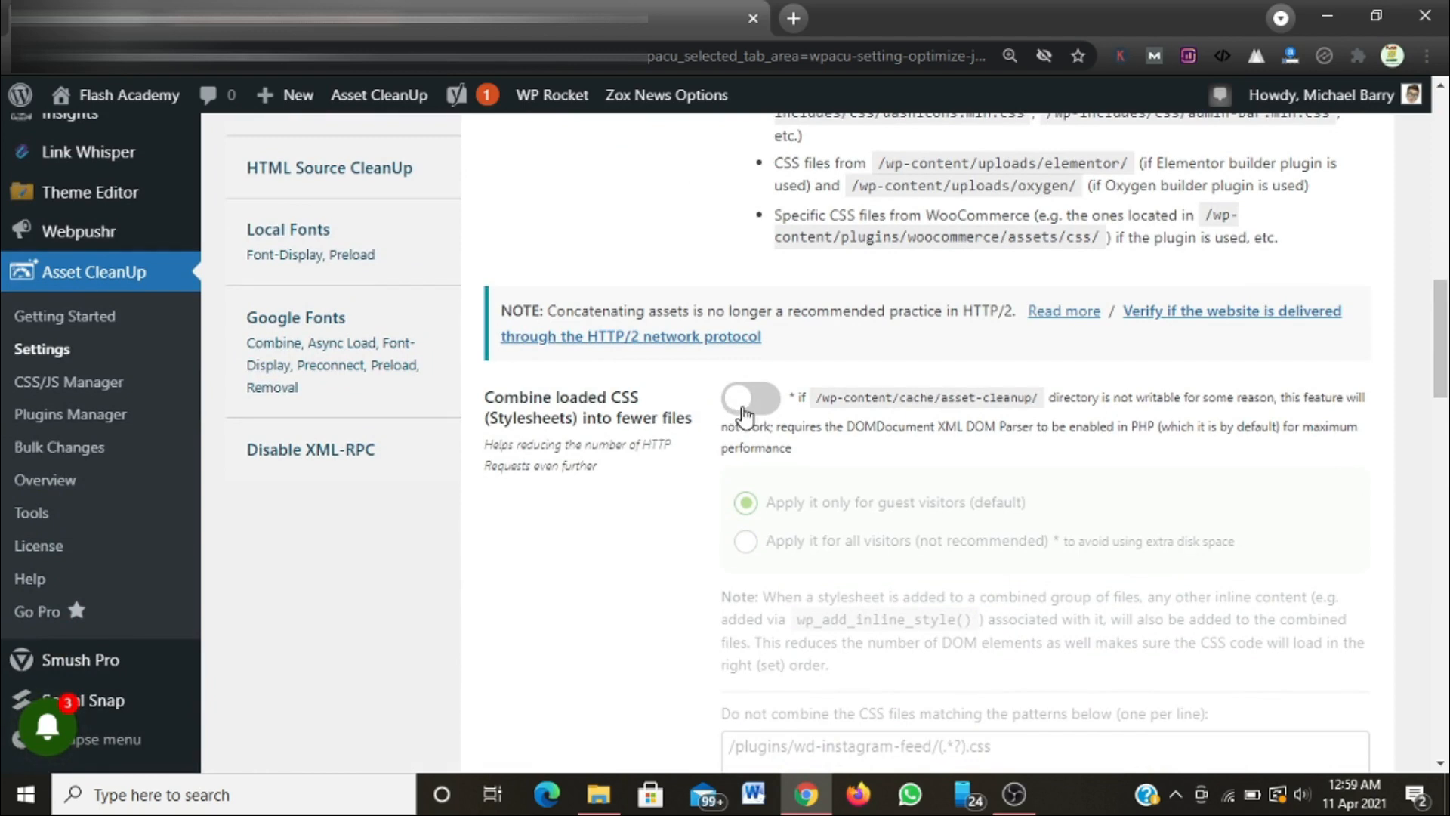
pyautogui.click(750, 398)
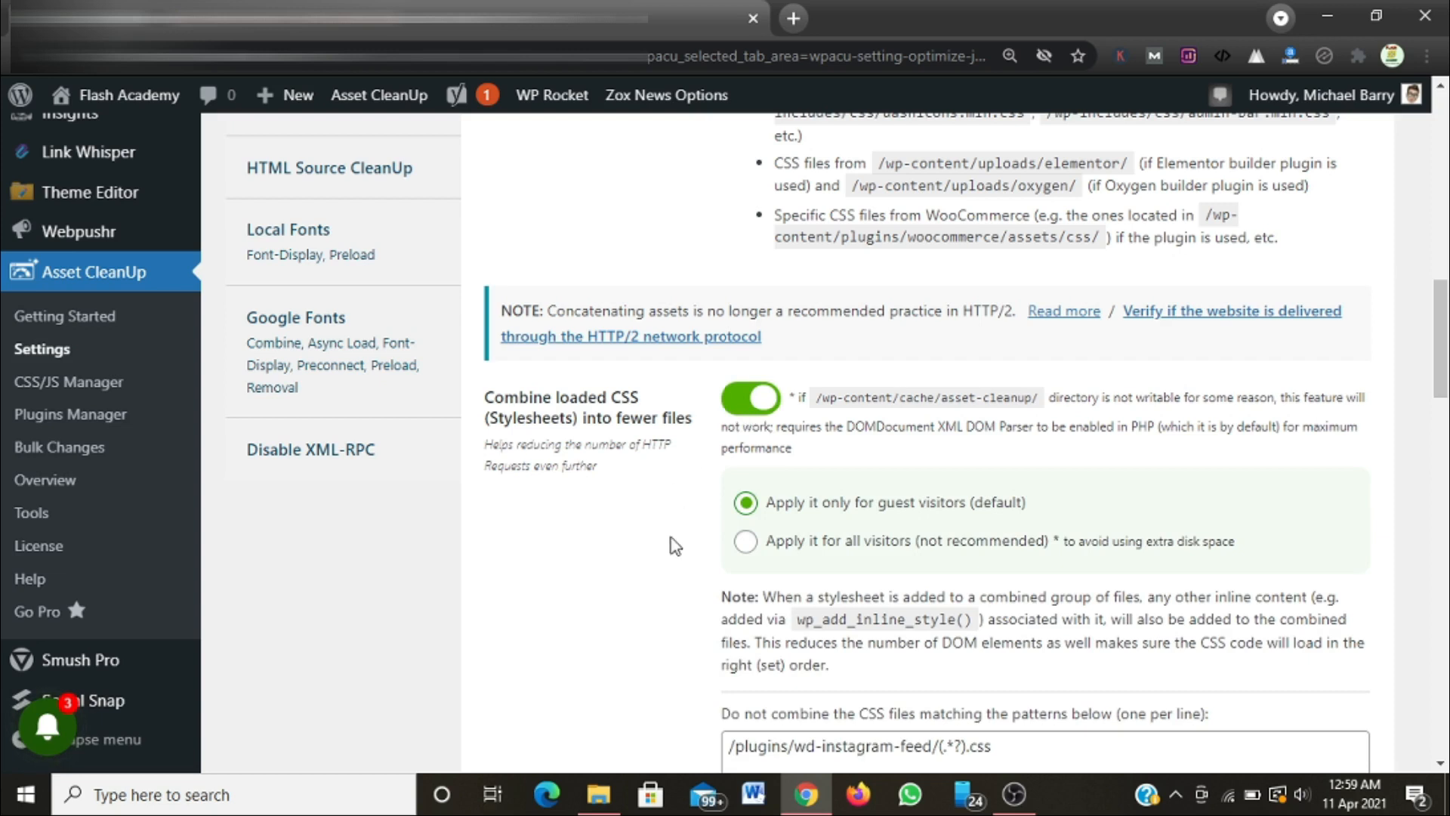
pyautogui.scroll(-3)
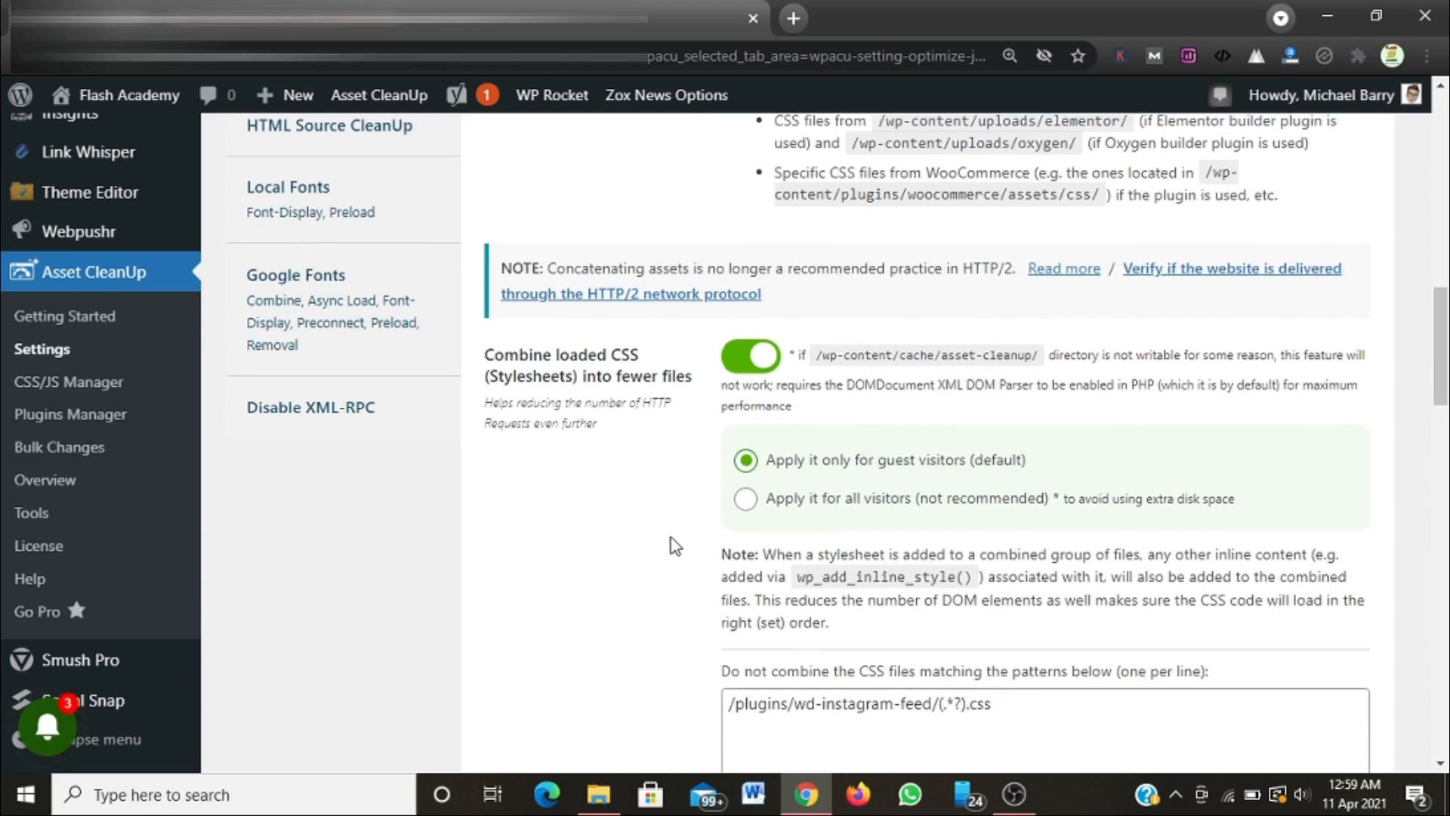
pyautogui.scroll(-3)
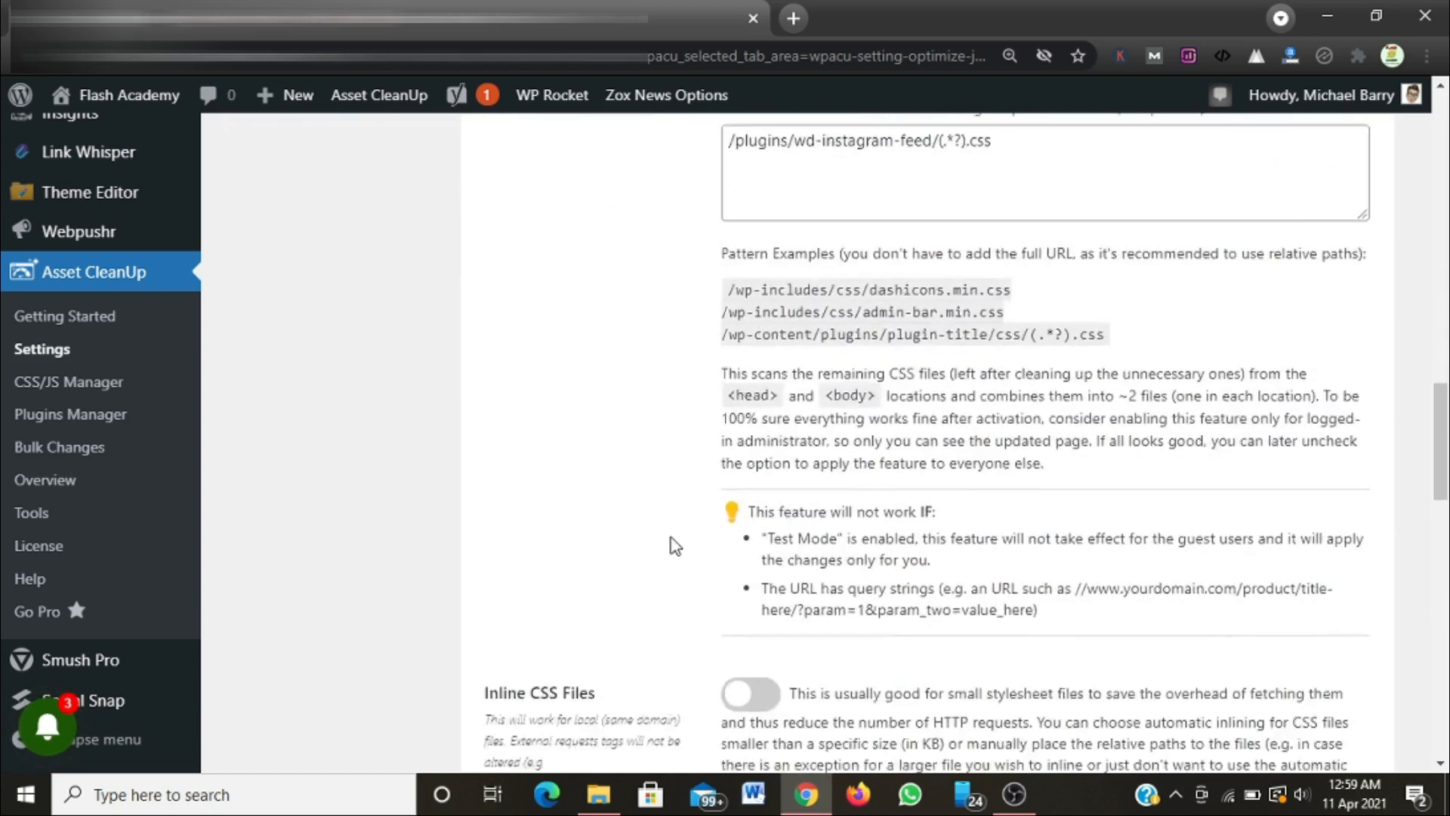
pyautogui.scroll(-3)
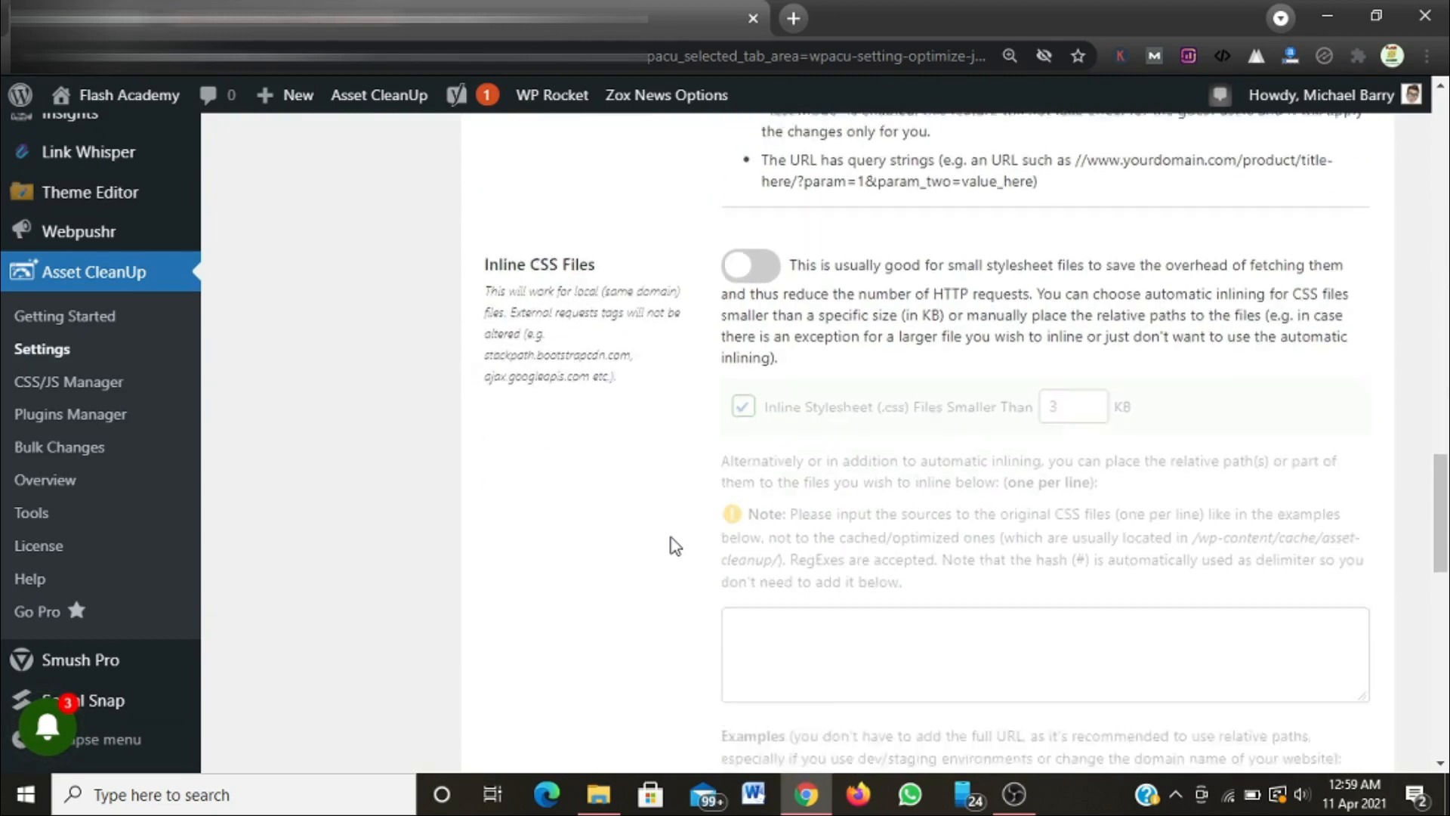
pyautogui.scroll(-3)
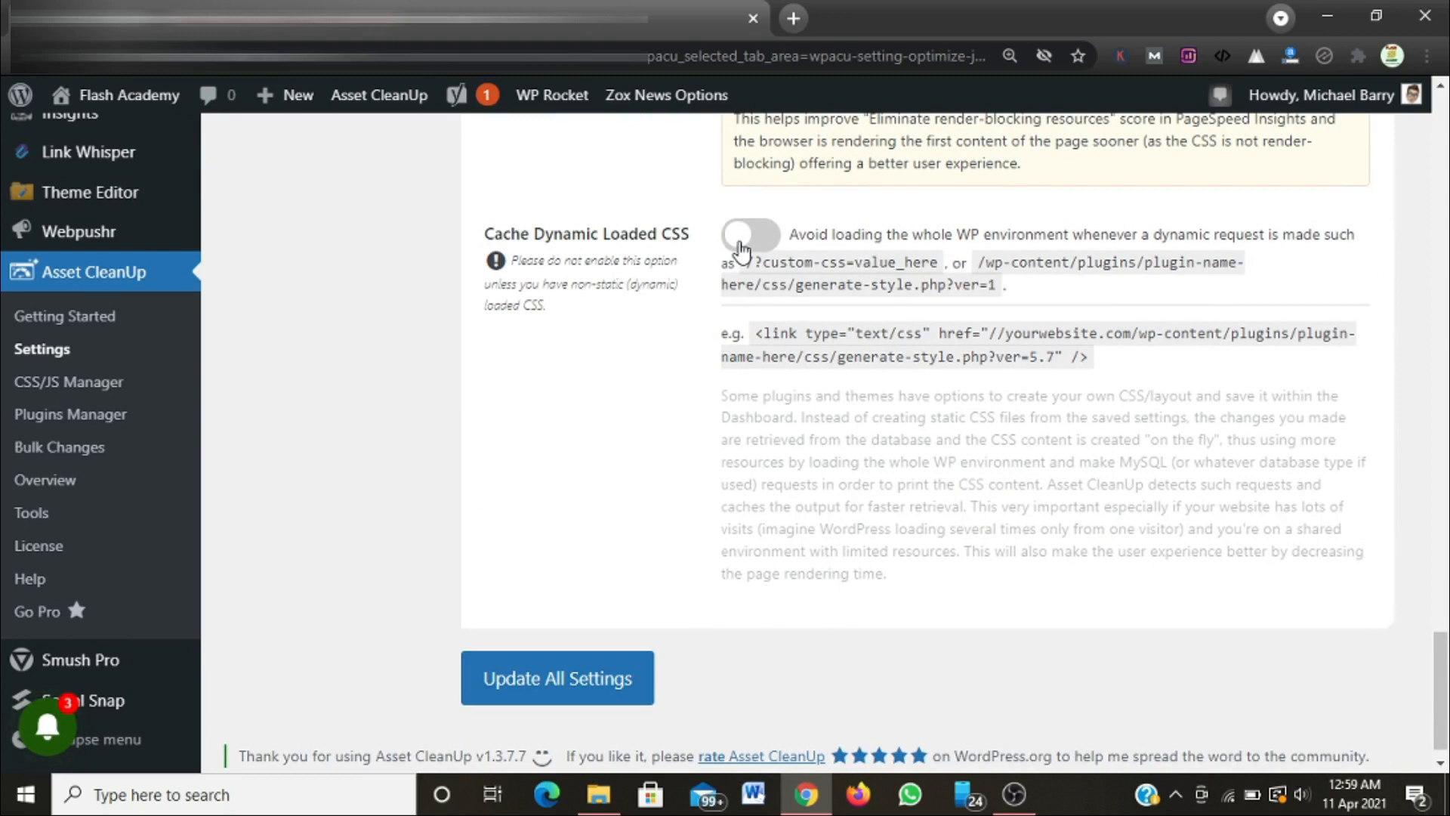
pyautogui.click(750, 235)
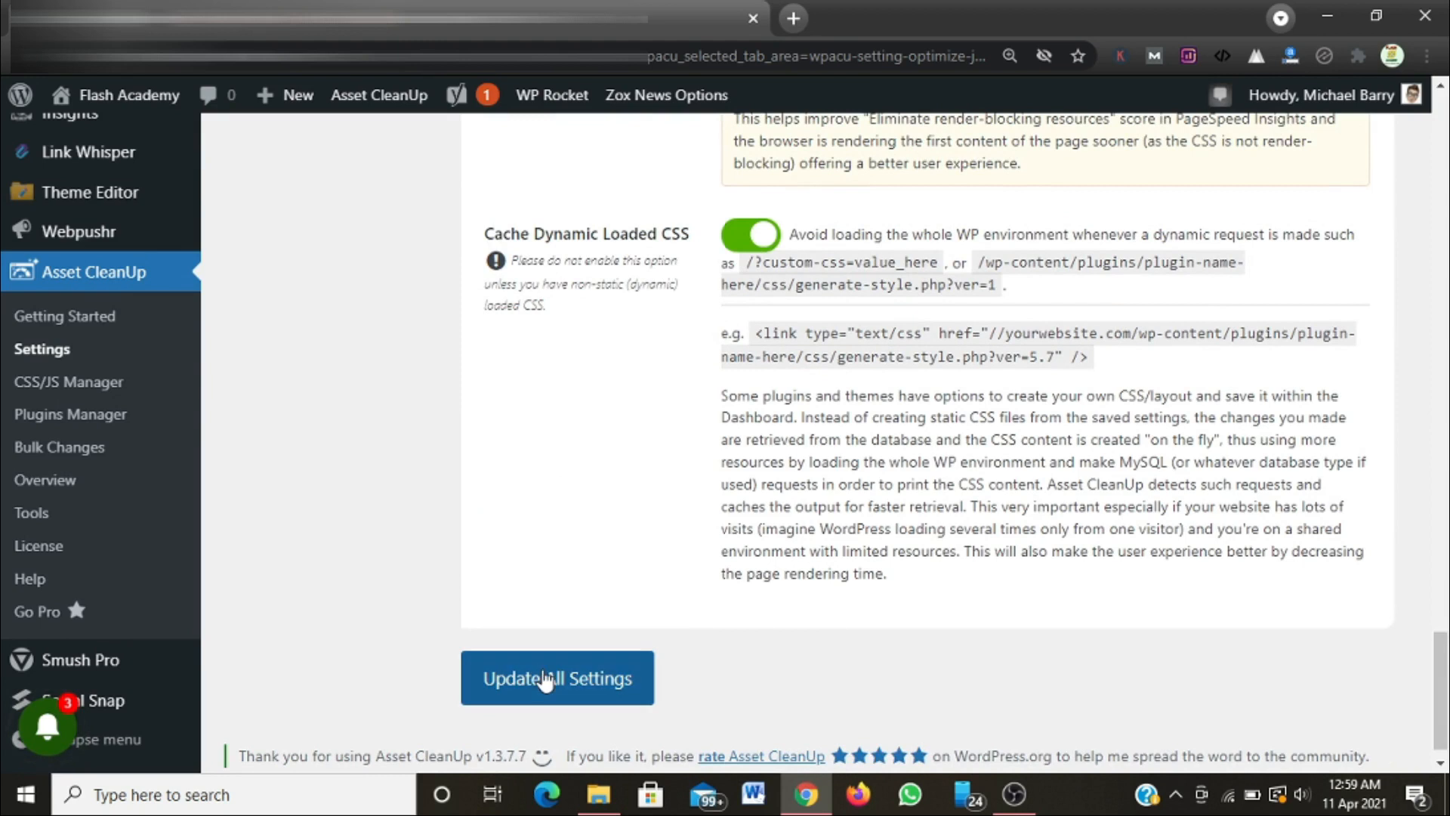
# Update All Settings and verify CSS minify and combine now show as active.
pyautogui.click(556, 679)
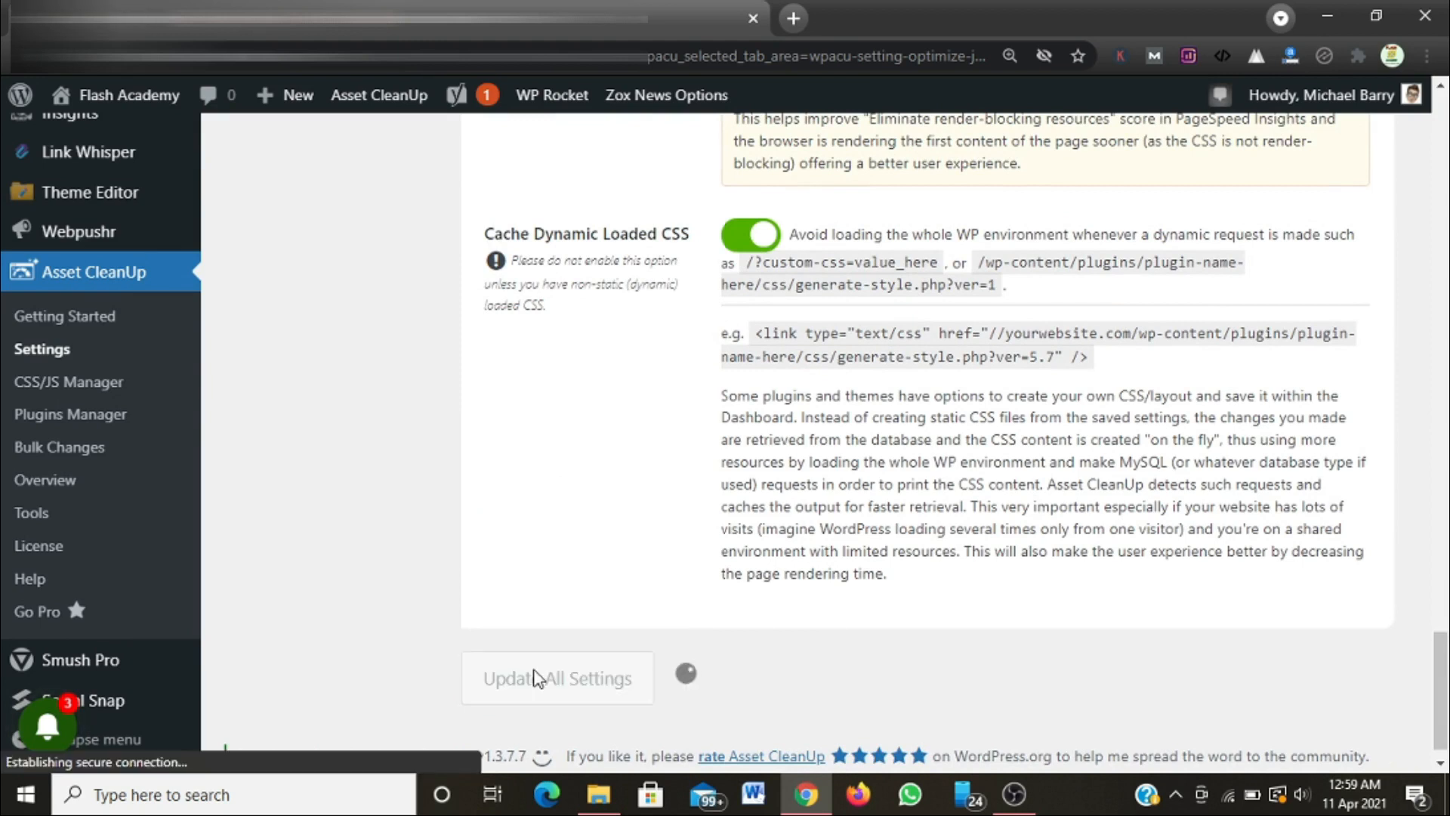
pyautogui.click(556, 678)
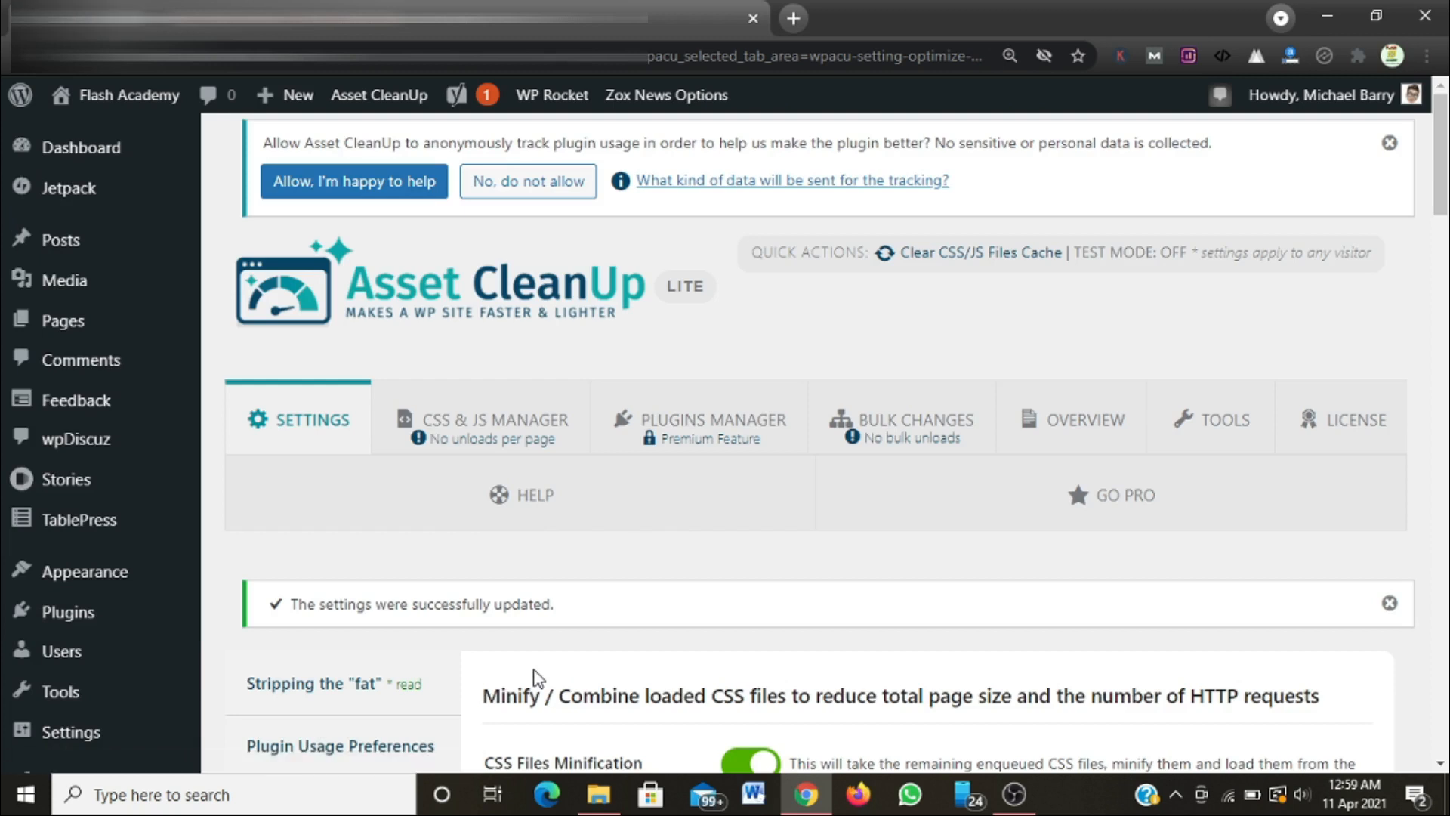
pyautogui.scroll(-3)
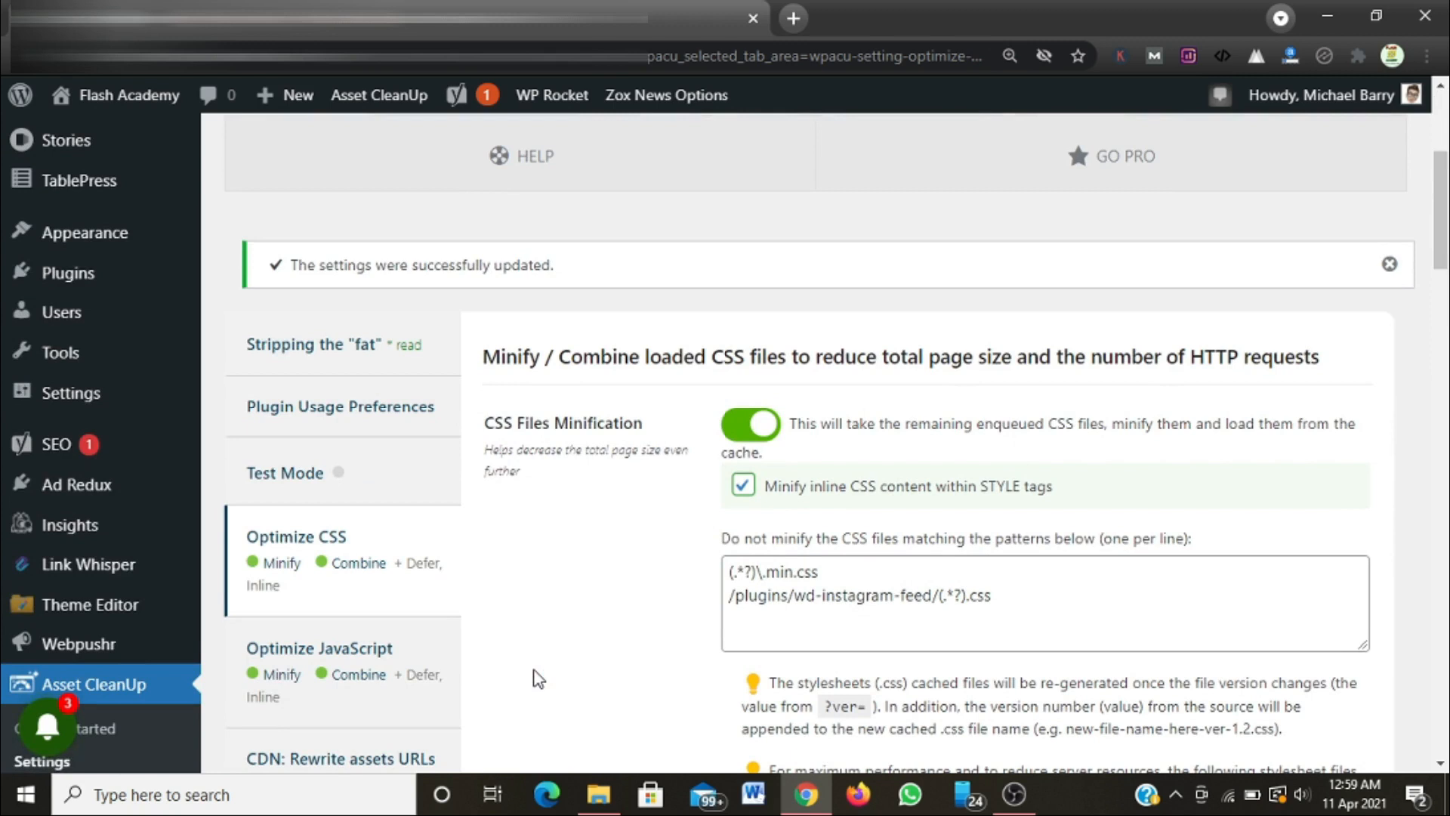
pyautogui.scroll(-3)
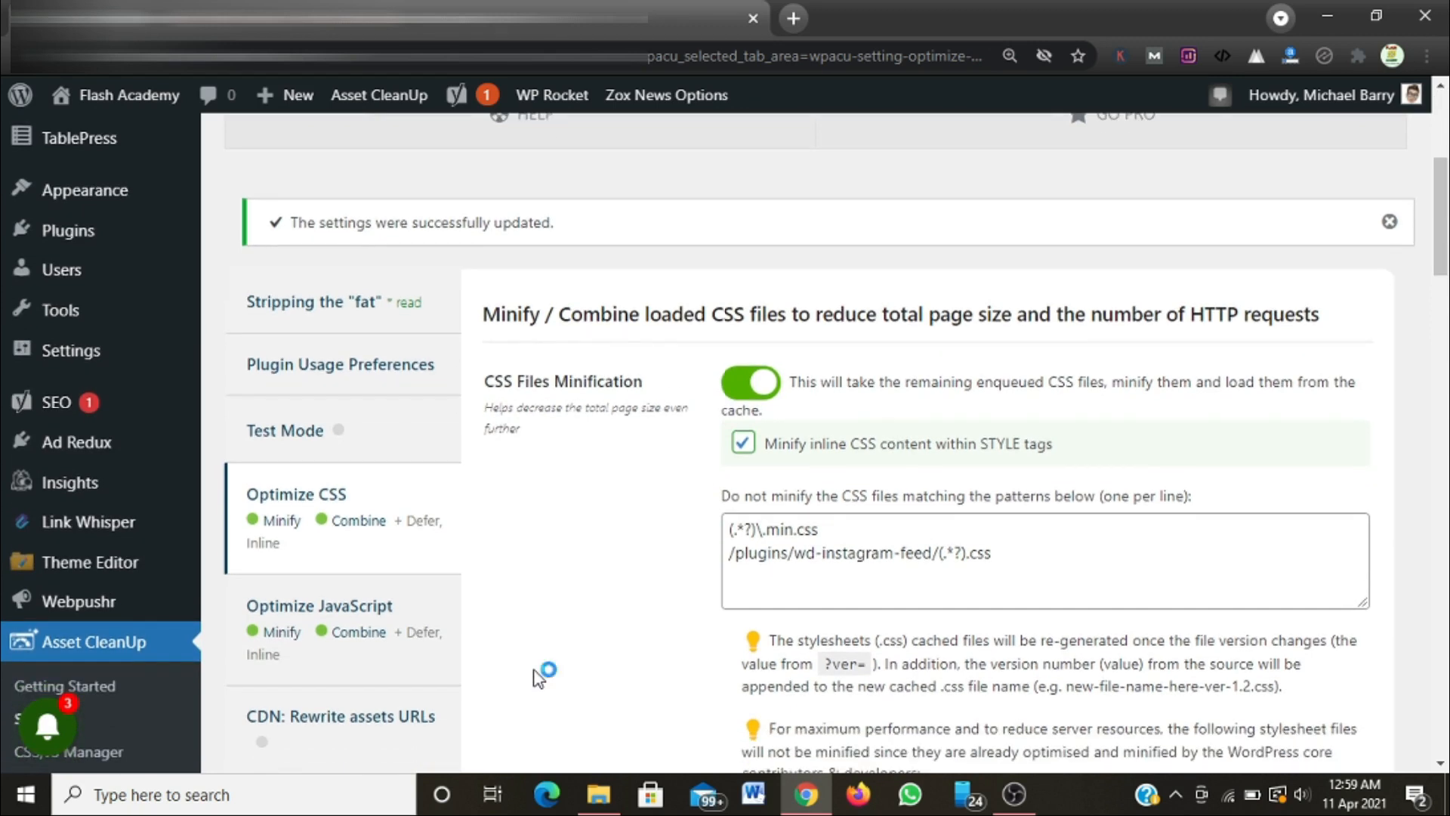
pyautogui.scroll(-3)
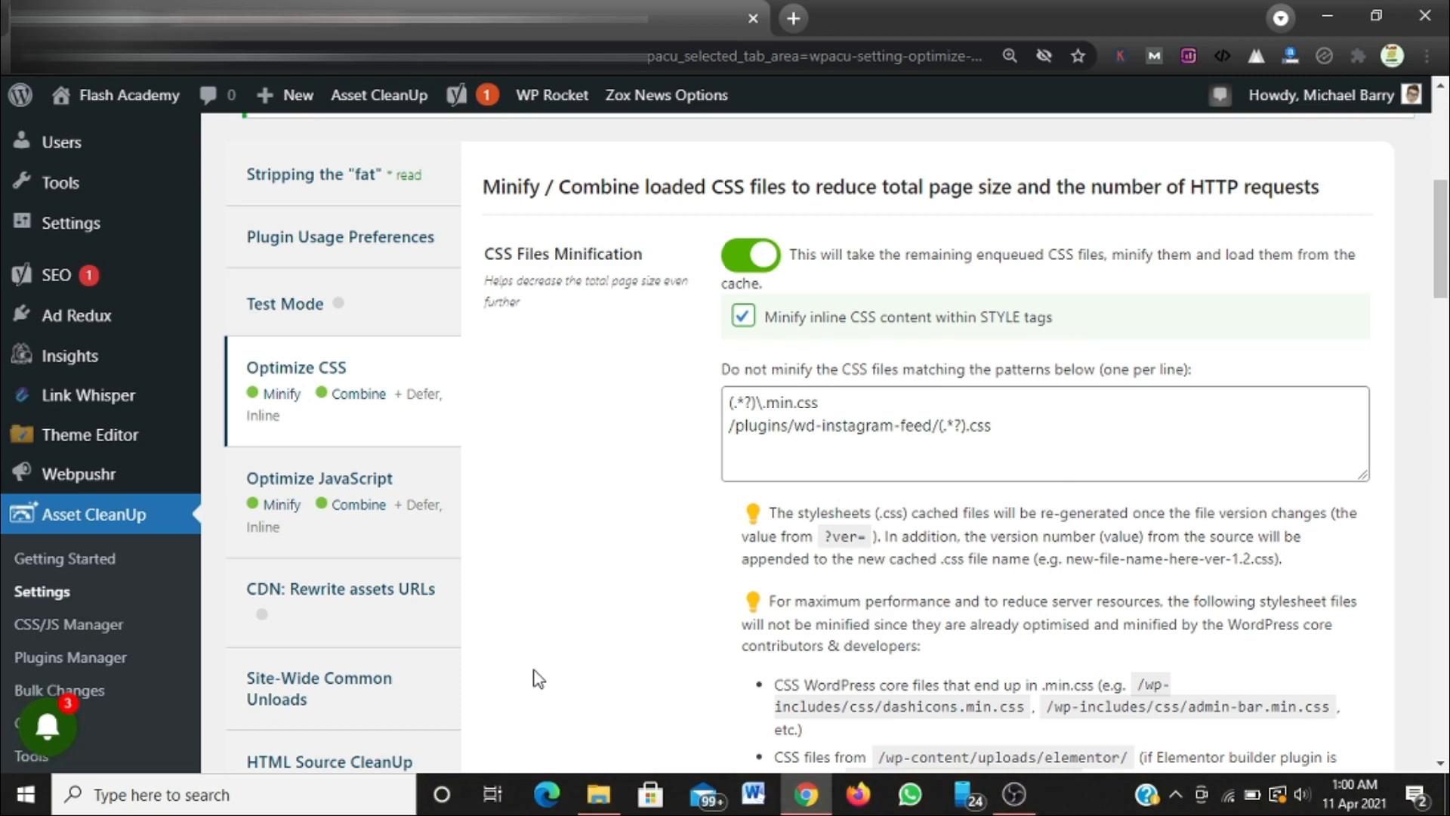
pyautogui.moveTo(596, 650)
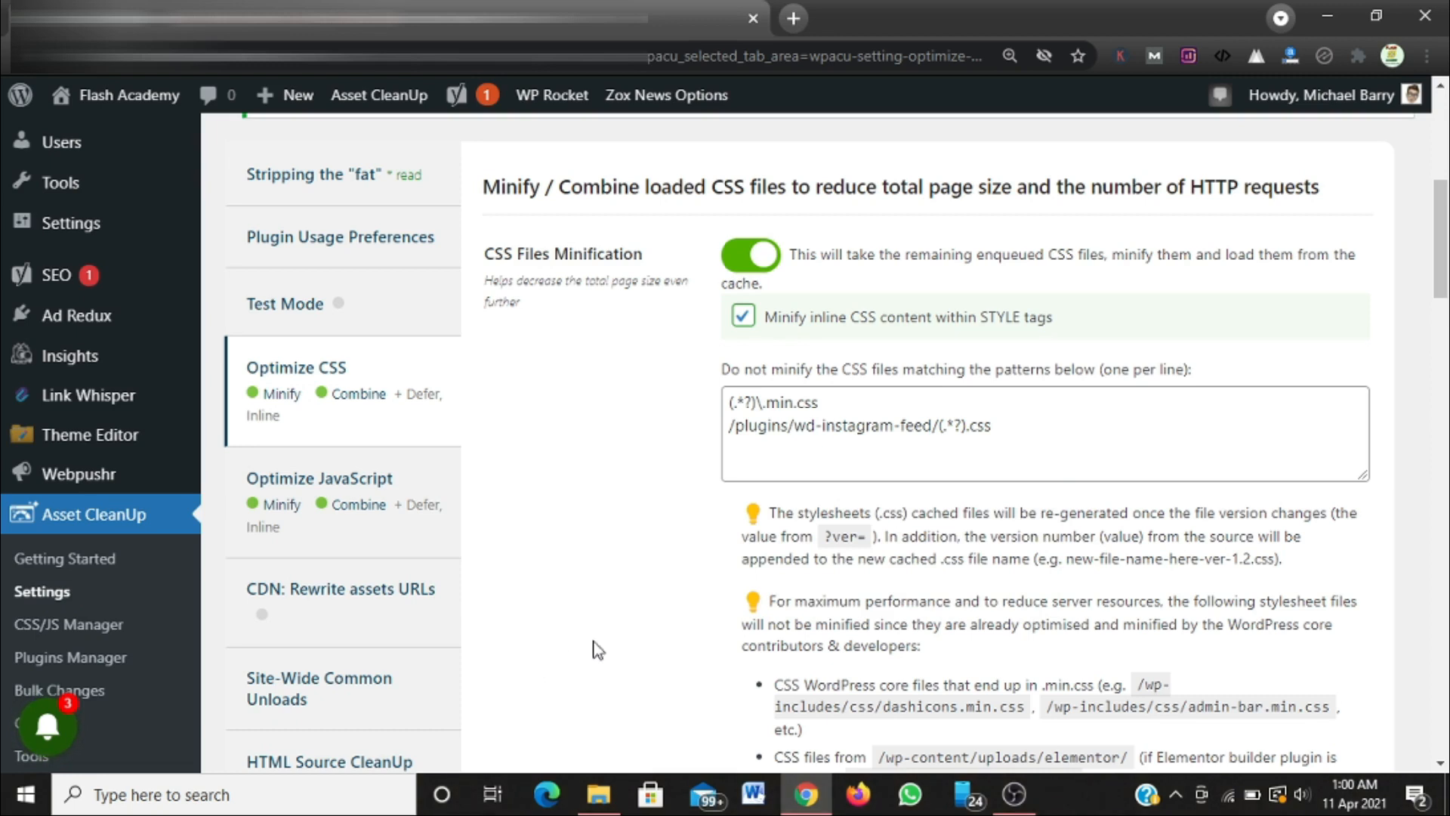